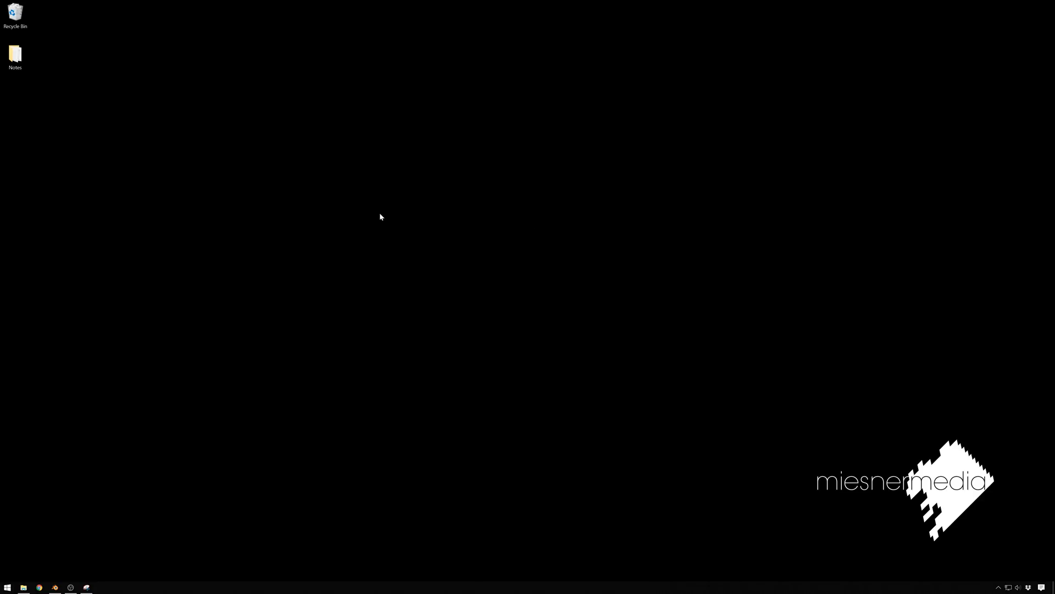
{"action": "mouse_move", "coordinate": [327, 233]}
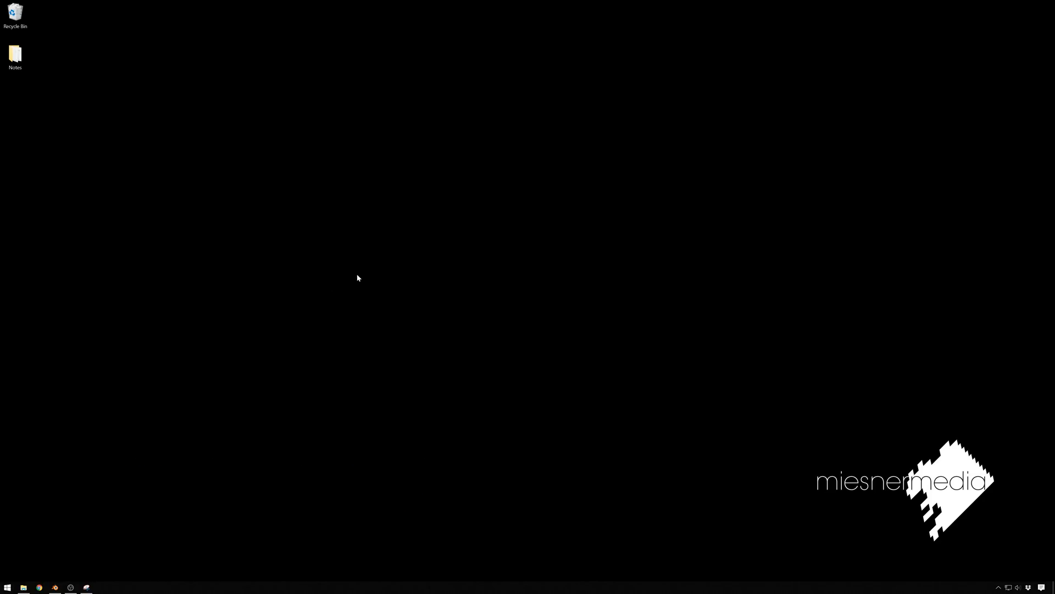
{"action": "mouse_move", "coordinate": [146, 342]}
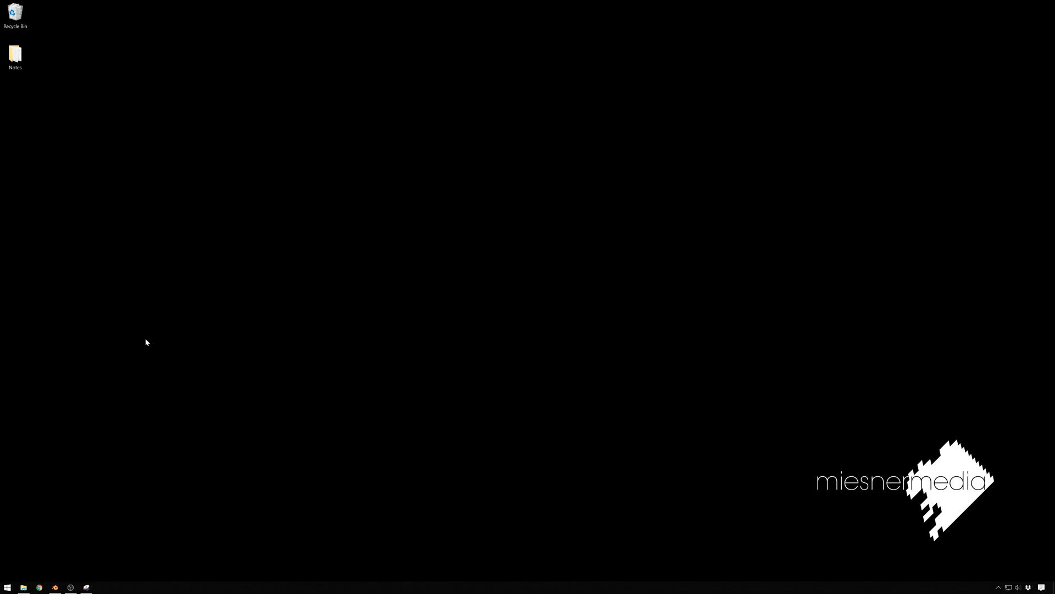
{"action": "mouse_move", "coordinate": [220, 295]}
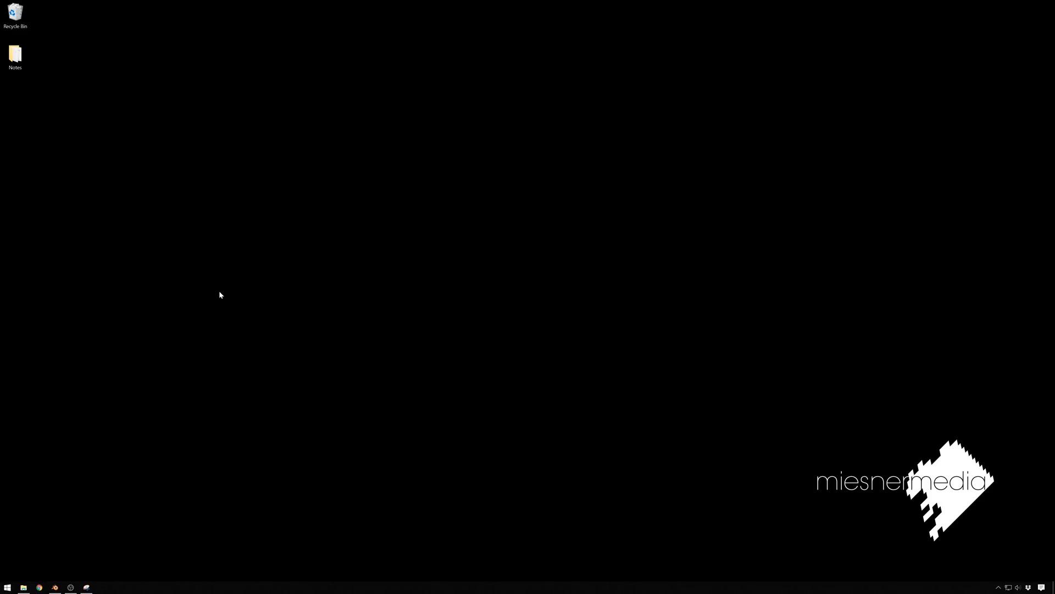
Launch Blender from the Windows taskbar.
{"action": "left_click", "coordinate": [116, 445]}
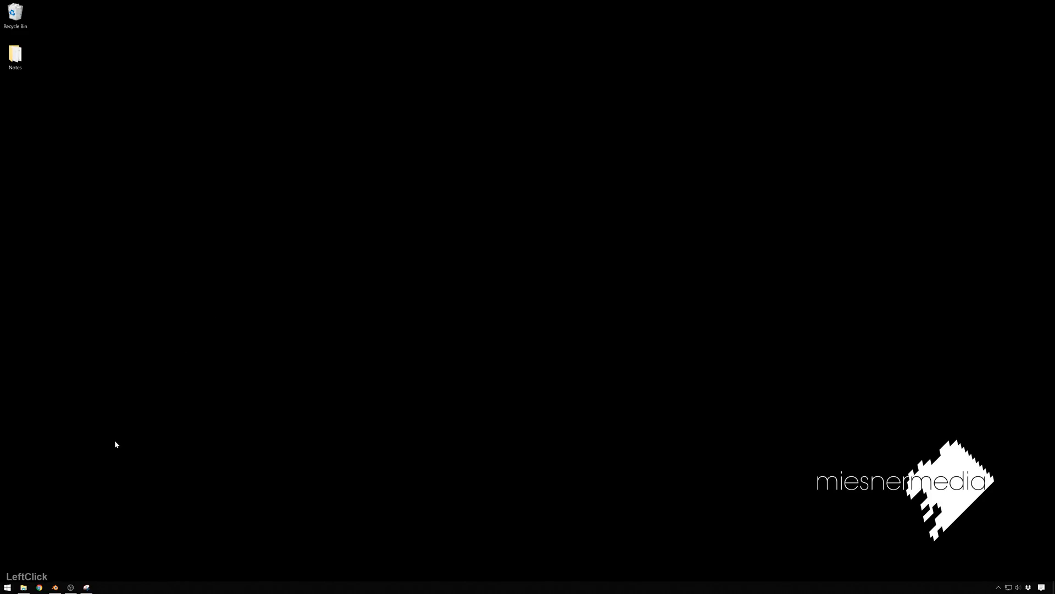
{"action": "mouse_move", "coordinate": [63, 540]}
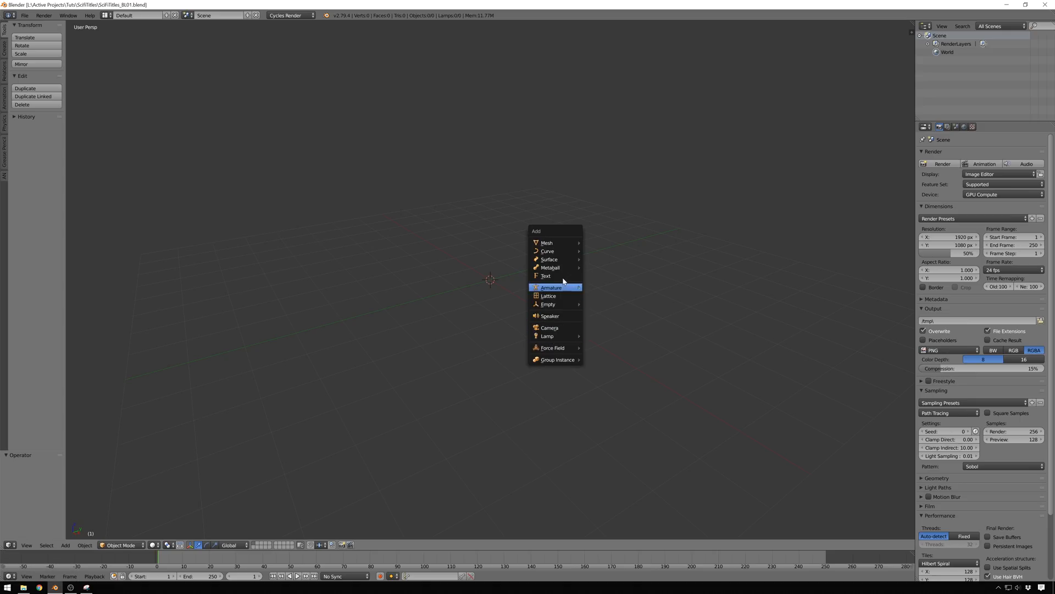
Add a text object and replace its default word with 'MAYOR MANANA'.
{"action": "left_click", "coordinate": [545, 276]}
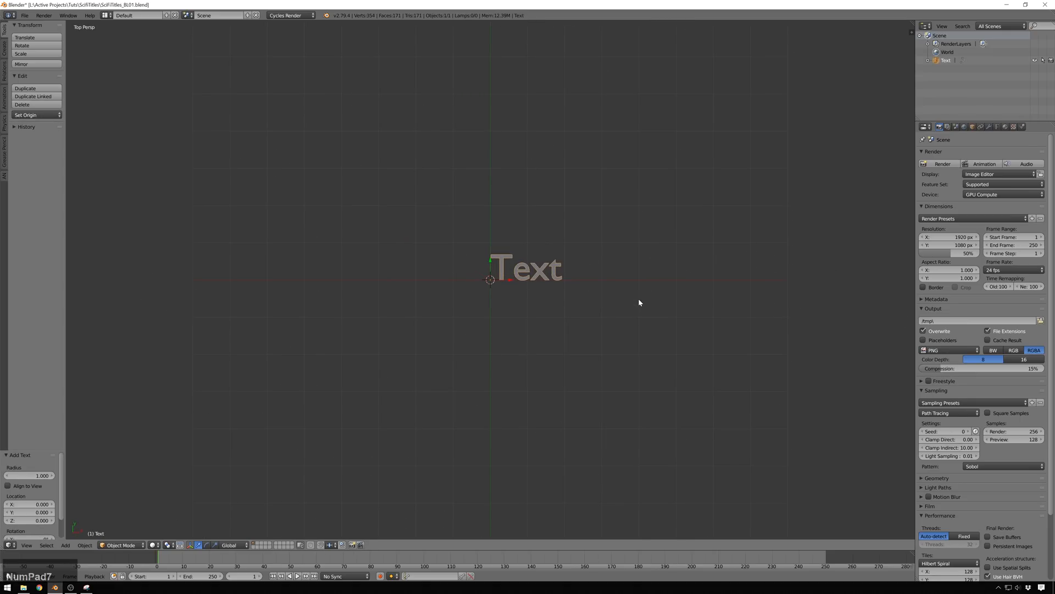
{"action": "mouse_move", "coordinate": [573, 343]}
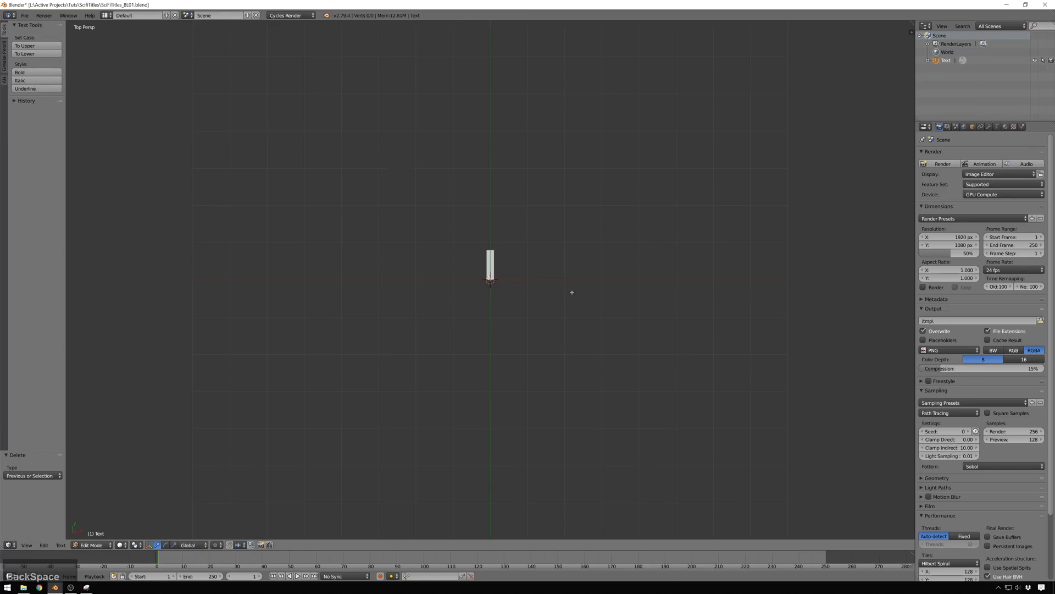
{"action": "type", "text": "MAYOR MANANA"}
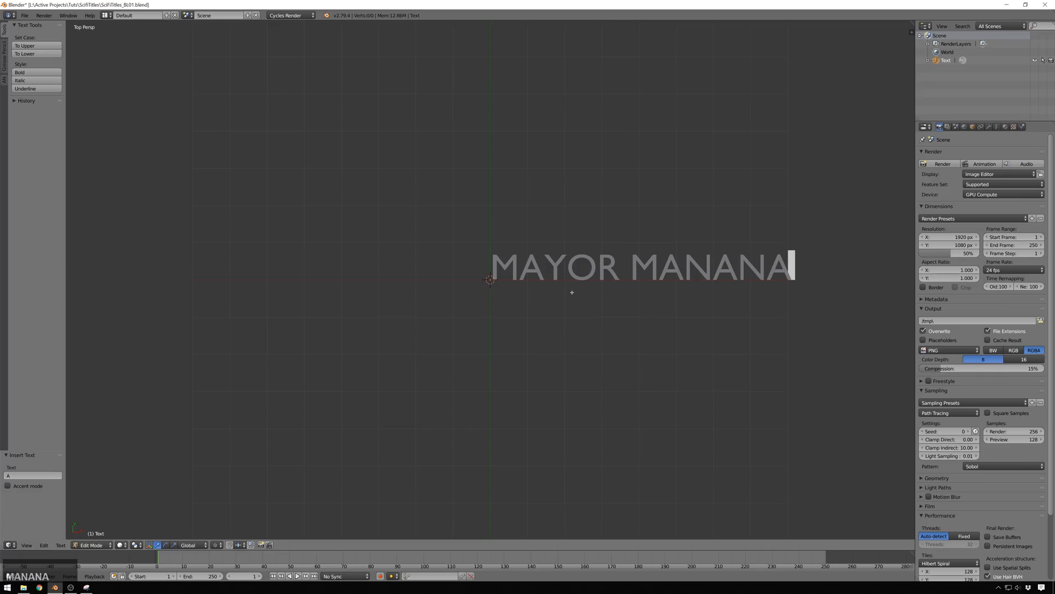
{"action": "mouse_move", "coordinate": [702, 211]}
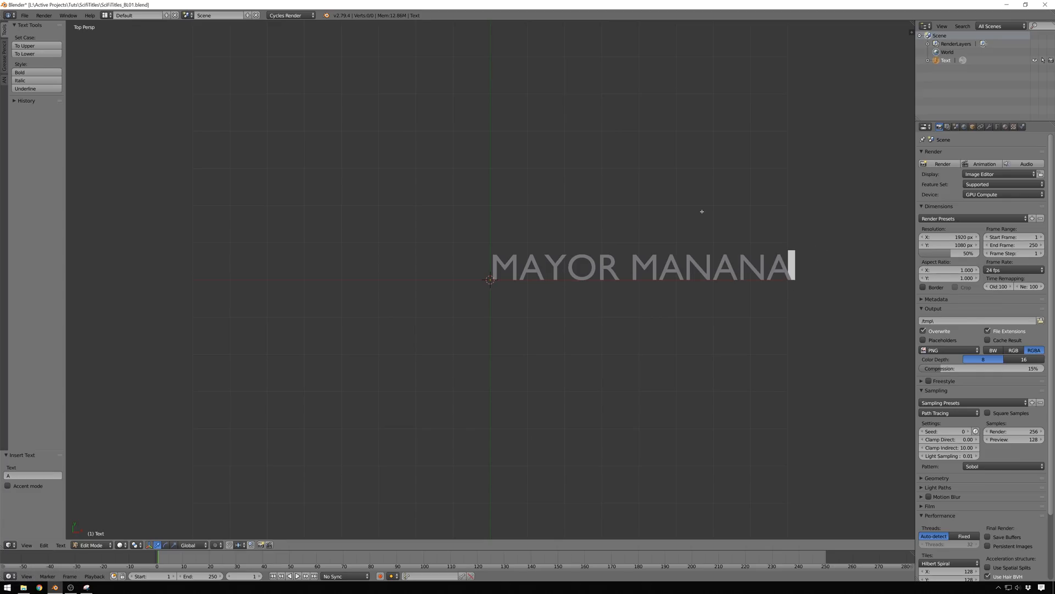
{"action": "mouse_move", "coordinate": [987, 149]}
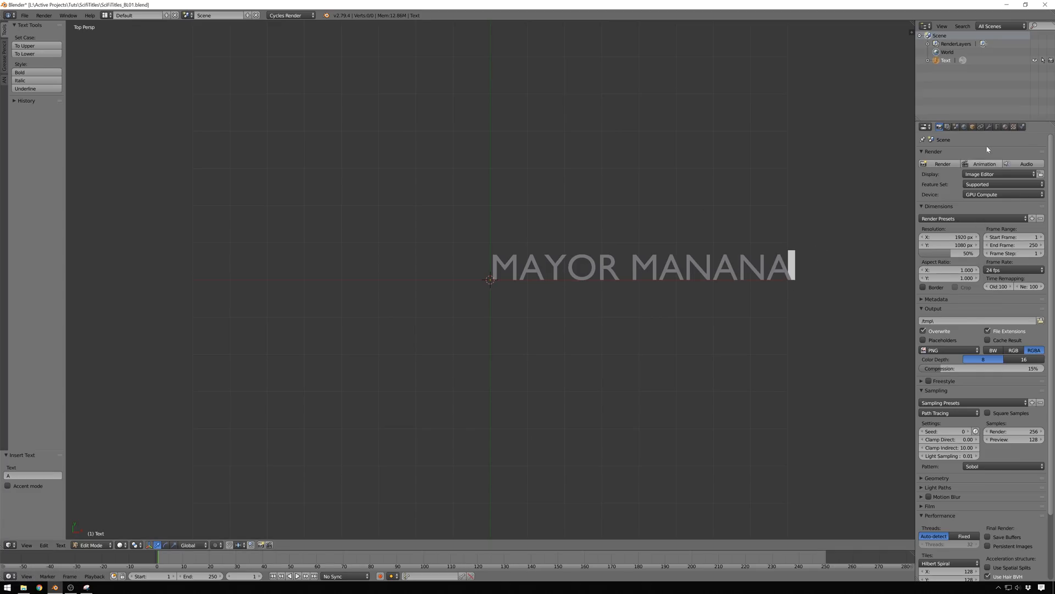
Try fonts in the text properties, settle on Corbel Bold, and leave edit mode.
{"action": "left_click", "coordinate": [997, 126]}
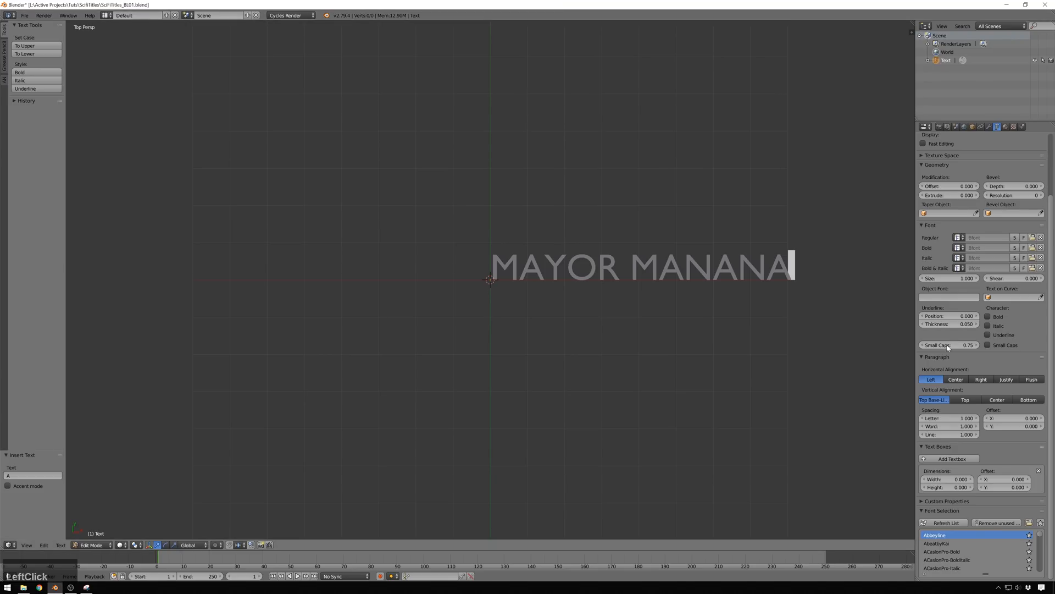
{"action": "left_click", "coordinate": [949, 559]}
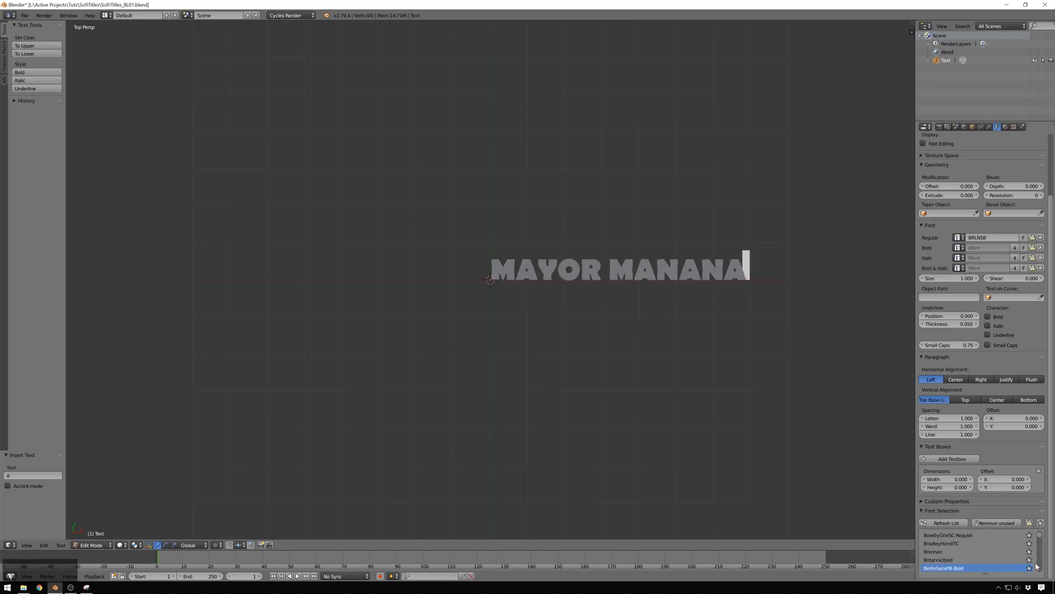
{"action": "left_click", "coordinate": [963, 552]}
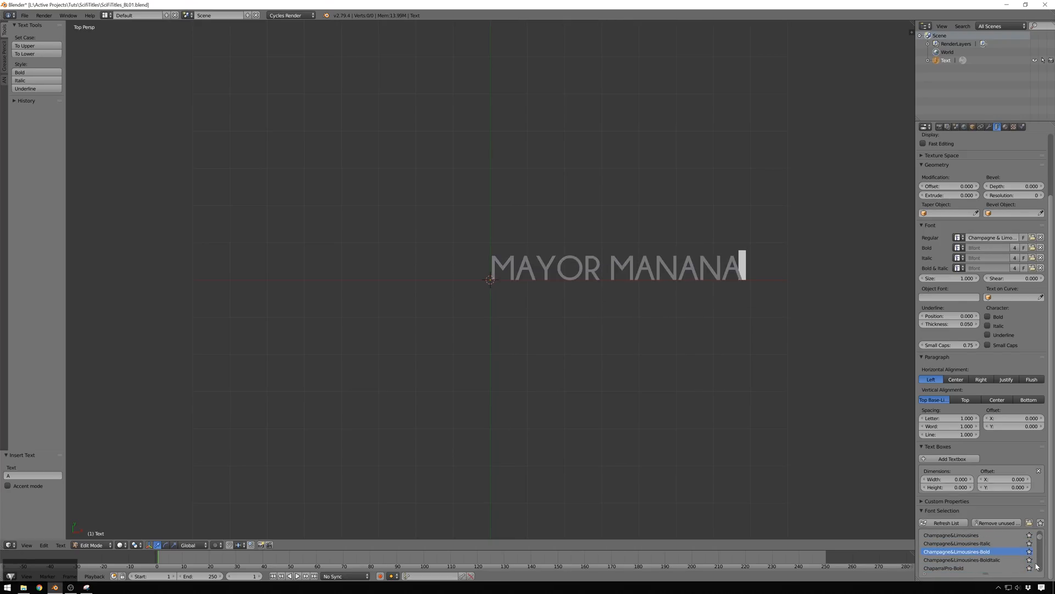
{"action": "left_click", "coordinate": [952, 560]}
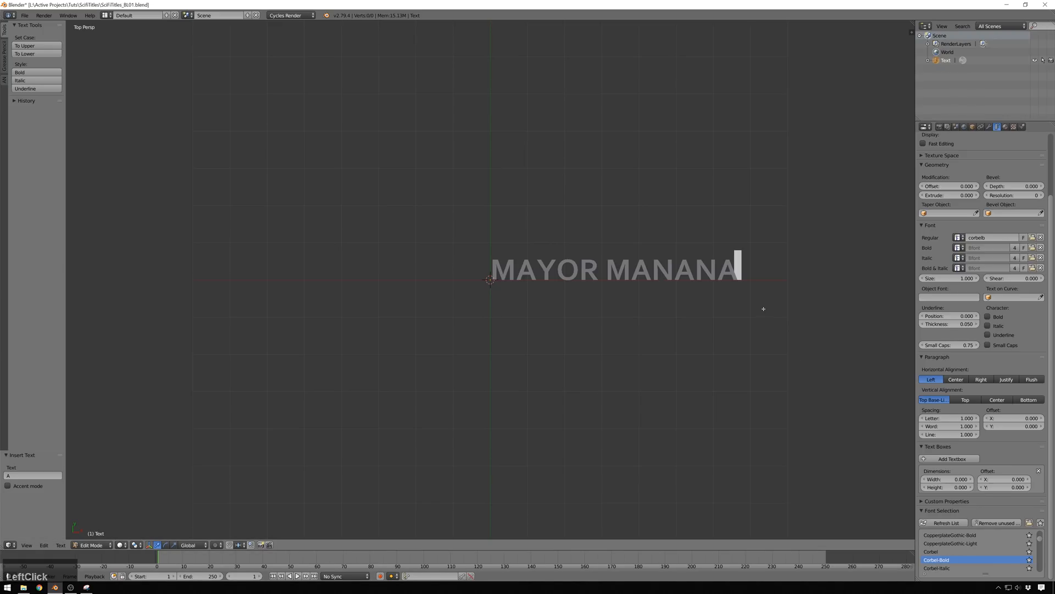
{"action": "key", "text": "Tab"}
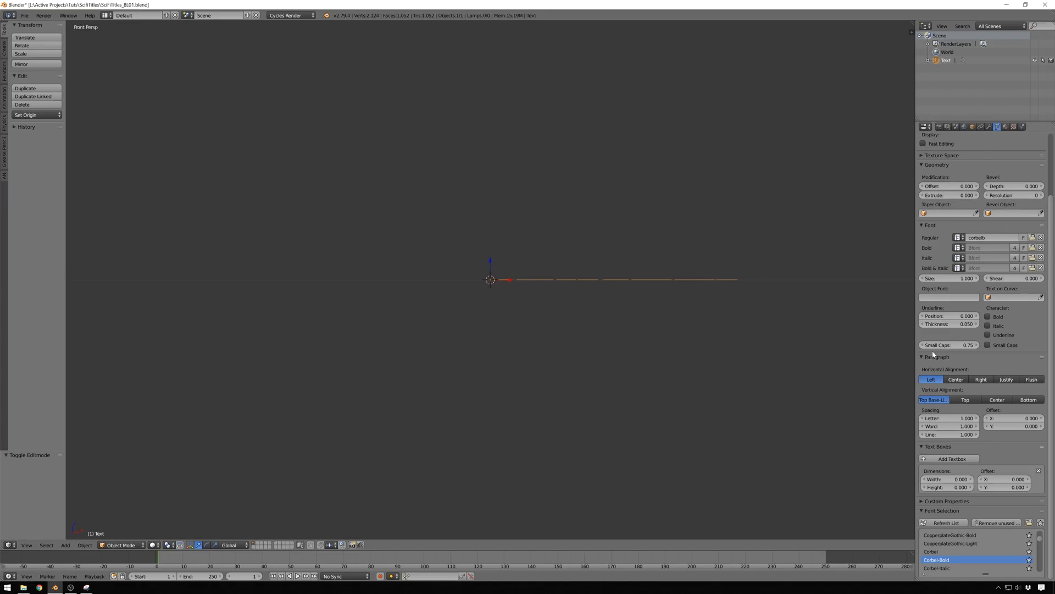
Raise the text's Extrude and Bevel Depth values and set Bevel Resolution.
{"action": "scroll", "scroll_direction": "up", "scroll_amount": 3}
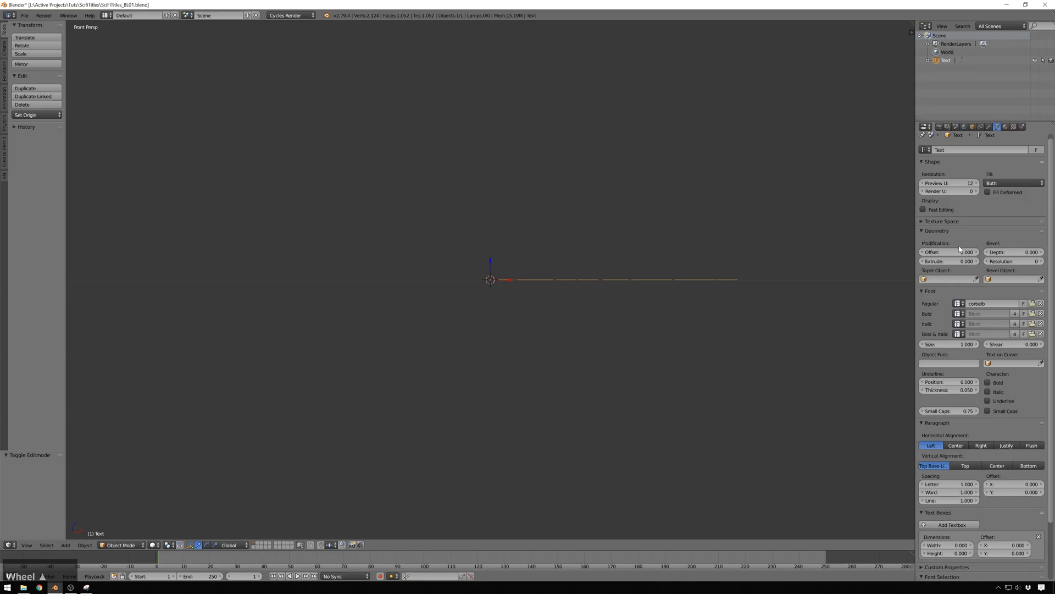
{"action": "left_click", "coordinate": [951, 261]}
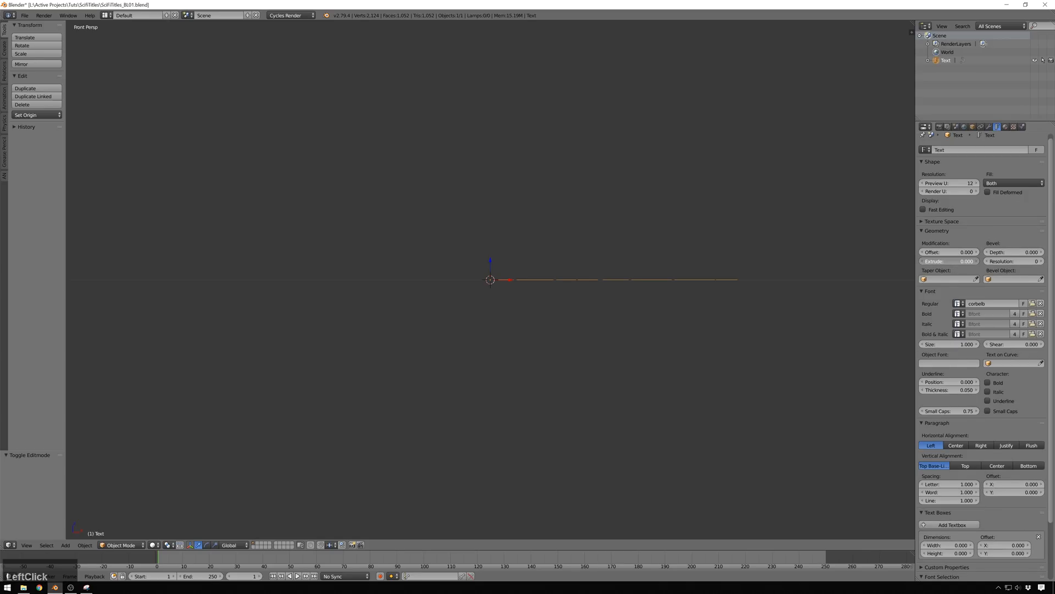
{"action": "left_click", "coordinate": [949, 261]}
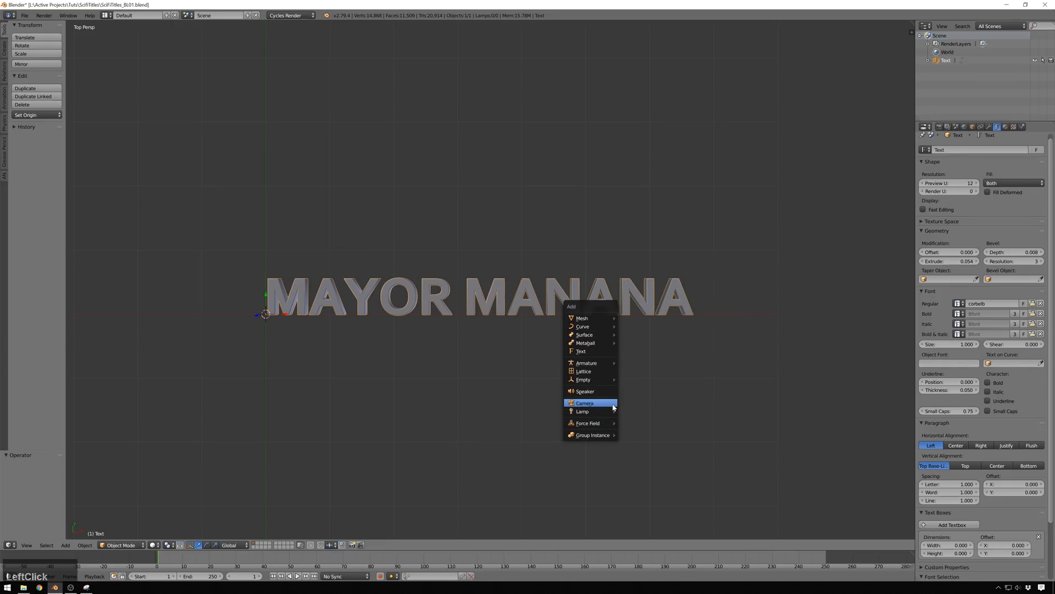
Add a camera and position it to frame MAYOR MANANA in the lower left.
{"action": "left_click", "coordinate": [584, 403]}
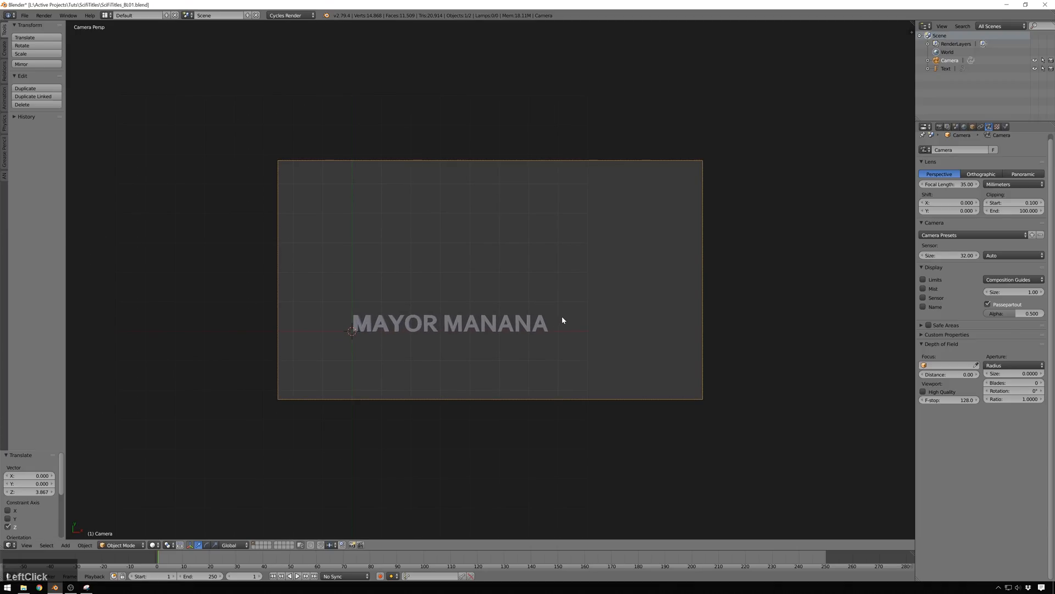
{"action": "mouse_move", "coordinate": [583, 302]}
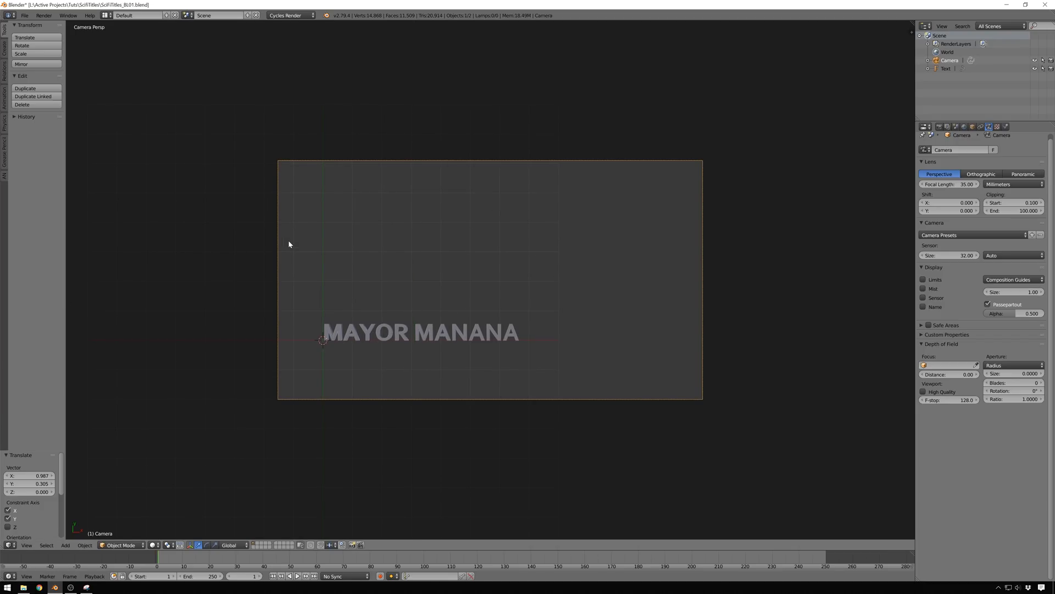
{"action": "mouse_move", "coordinate": [663, 229]}
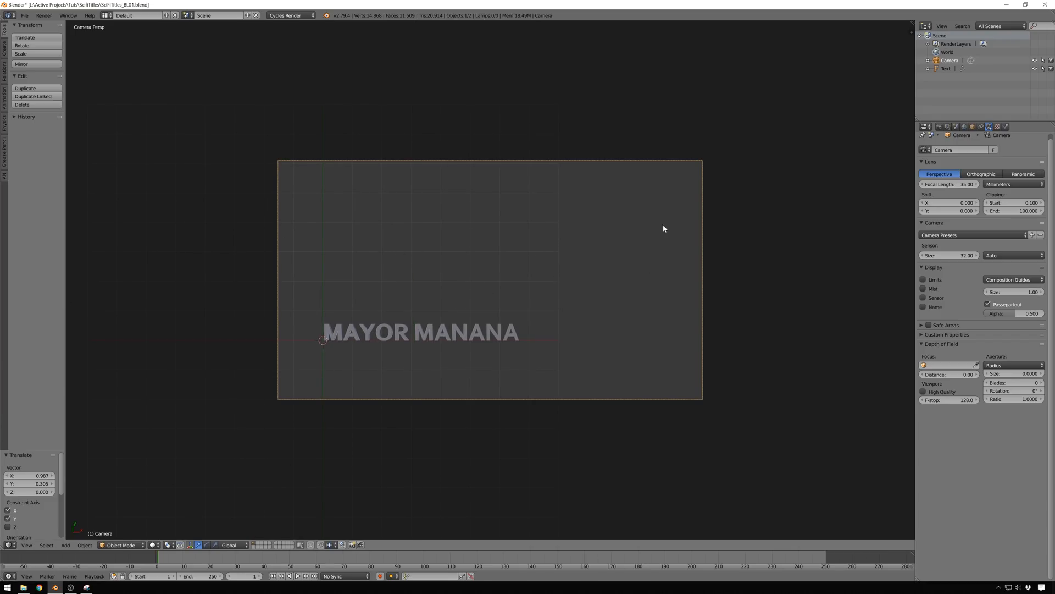
{"action": "mouse_move", "coordinate": [480, 311]}
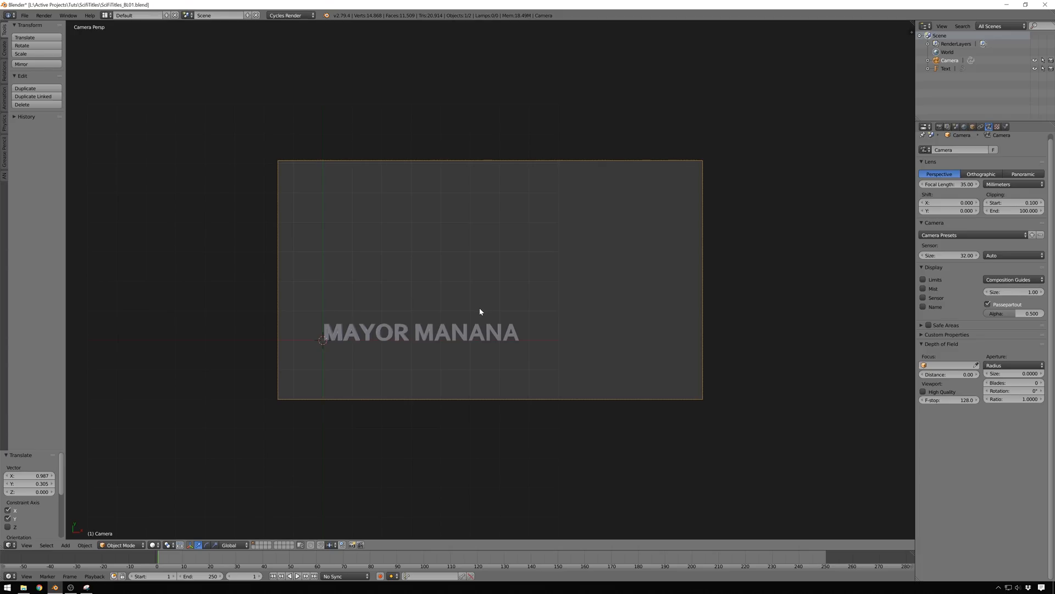
Turn the split viewport area into an Animation Nodes editor with a new TextAnimation tree.
{"action": "scroll", "scroll_direction": "up", "scroll_amount": 3}
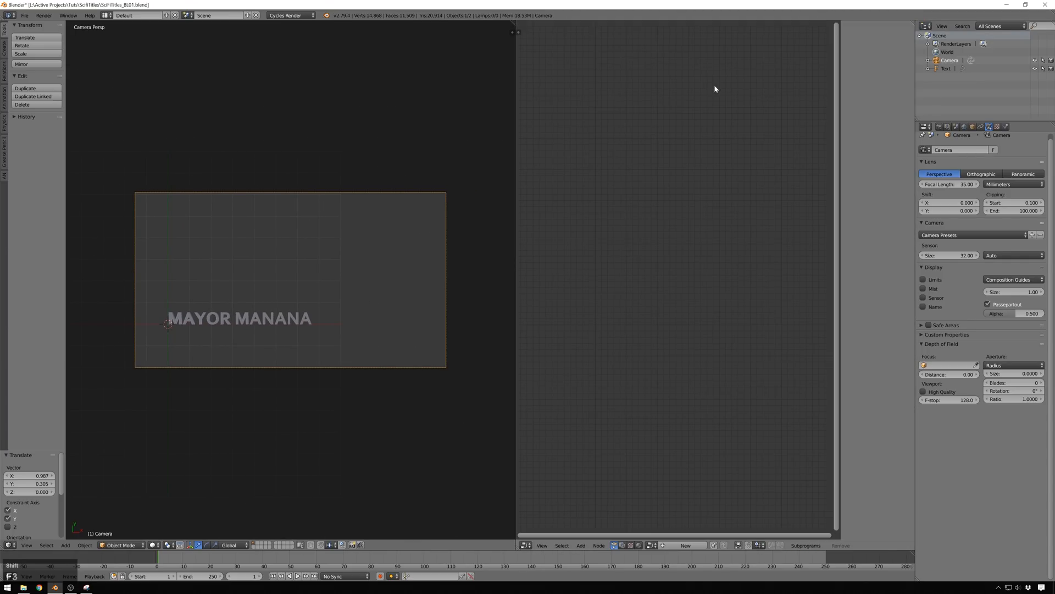
{"action": "mouse_move", "coordinate": [585, 293]}
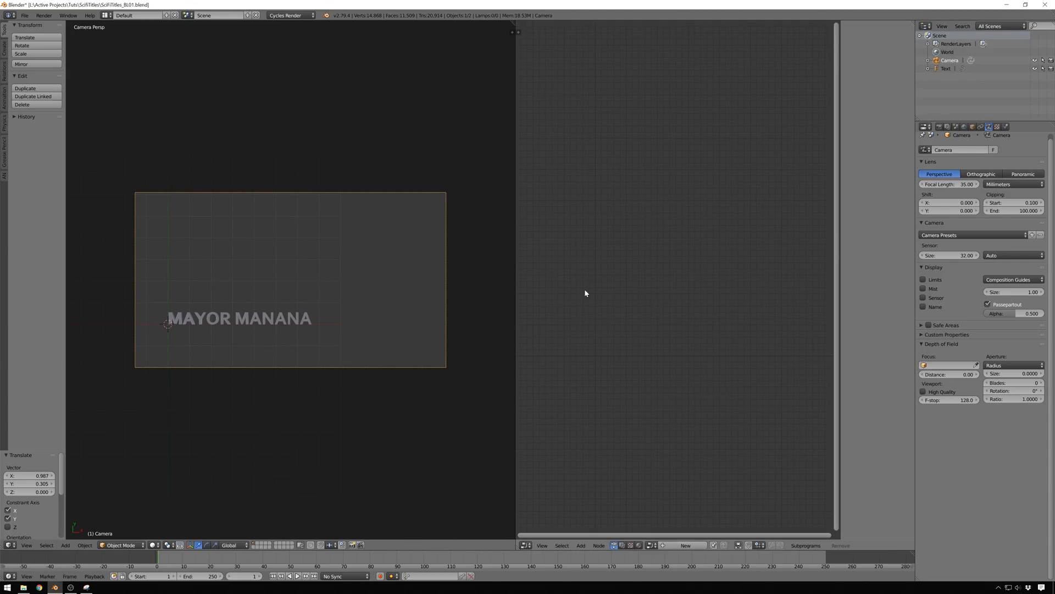
{"action": "left_click", "coordinate": [524, 546]}
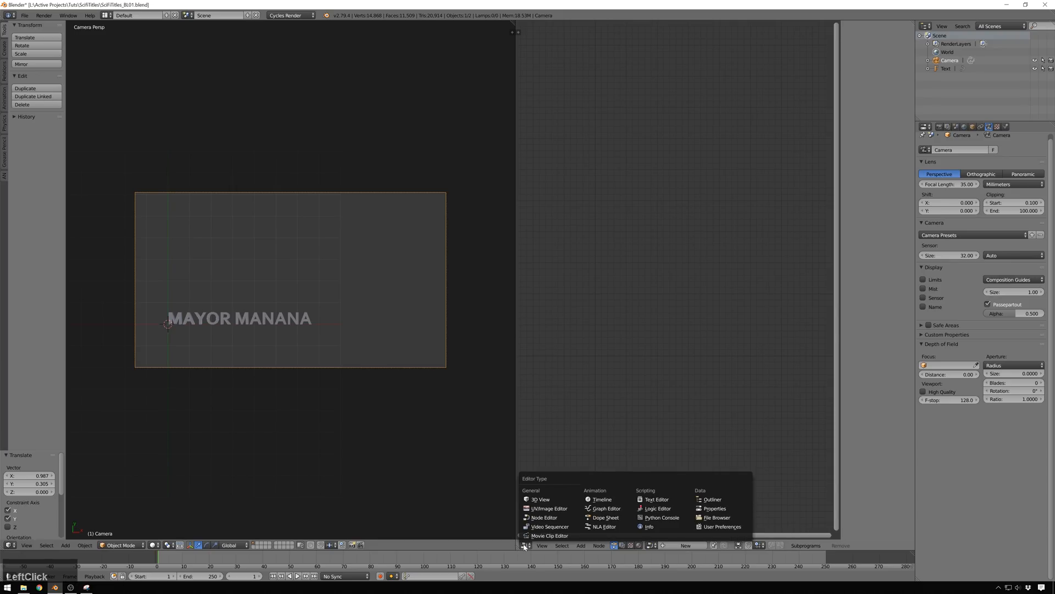
{"action": "left_click", "coordinate": [608, 461]}
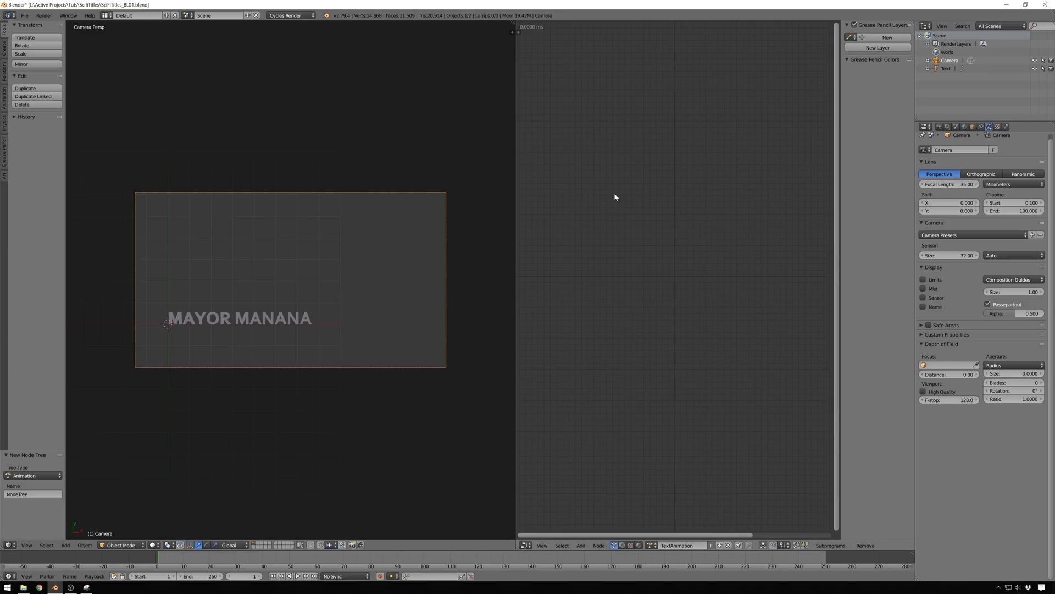
{"action": "mouse_move", "coordinate": [548, 203]}
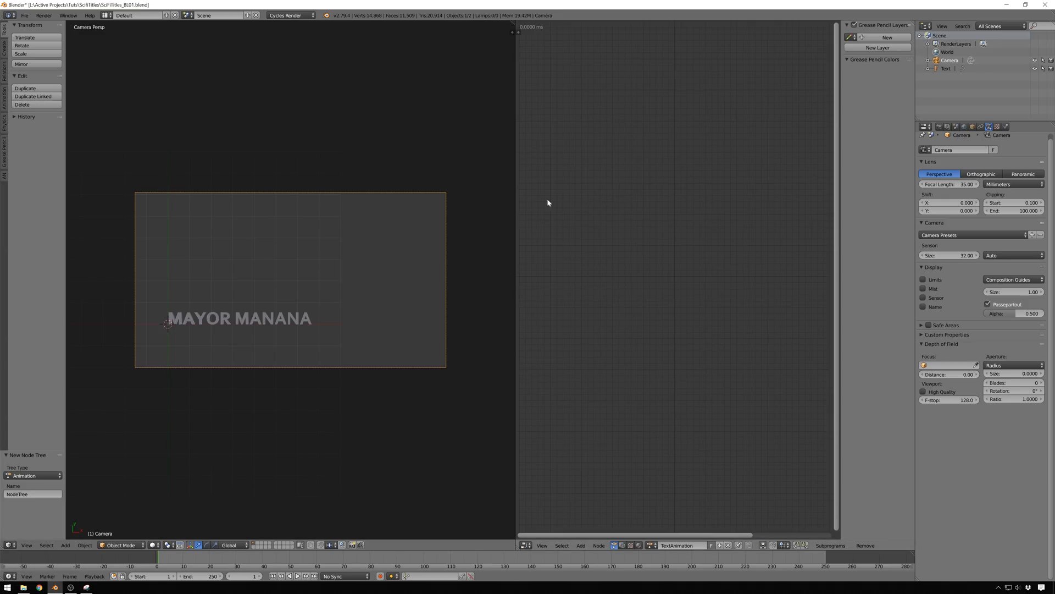
{"action": "mouse_move", "coordinate": [308, 318]}
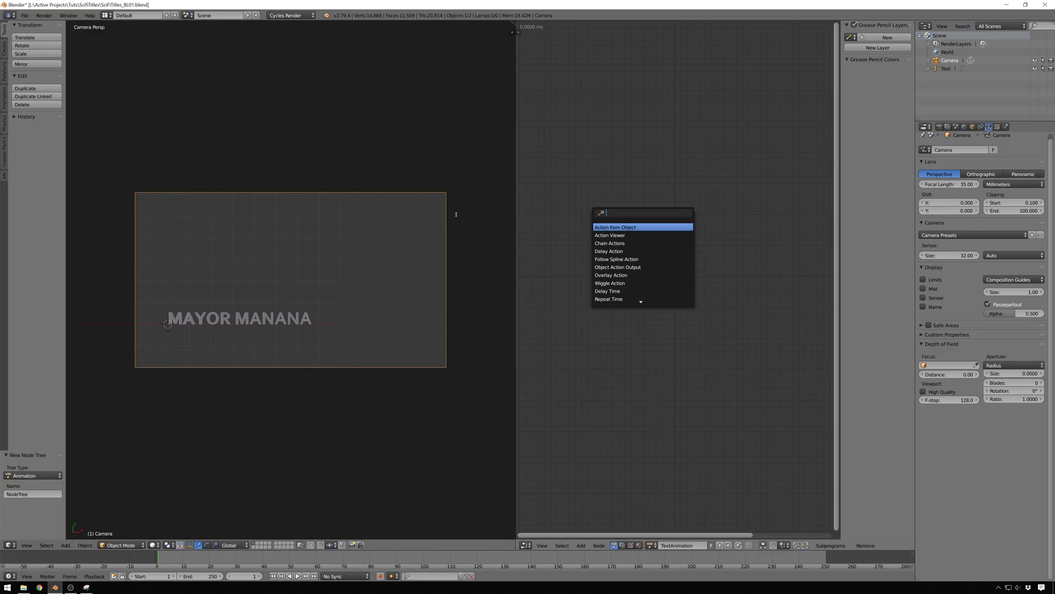
Search 'tex' and place a Separate Text Object node in the tree.
{"action": "type", "text": "text"}
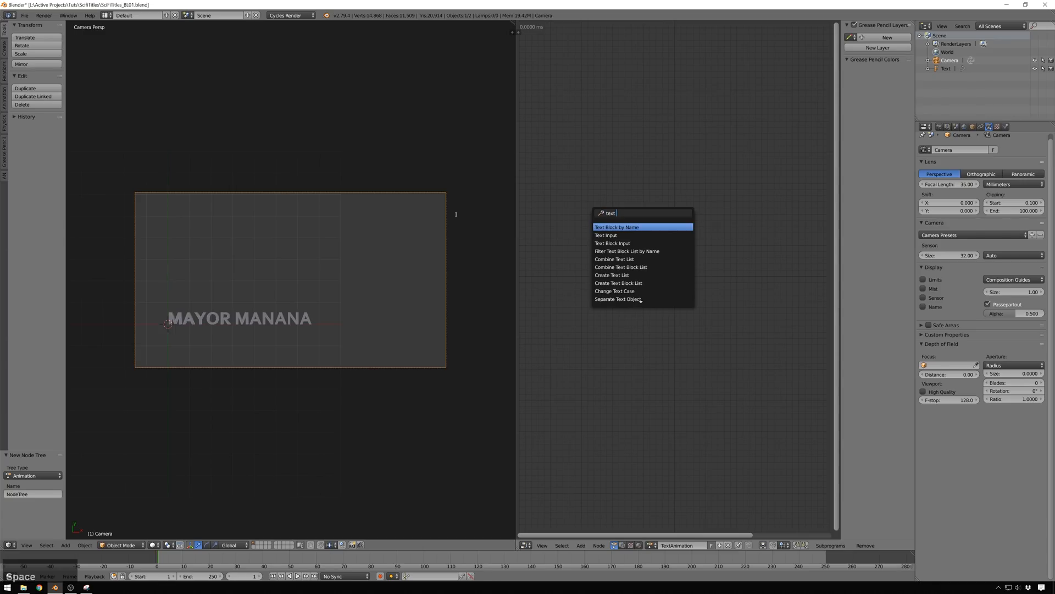
{"action": "left_click", "coordinate": [617, 299]}
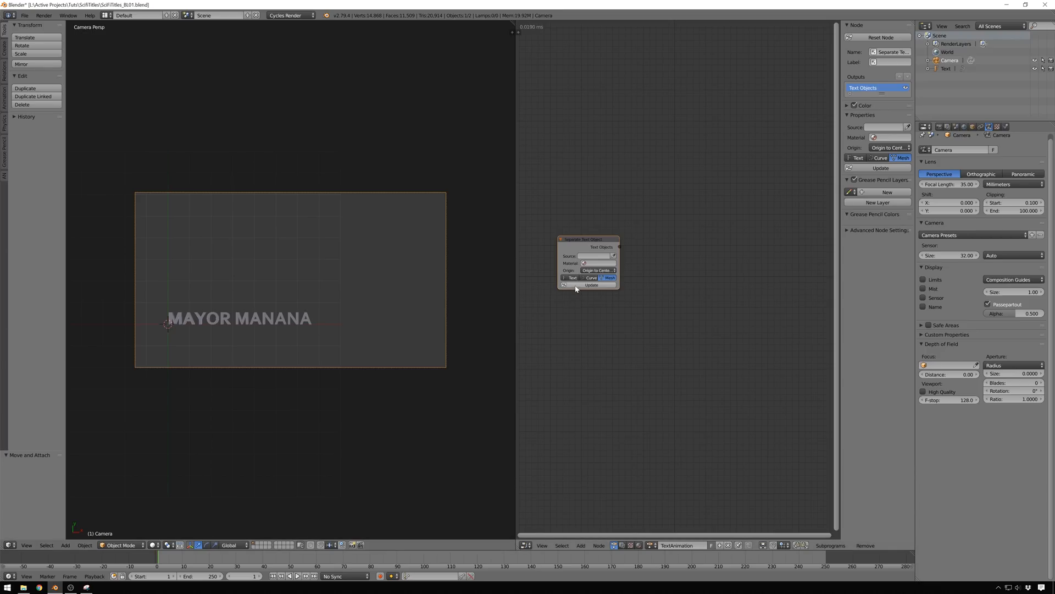
{"action": "left_click", "coordinate": [239, 318]}
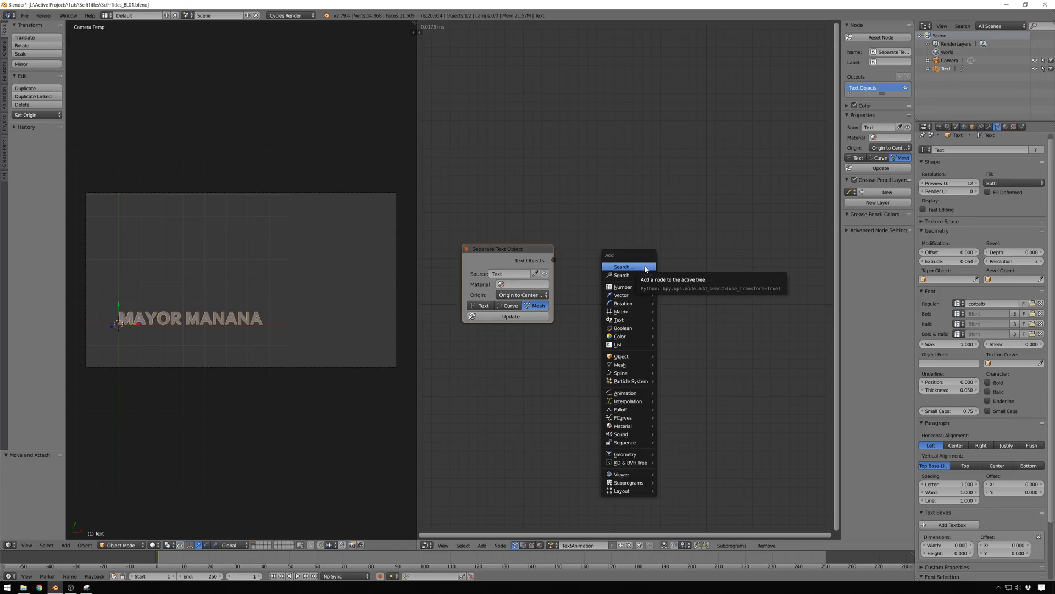
Add an Object ID Key node set to the Initial Transforms key.
{"action": "left_click", "coordinate": [621, 267]}
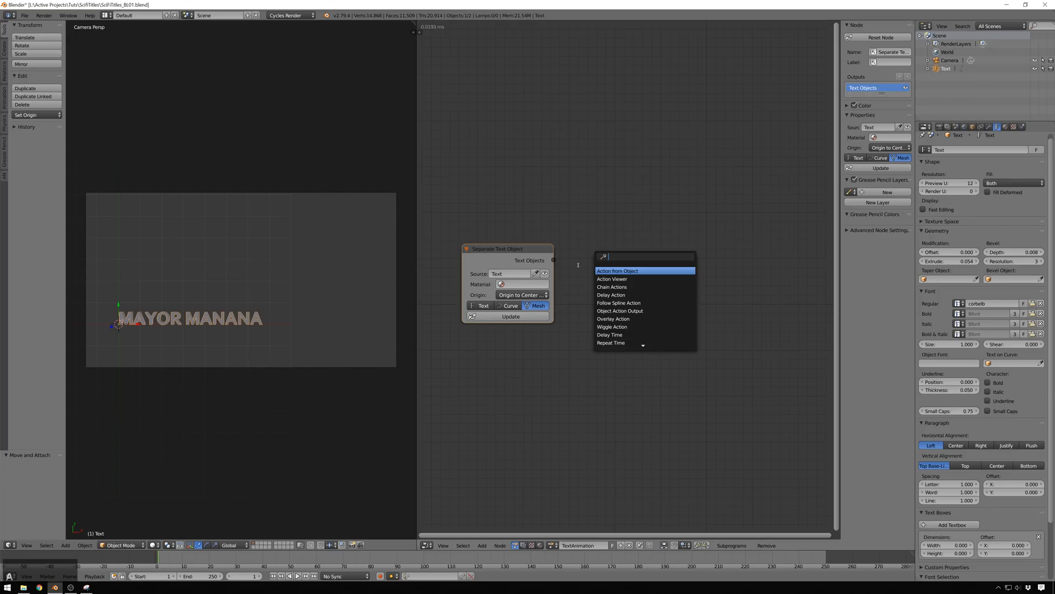
{"action": "type", "text": "objec"}
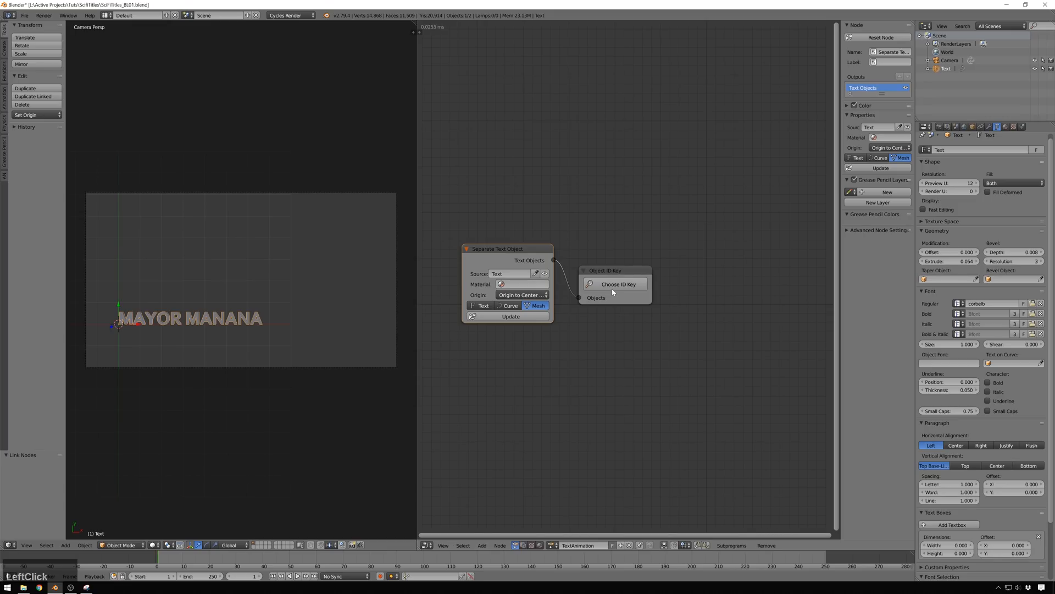
{"action": "left_click", "coordinate": [617, 284]}
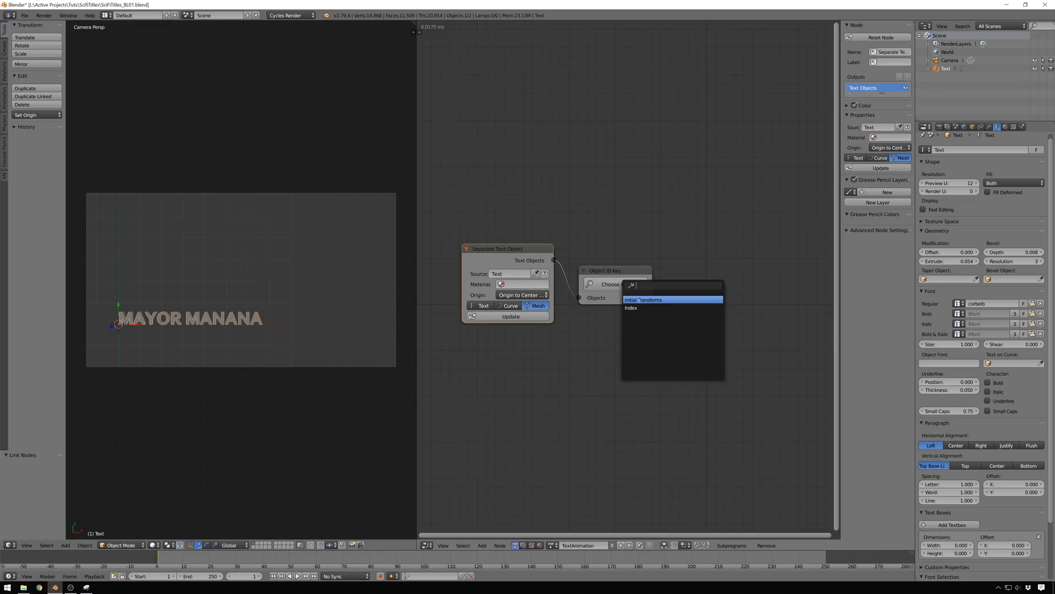
{"action": "left_click", "coordinate": [644, 299]}
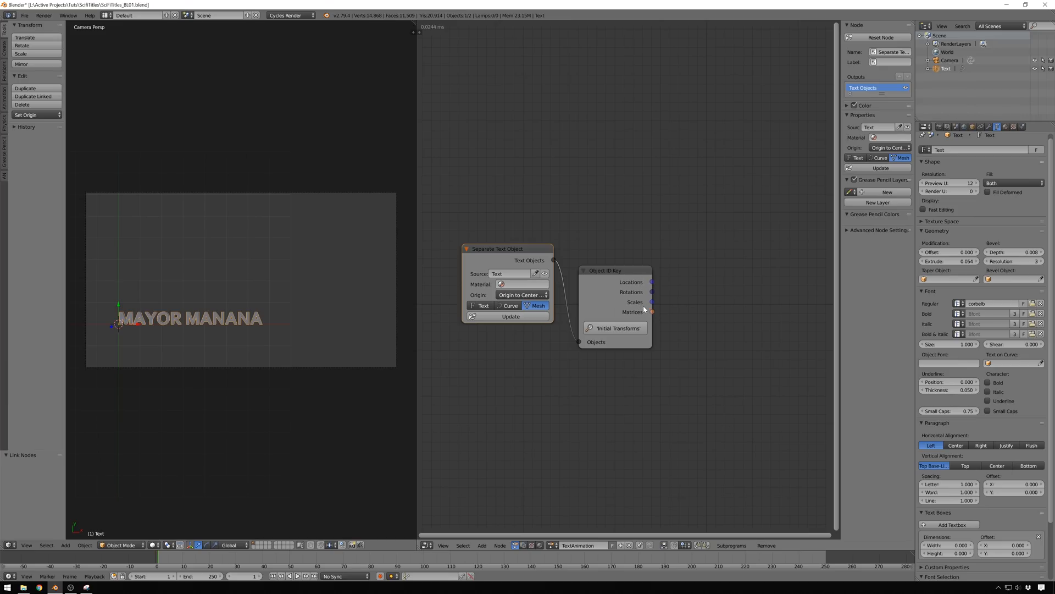
{"action": "mouse_move", "coordinate": [639, 307]}
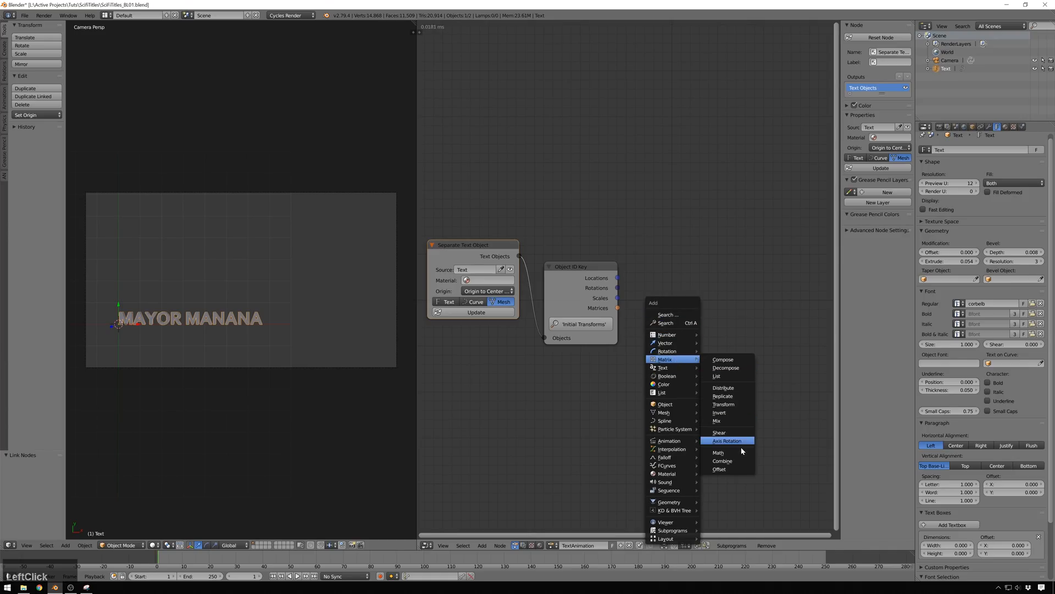
Add an Offset Matrix node with rotation offset enabled.
{"action": "left_click", "coordinate": [719, 469]}
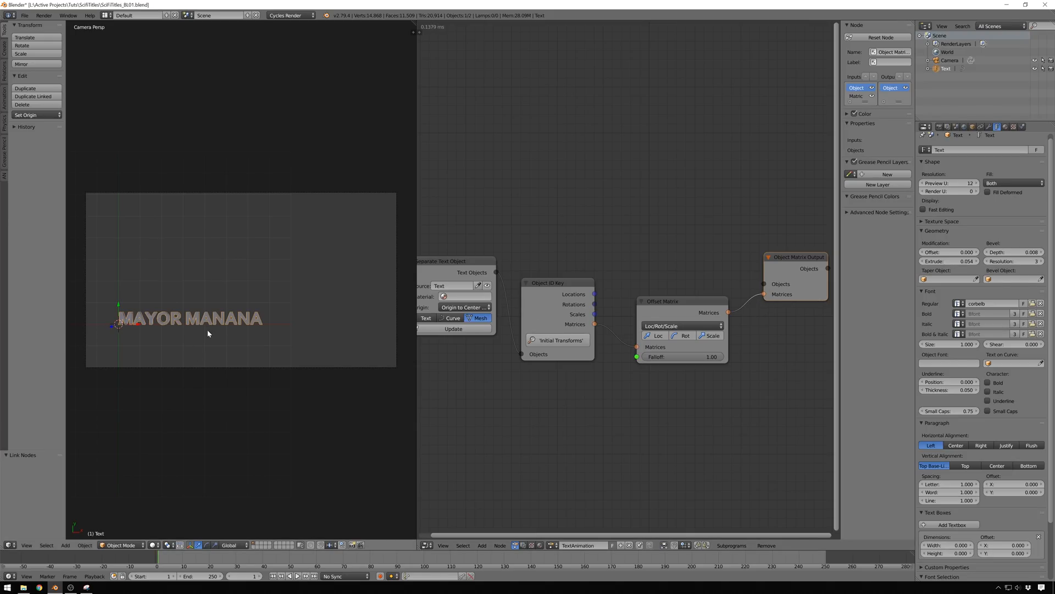
{"action": "mouse_move", "coordinate": [501, 293]}
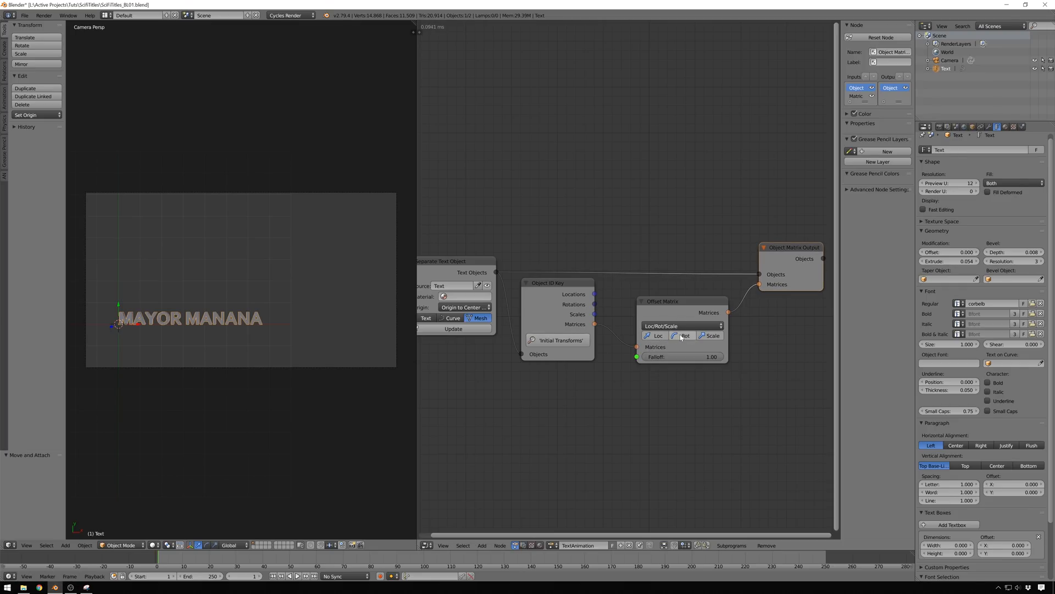
{"action": "left_click", "coordinate": [685, 335]}
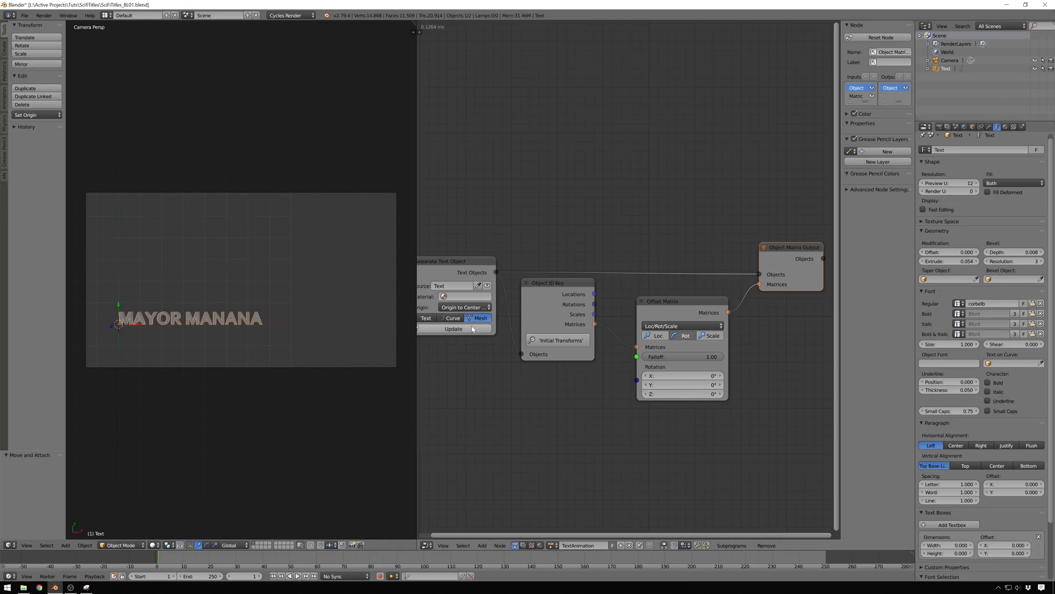
Separate the text into individual letter objects and inspect their container.
{"action": "left_click", "coordinate": [453, 329]}
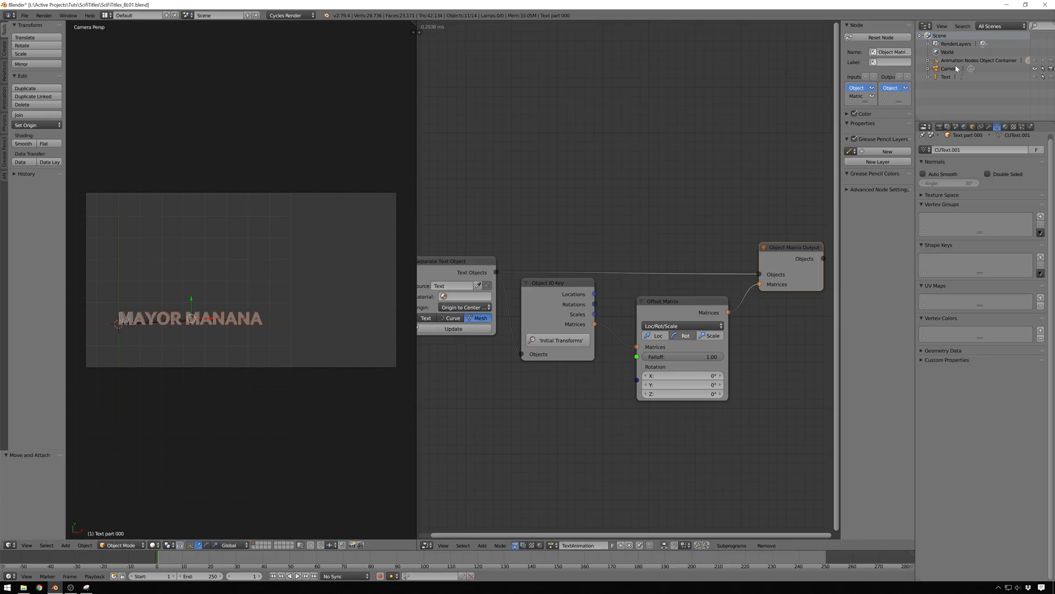
{"action": "left_click", "coordinate": [930, 60]}
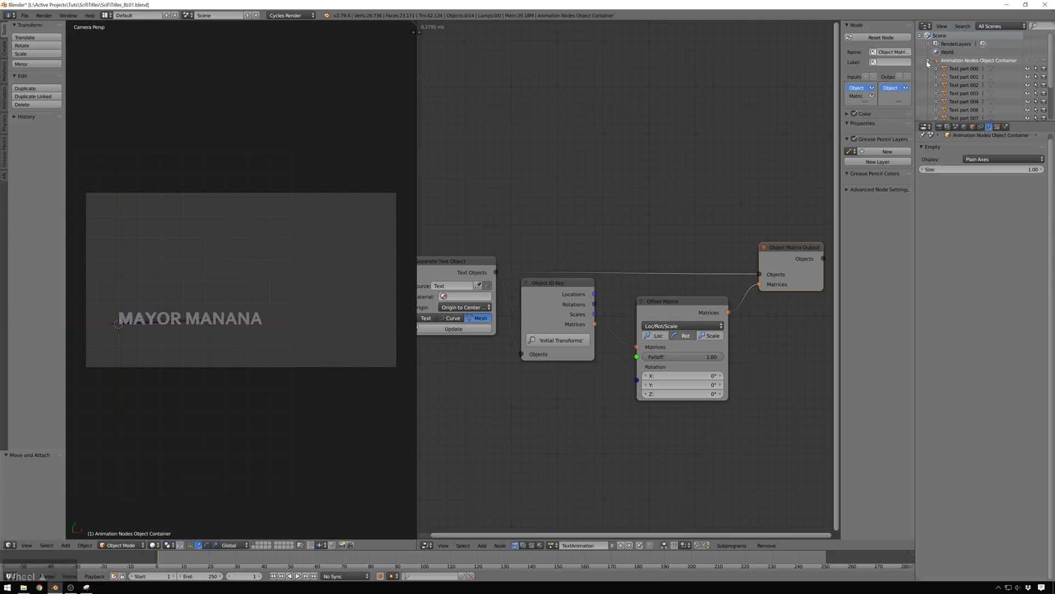
{"action": "left_click", "coordinate": [928, 60]}
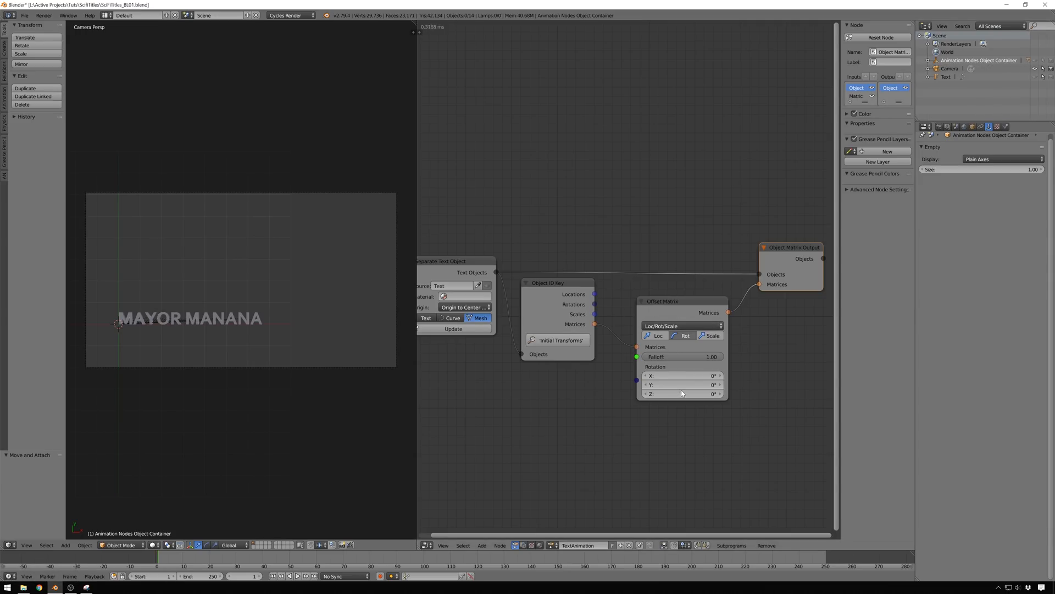
{"action": "left_click", "coordinate": [681, 385]}
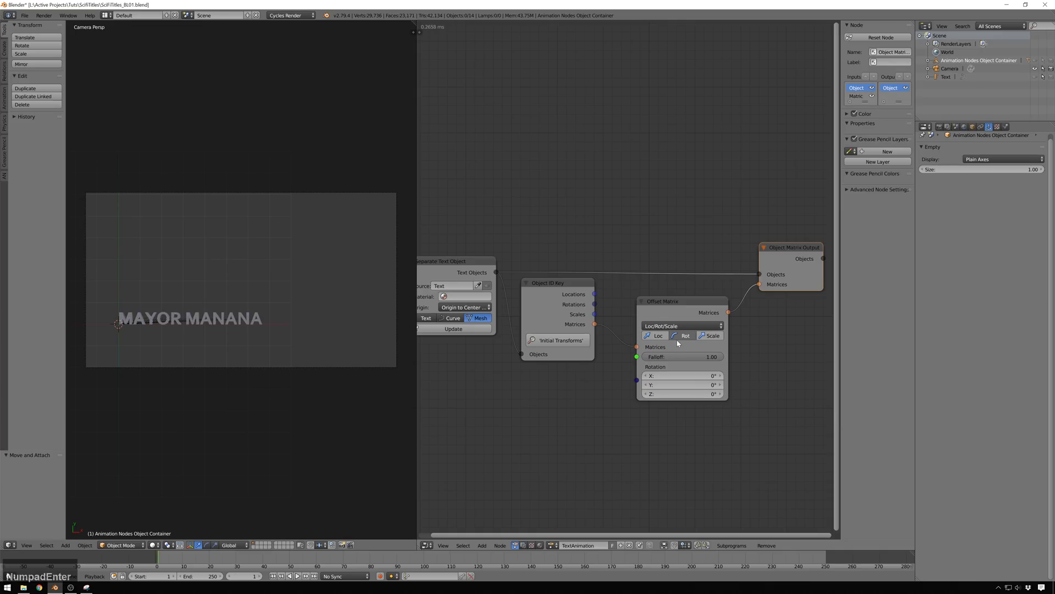
Add a Directional Falloff driving the Offset Matrix, Position X 4.77, Rotation Y 90°.
{"action": "left_click", "coordinate": [482, 545]}
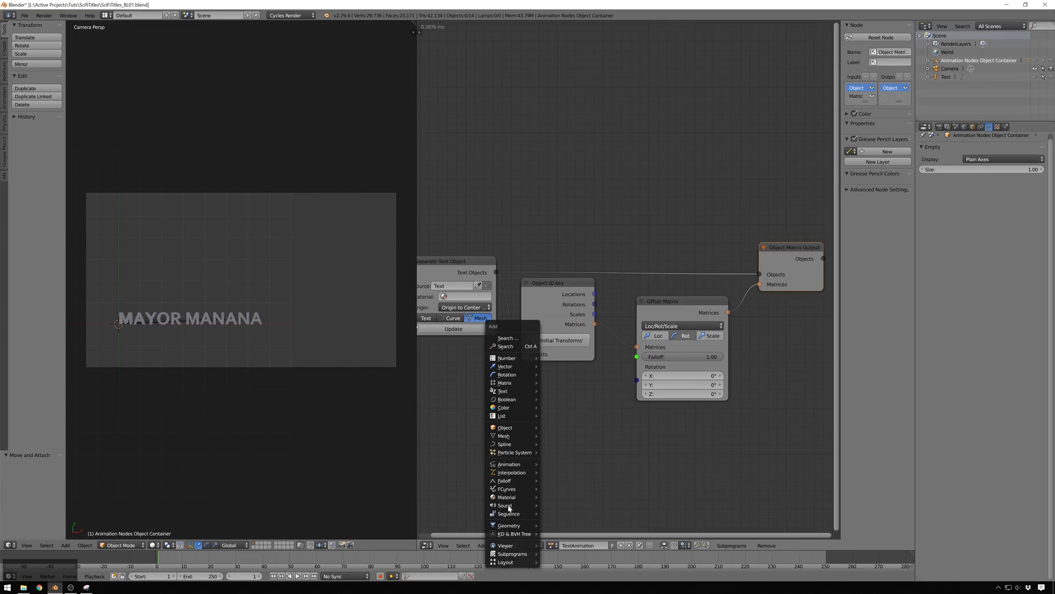
{"action": "left_click", "coordinate": [503, 480]}
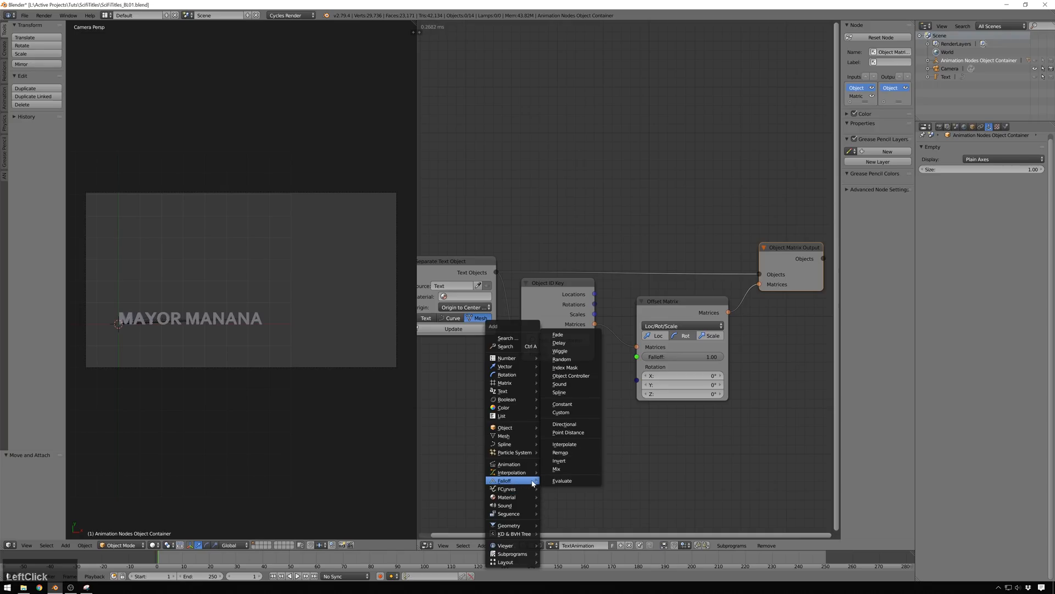
{"action": "left_click", "coordinate": [564, 423]}
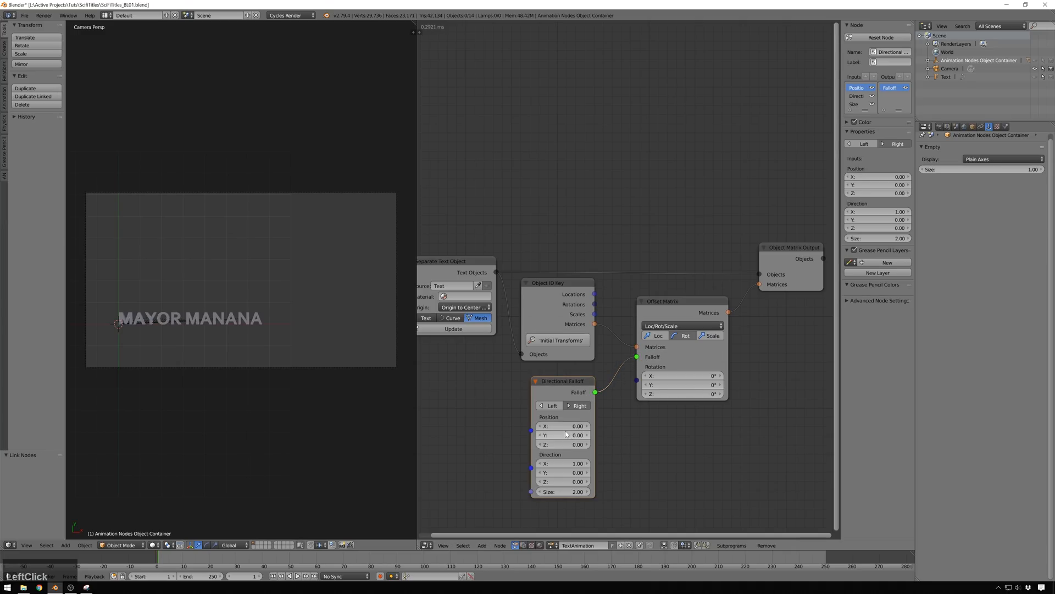
{"action": "left_click", "coordinate": [682, 384]}
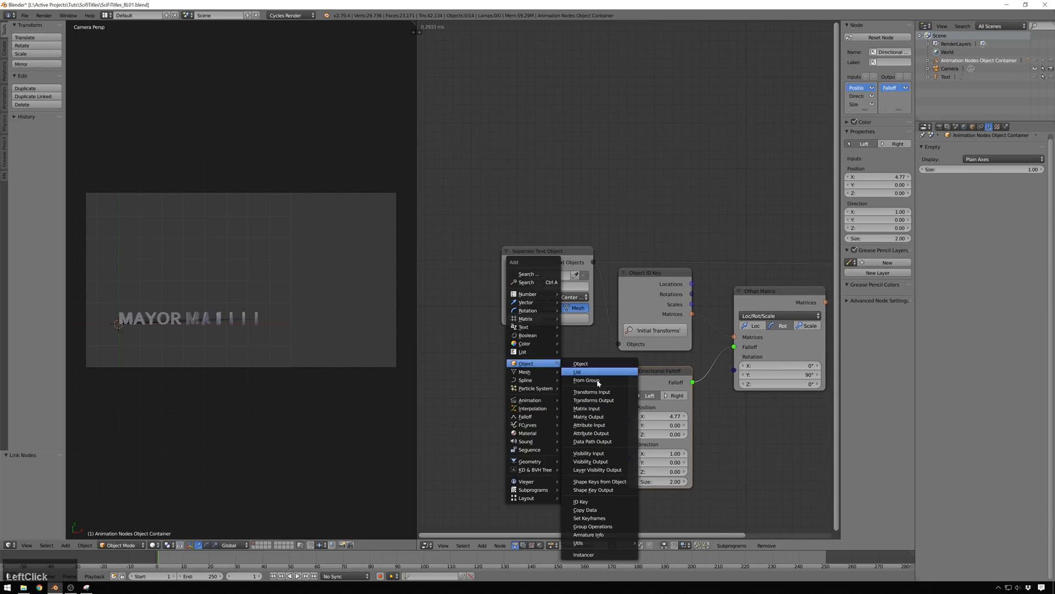
Add an Object Transforms Input node and a Plain Axes empty, and rename the text object Main Text.
{"action": "left_click", "coordinate": [591, 392]}
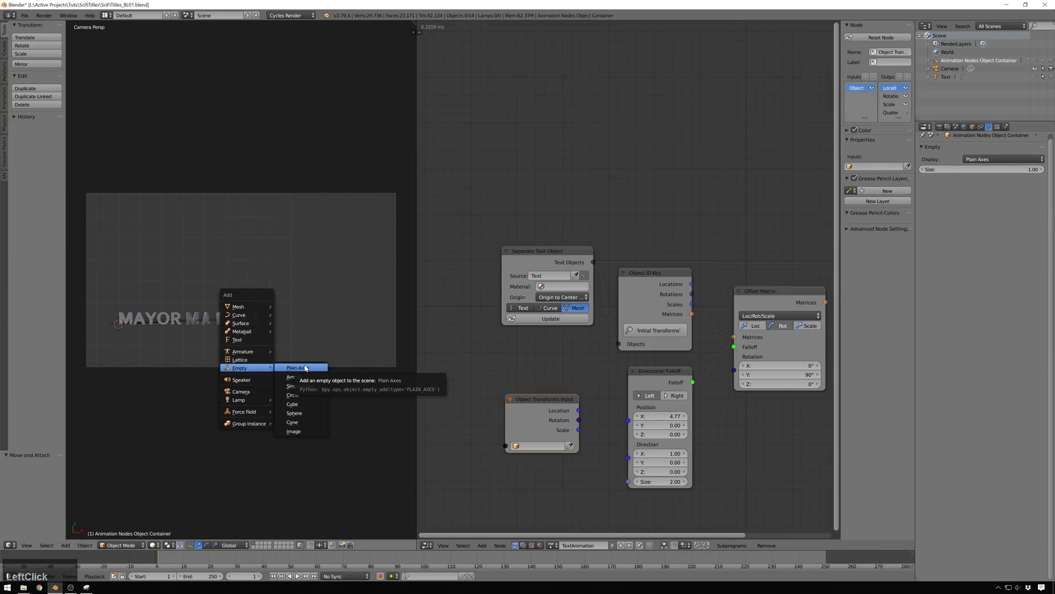
{"action": "left_click", "coordinate": [296, 368]}
{"action": "type", "text": "Main Text Rotate"}
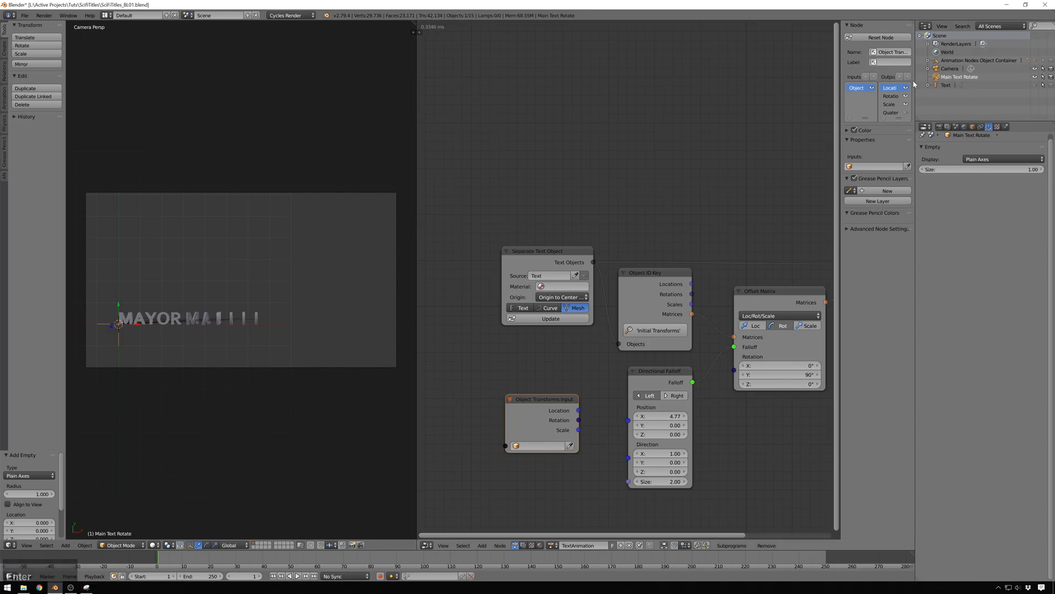
{"action": "left_click", "coordinate": [947, 86]}
{"action": "type", "text": "Main "}
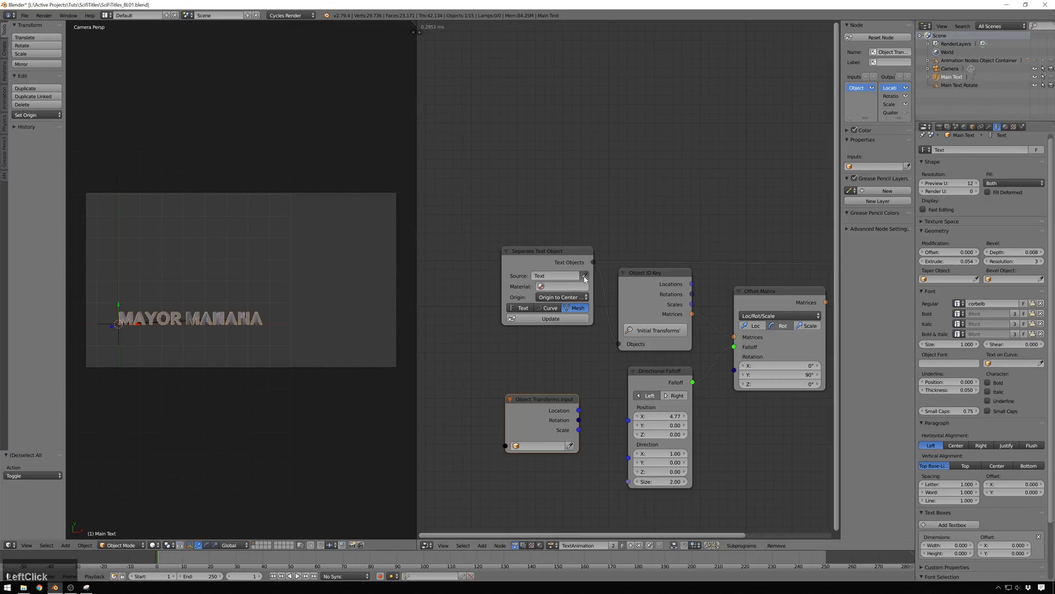
Source the separator from Main Text and link Main Text Rotate's location to the falloff position.
{"action": "left_click", "coordinate": [555, 276]}
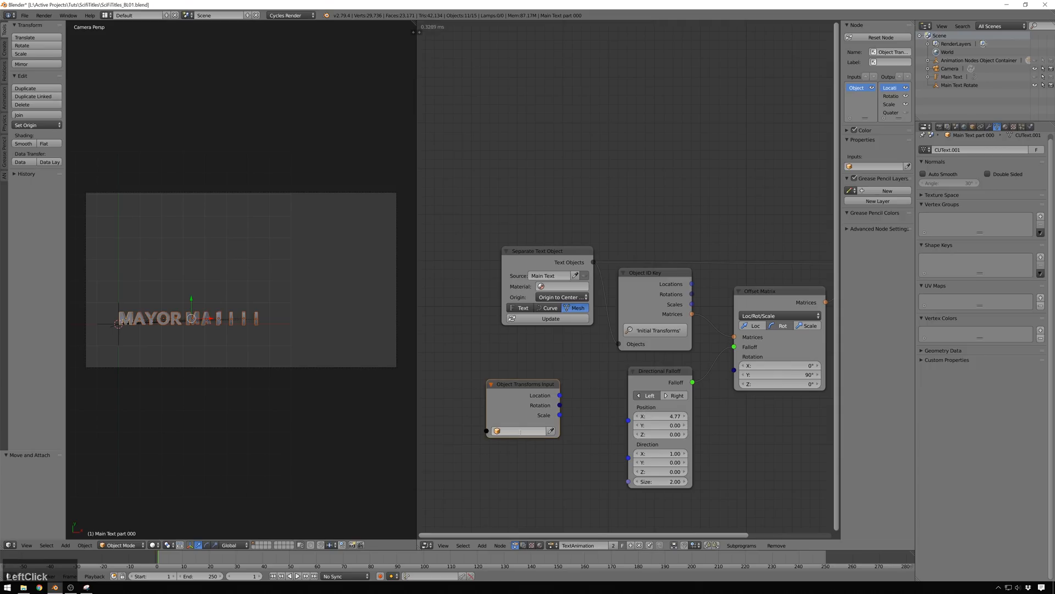
{"action": "left_click", "coordinate": [522, 431]}
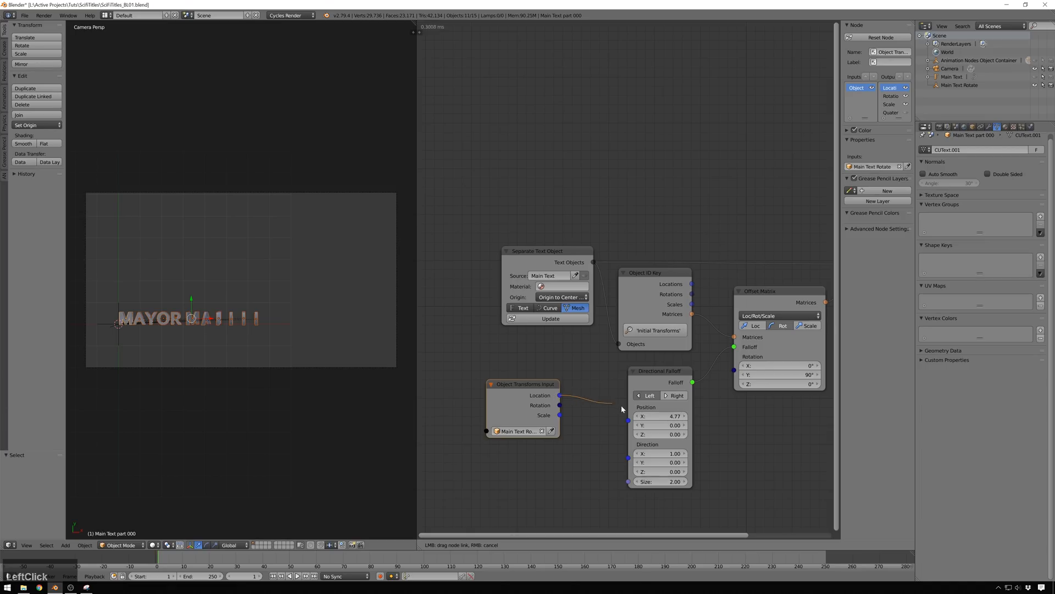
{"action": "left_click", "coordinate": [950, 76]}
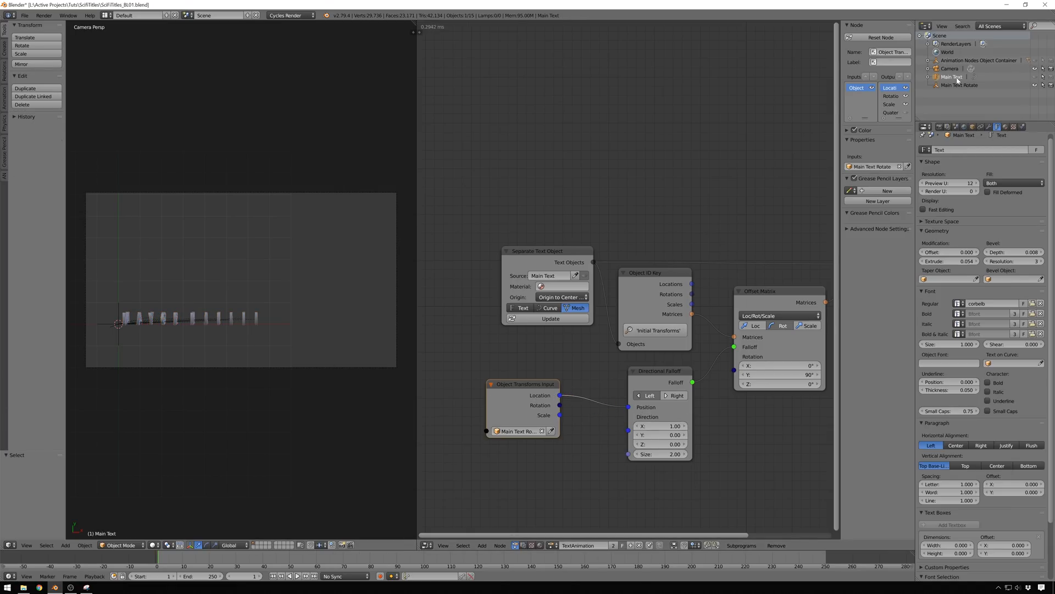
Keyframe the Main Text Rotate empty's location and end the animation at frame 70.
{"action": "left_click", "coordinate": [955, 84]}
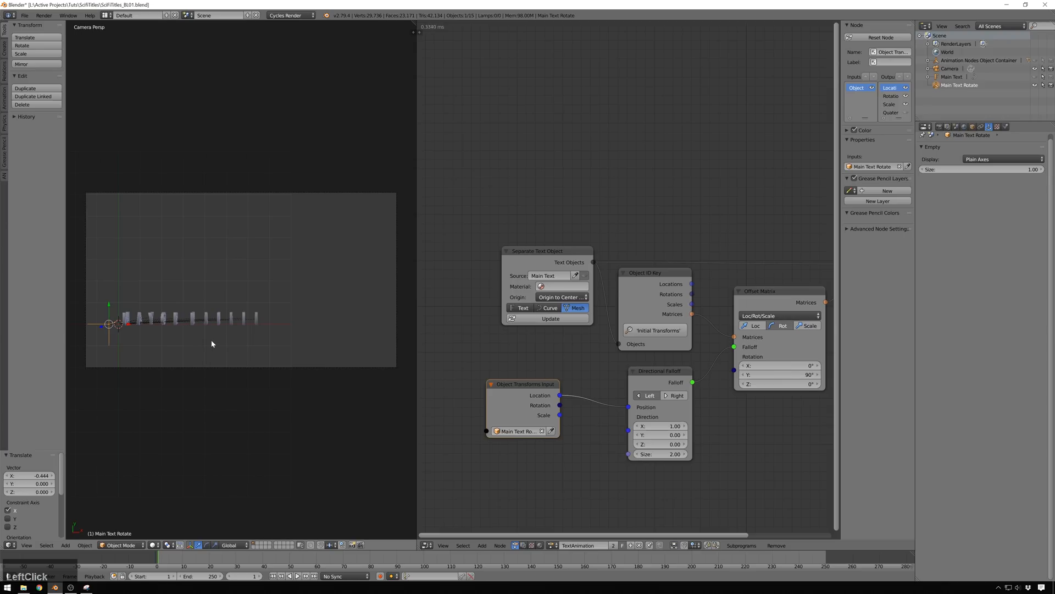
{"action": "key", "text": "i"}
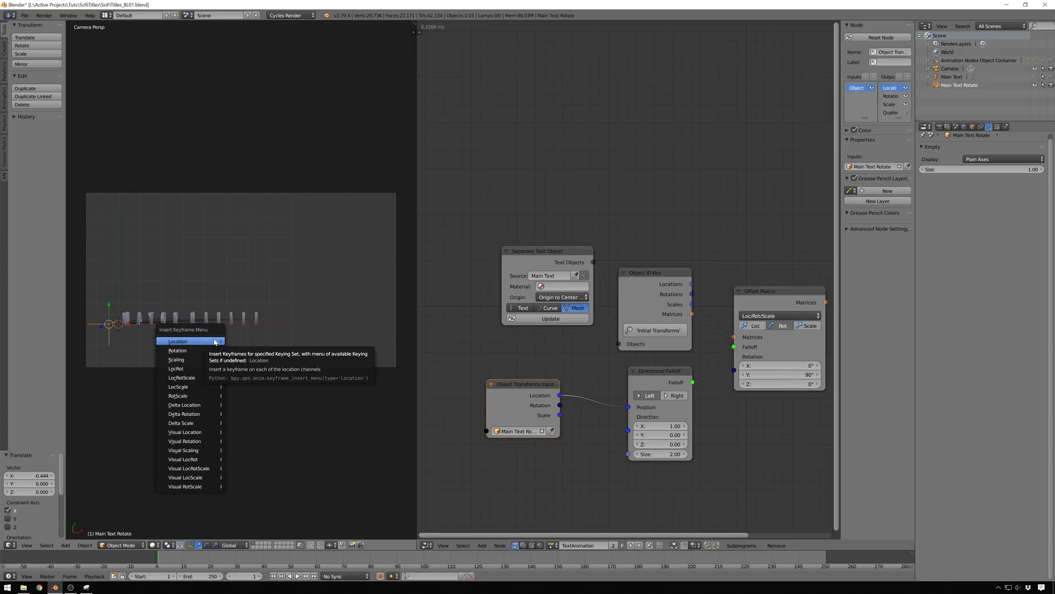
{"action": "left_click", "coordinate": [178, 340]}
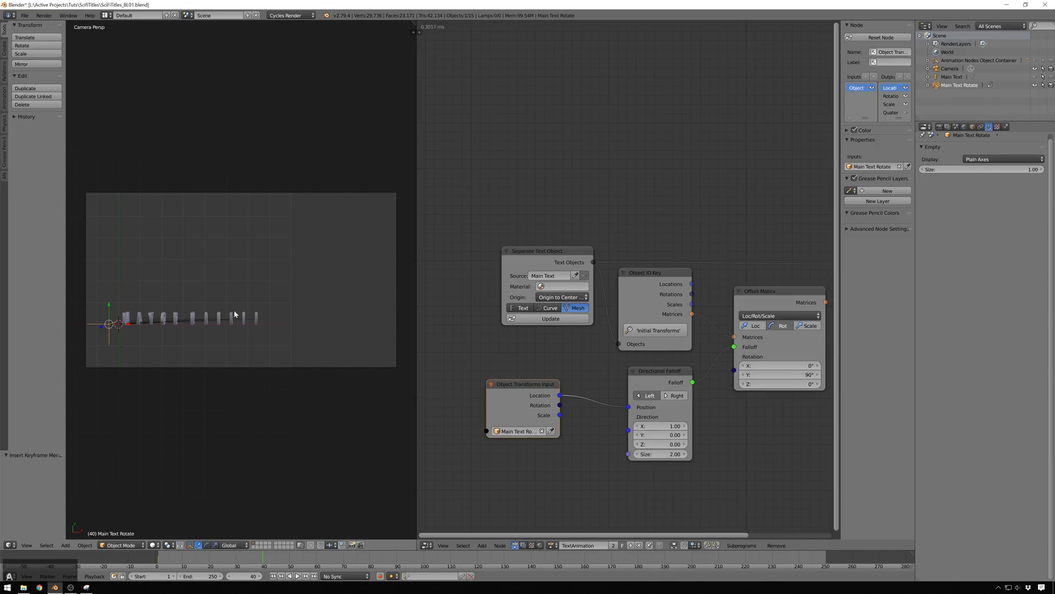
{"action": "mouse_move", "coordinate": [168, 330]}
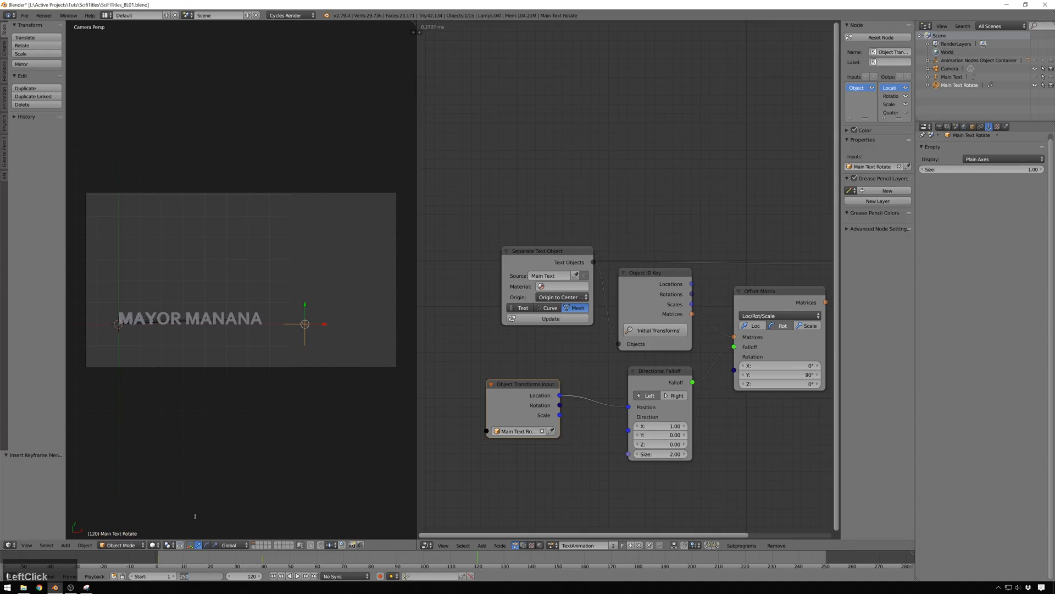
{"action": "left_click", "coordinate": [290, 575]}
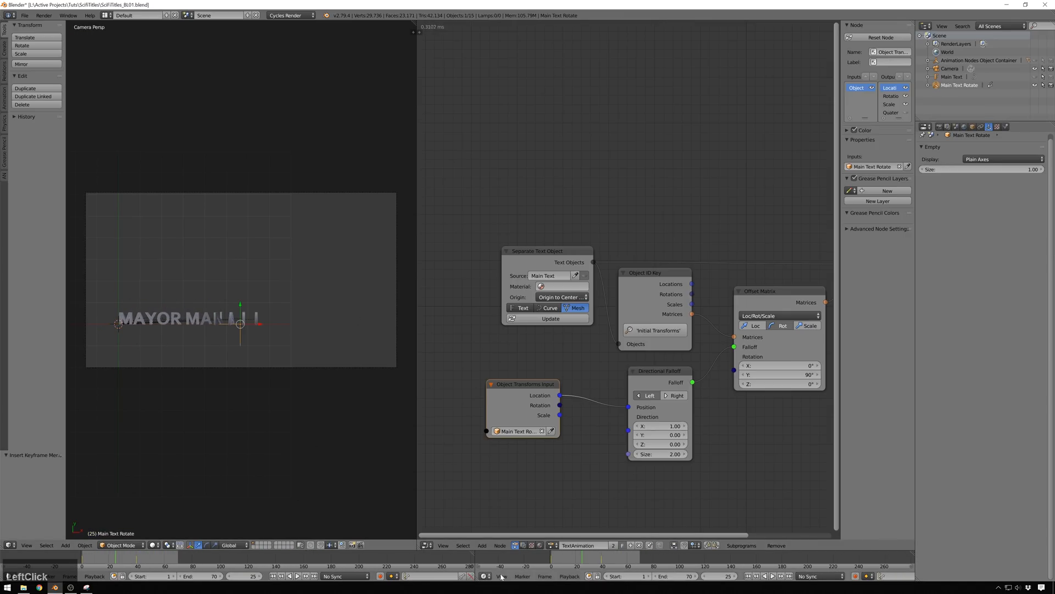
Switch the area to the Dope Sheet and keyframe the camera at the animation's end.
{"action": "left_click", "coordinate": [487, 576]}
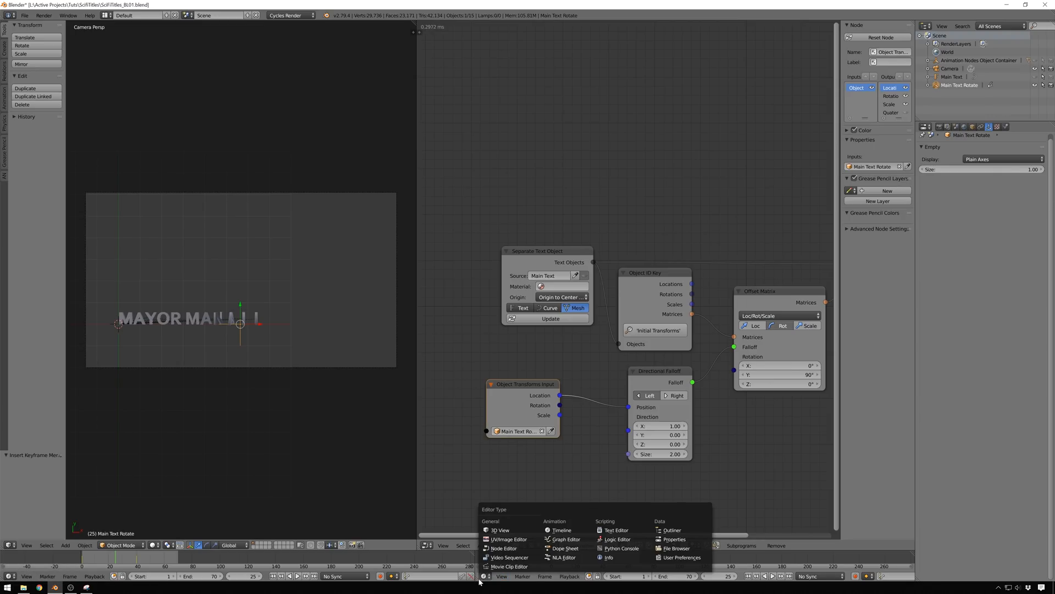
{"action": "left_click", "coordinate": [564, 548]}
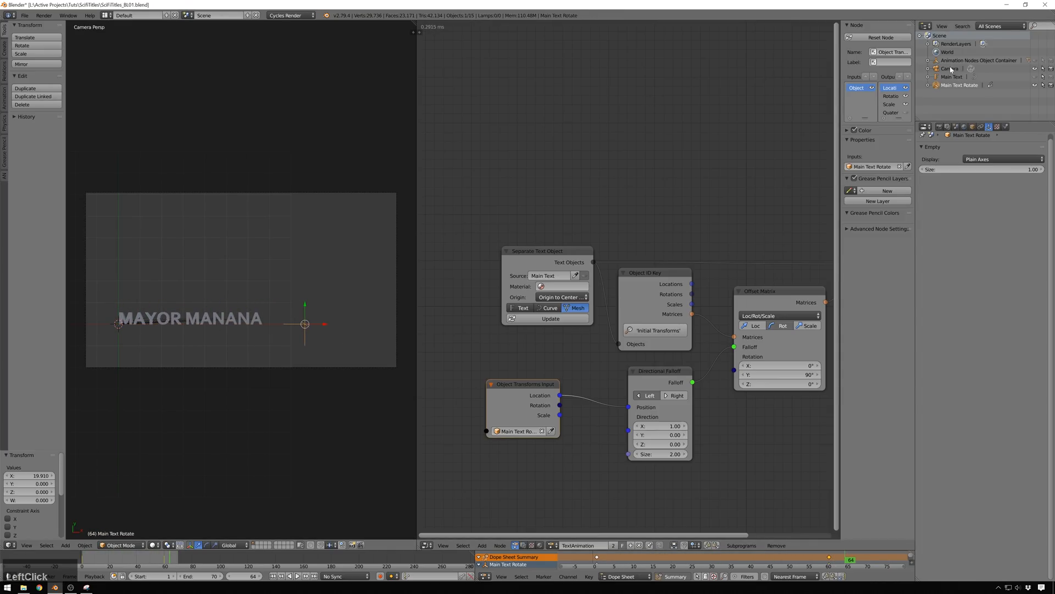
{"action": "left_click", "coordinate": [950, 68]}
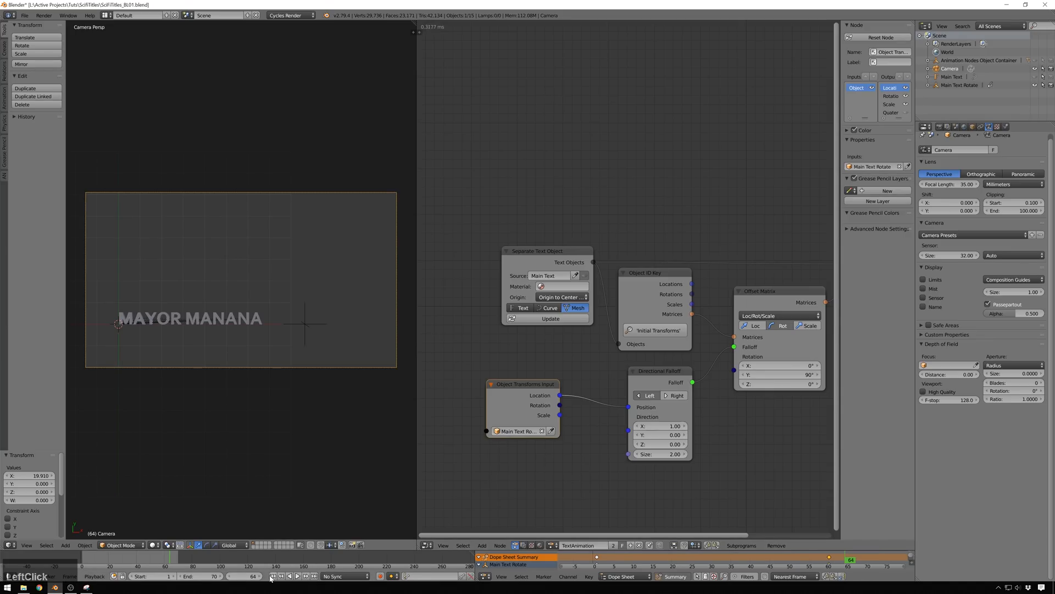
{"action": "left_click", "coordinate": [286, 576]}
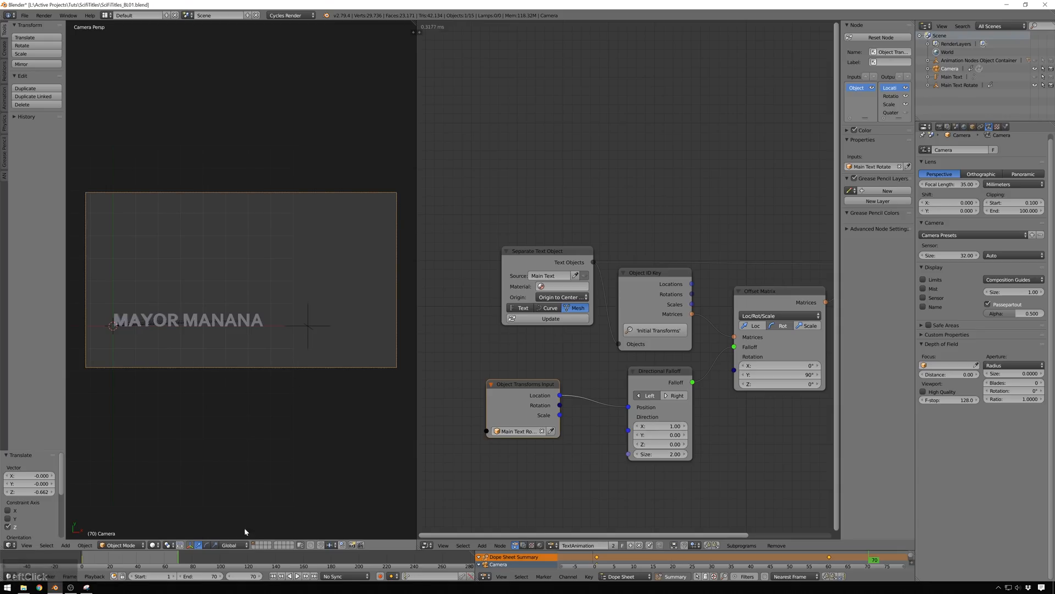
{"action": "key", "text": "i"}
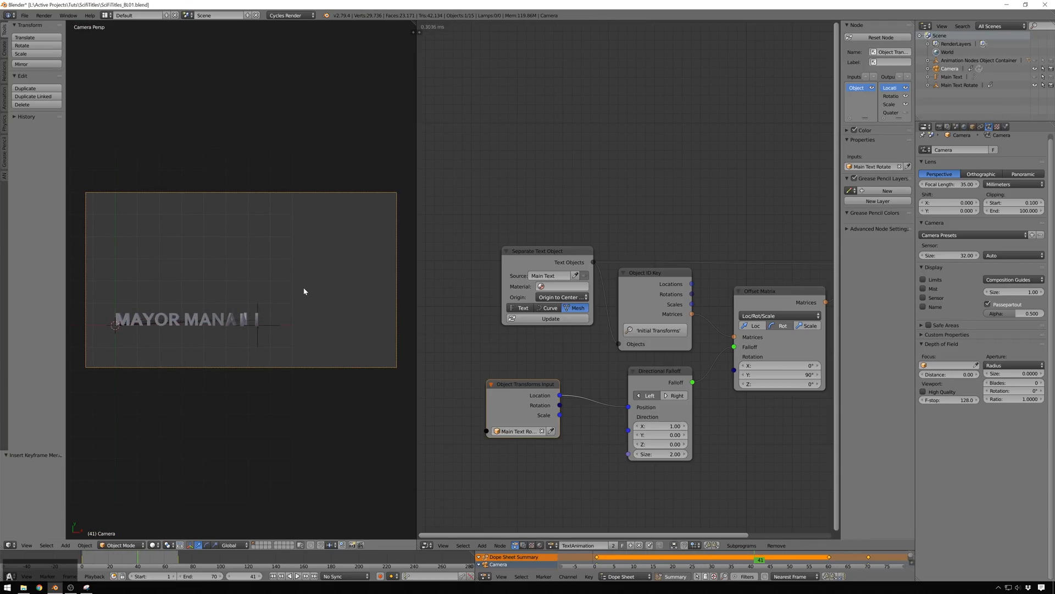
{"action": "mouse_move", "coordinate": [223, 347]}
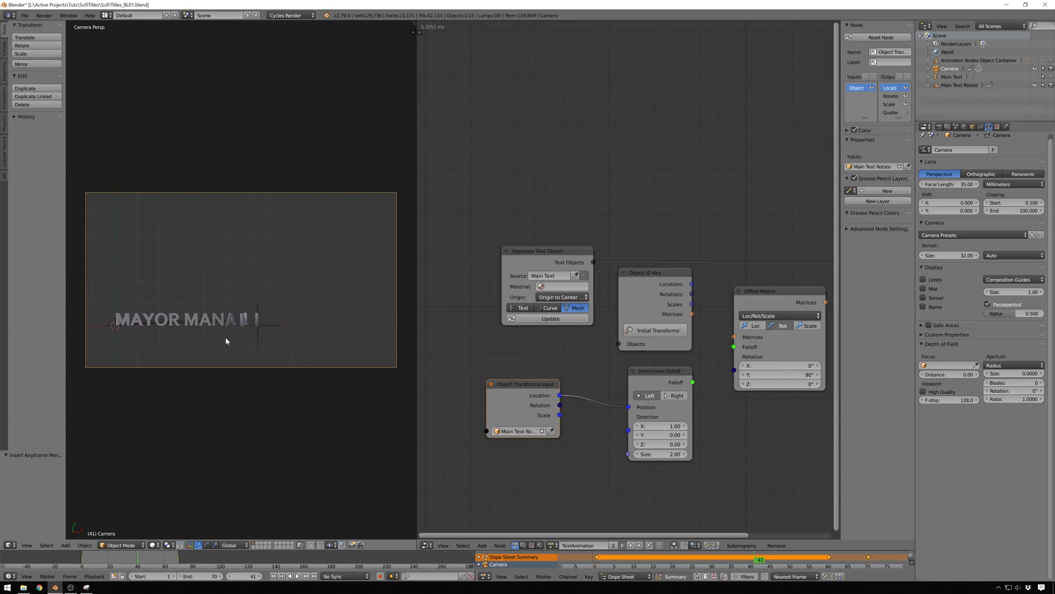
{"action": "mouse_move", "coordinate": [370, 312]}
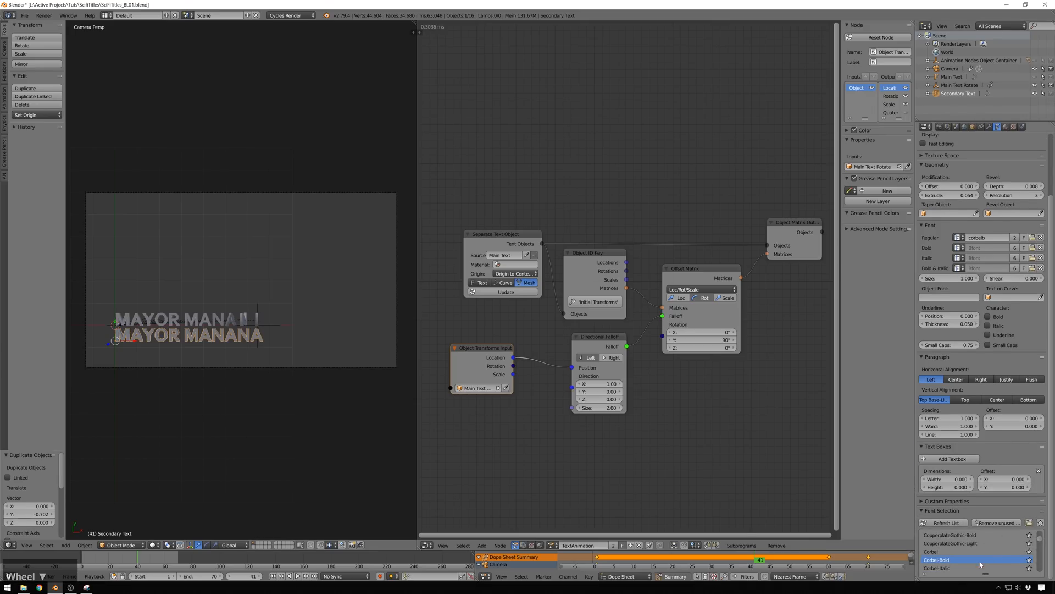
Set the Secondary Text font to Corbel Italic.
{"action": "left_click", "coordinate": [956, 567]}
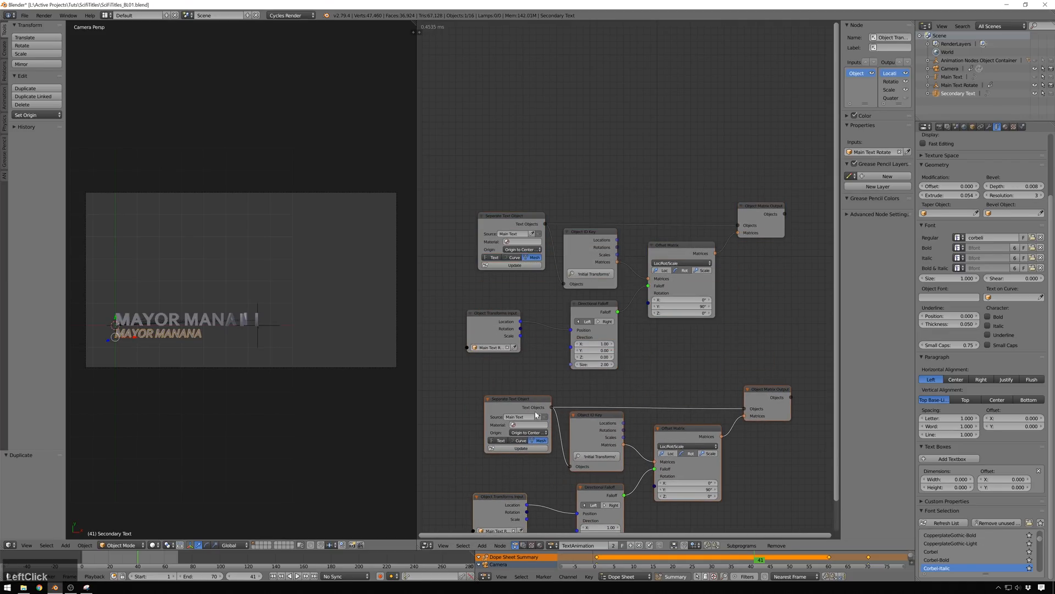
Set the copied Separate Text Object node's source to Secondary Text and update it.
{"action": "left_click", "coordinate": [519, 417]}
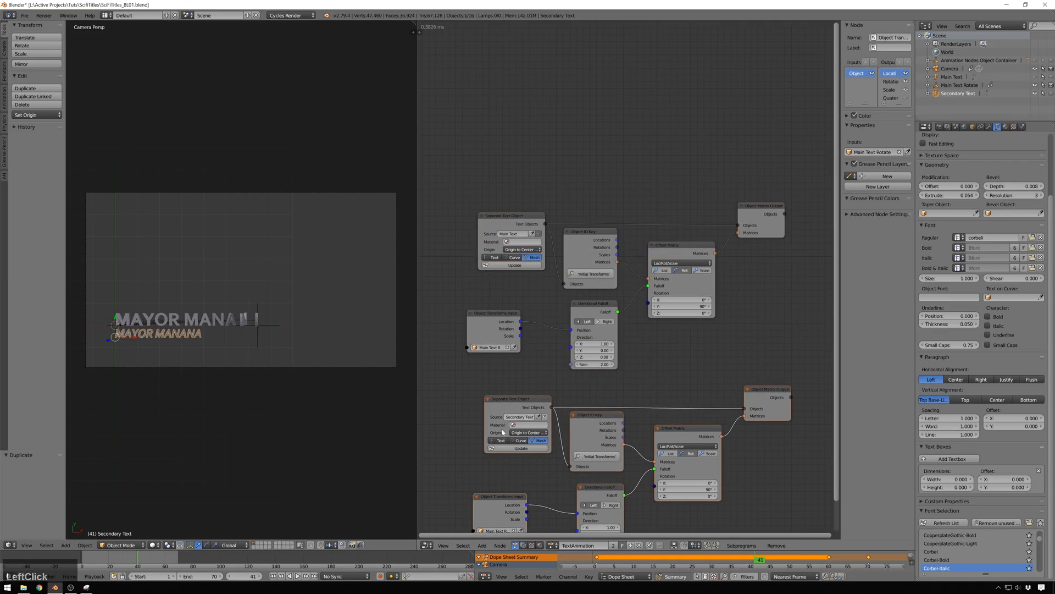
{"action": "left_click", "coordinate": [520, 449]}
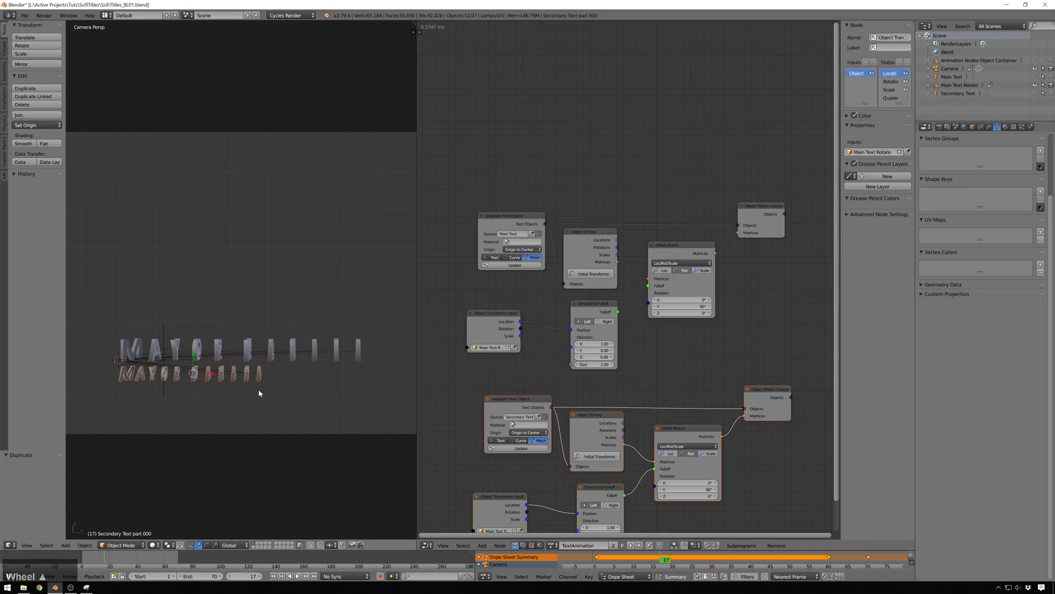
Duplicate the Main Text Rotate empty and name the copy Secondary Text Rotate.
{"action": "left_click", "coordinate": [92, 576]}
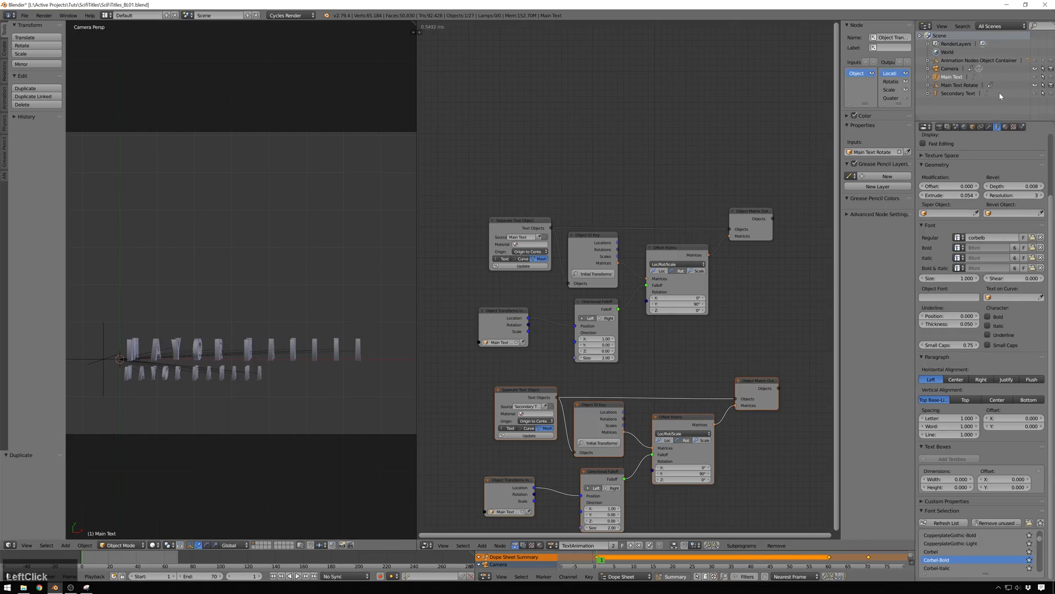
{"action": "left_click", "coordinate": [959, 85]}
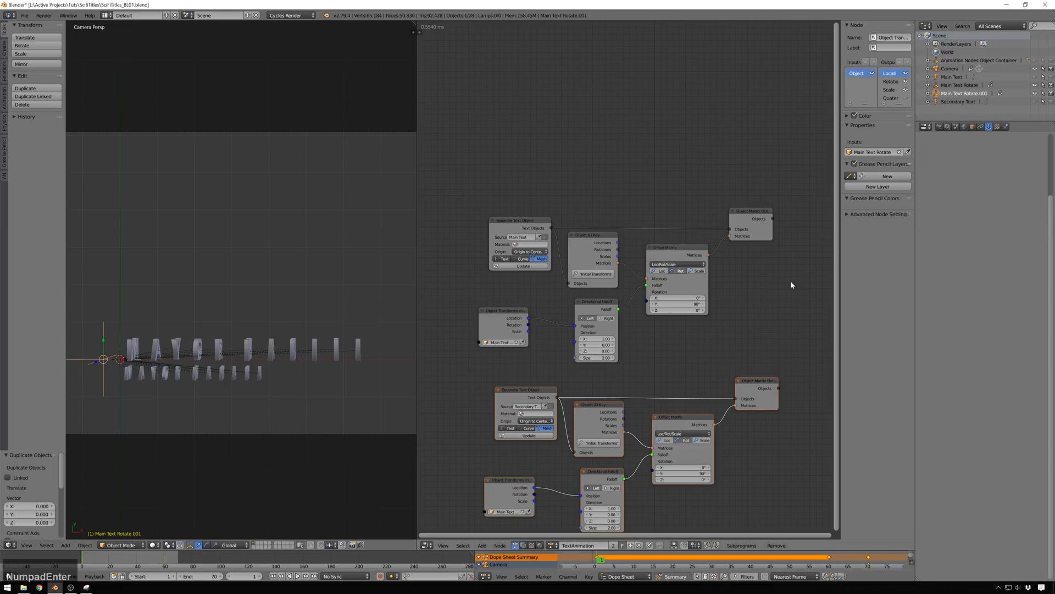
{"action": "left_click", "coordinate": [962, 85]}
{"action": "type", "text": "S"}
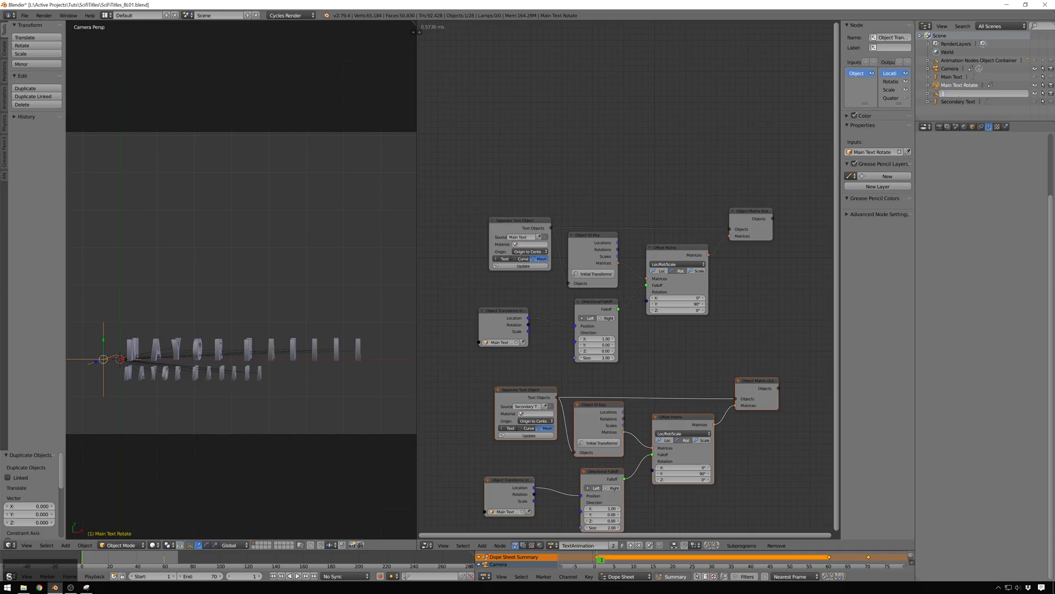
{"action": "left_click", "coordinate": [960, 93]}
{"action": "type", "text": "econdary Text Rotate"}
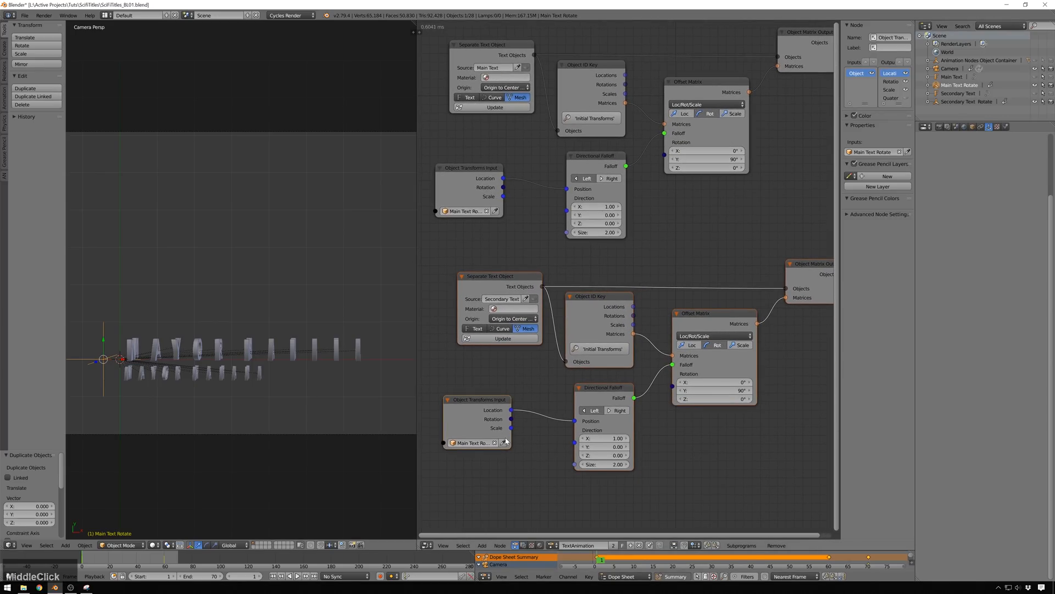
Choose Secondary Text Rotate as the lower Object Transforms Input node's object.
{"action": "left_click", "coordinate": [508, 441]}
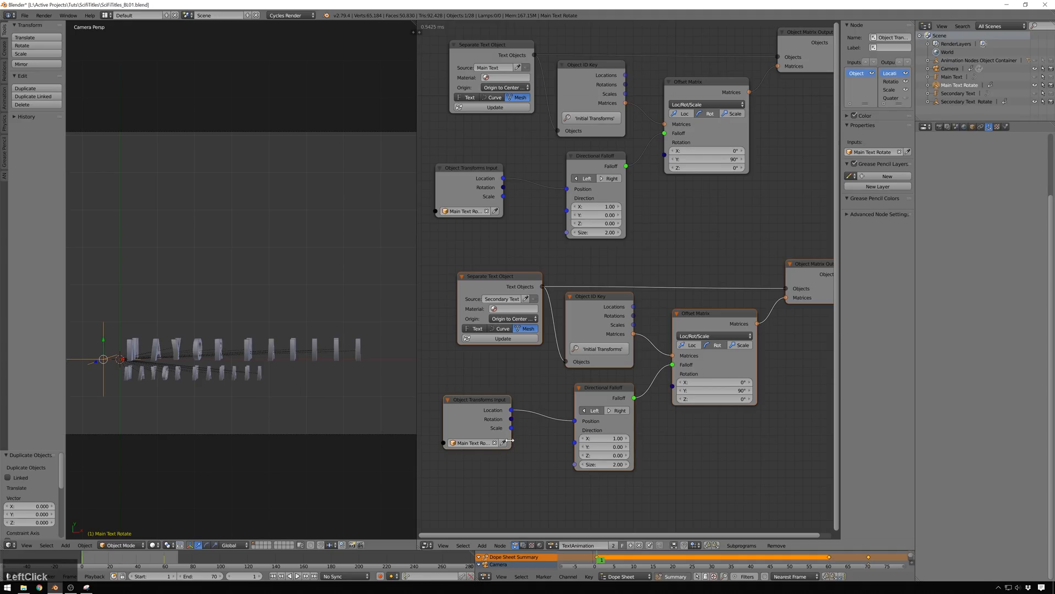
{"action": "left_click", "coordinate": [471, 442]}
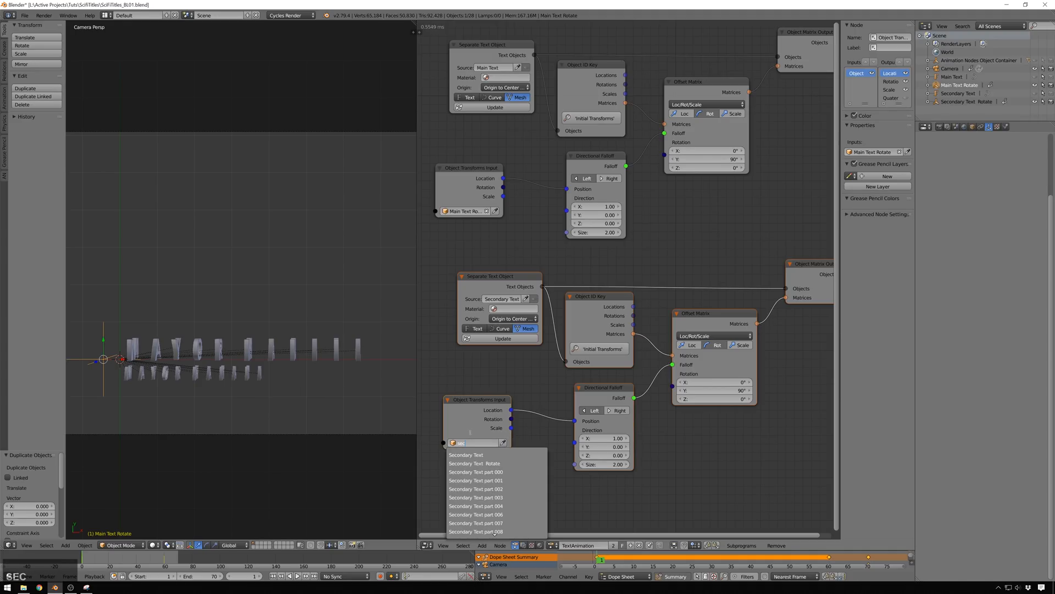
{"action": "left_click", "coordinate": [465, 454]}
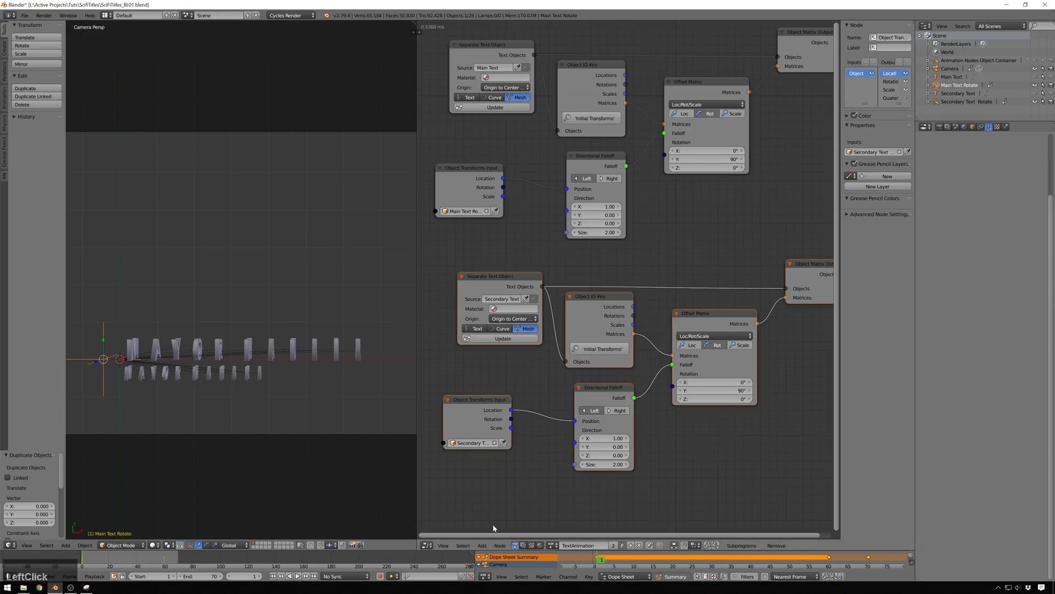
{"action": "mouse_move", "coordinate": [459, 541]}
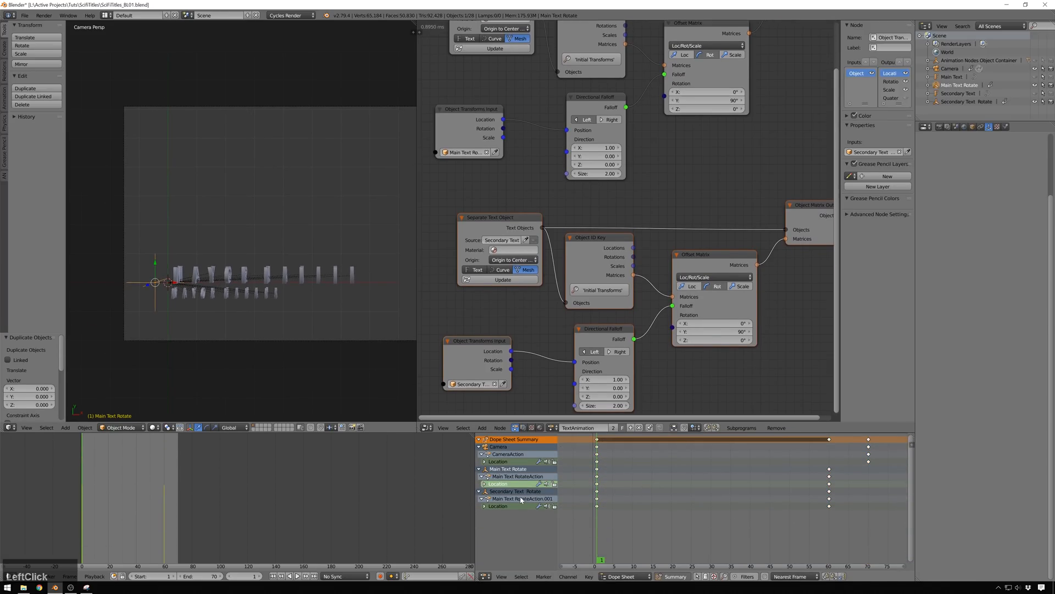
Select the Secondary Text Rotate keyframes in the Dope Sheet to shift them later.
{"action": "left_click", "coordinate": [515, 491]}
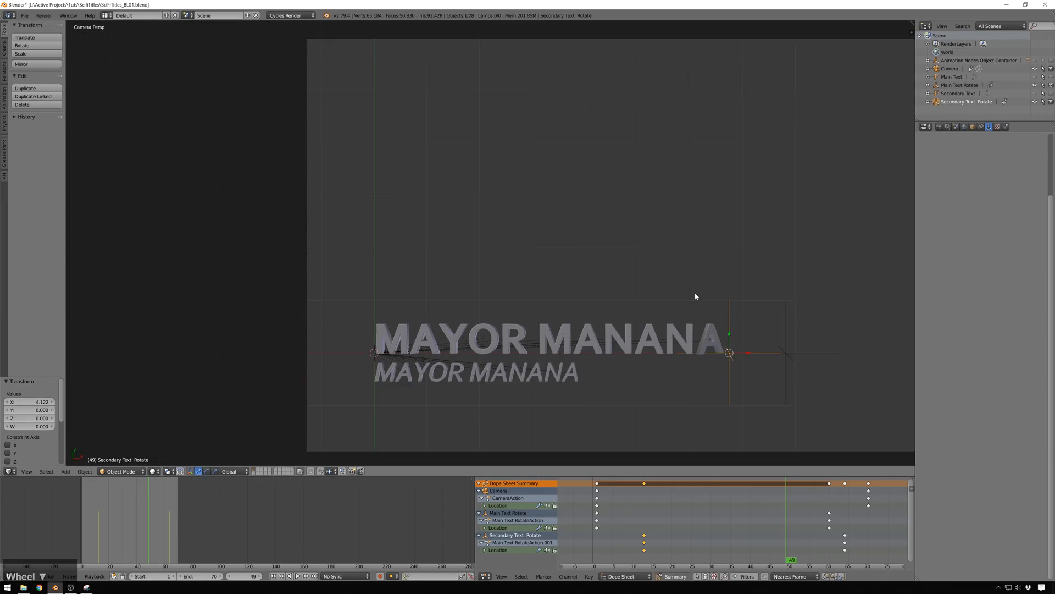
Add a Single Vert mesh object and view the Add Mesh: Extra Objects add-on details.
{"action": "scroll", "scroll_direction": "down", "scroll_amount": 3}
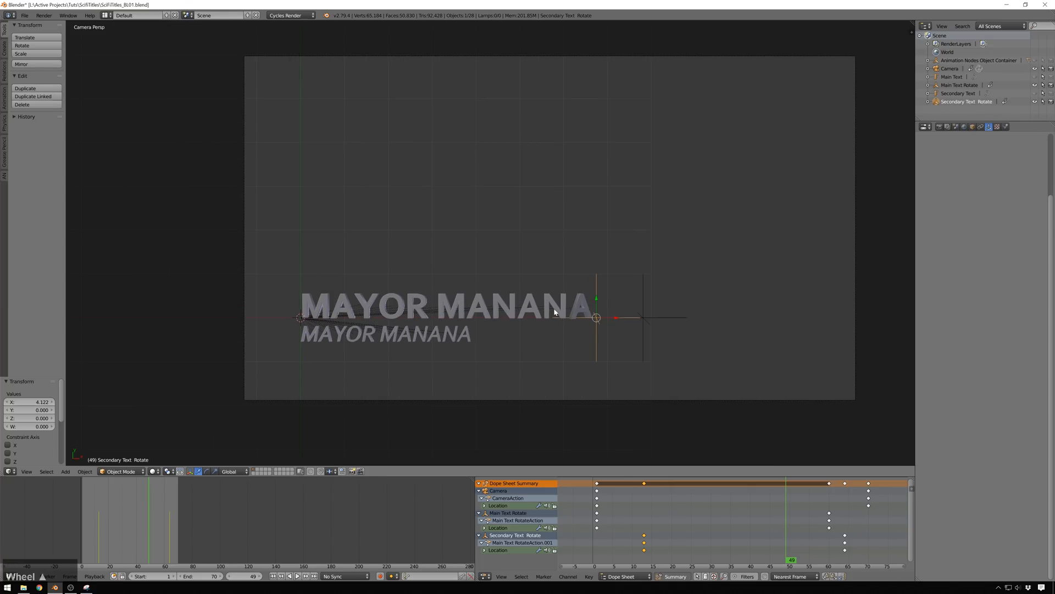
{"action": "mouse_move", "coordinate": [747, 286]}
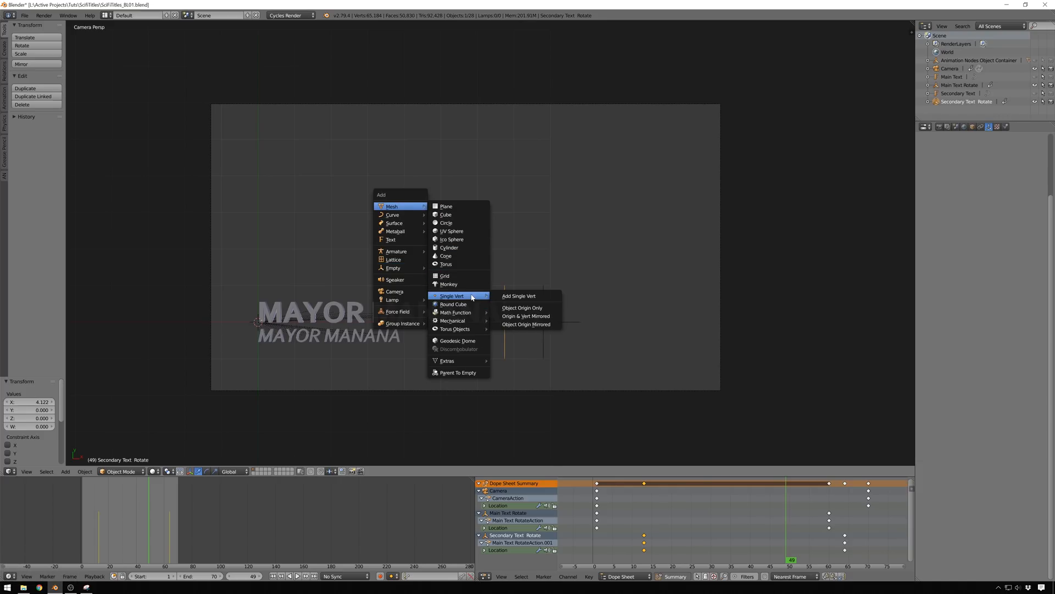
{"action": "left_click", "coordinate": [518, 296]}
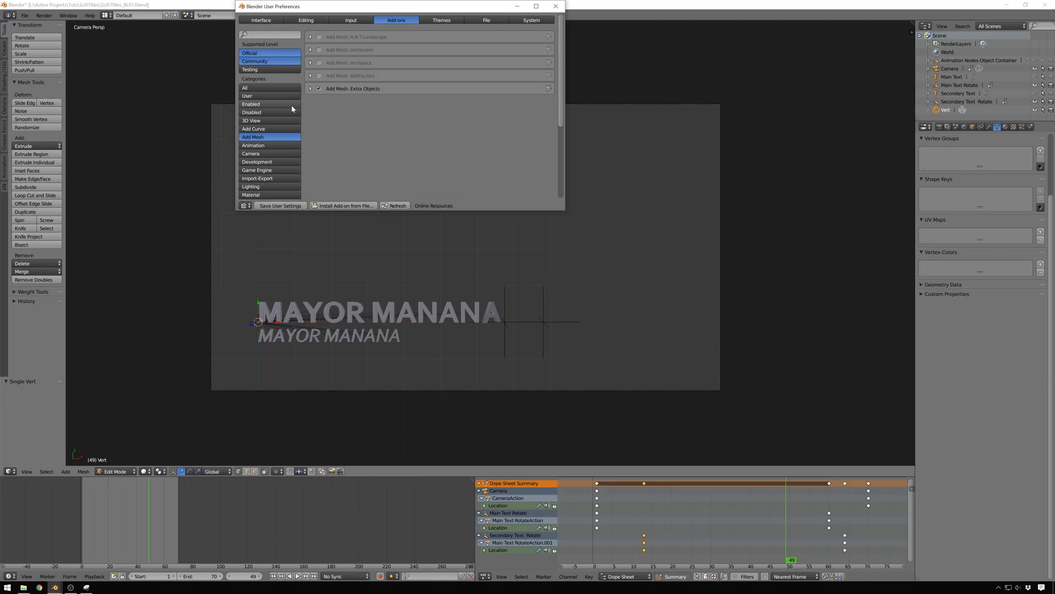
{"action": "mouse_move", "coordinate": [374, 102]}
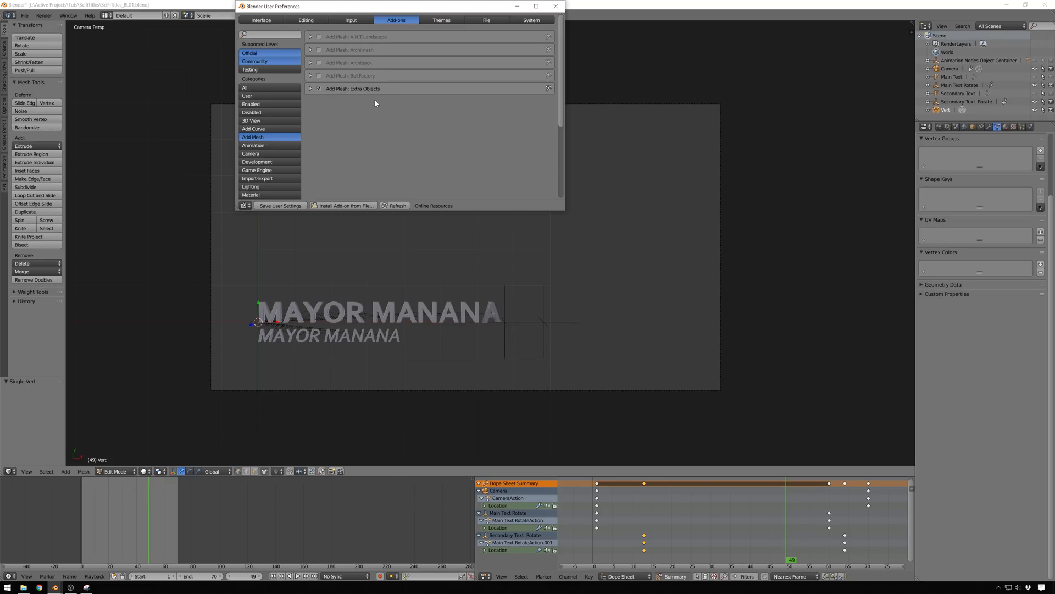
{"action": "left_click", "coordinate": [310, 88]}
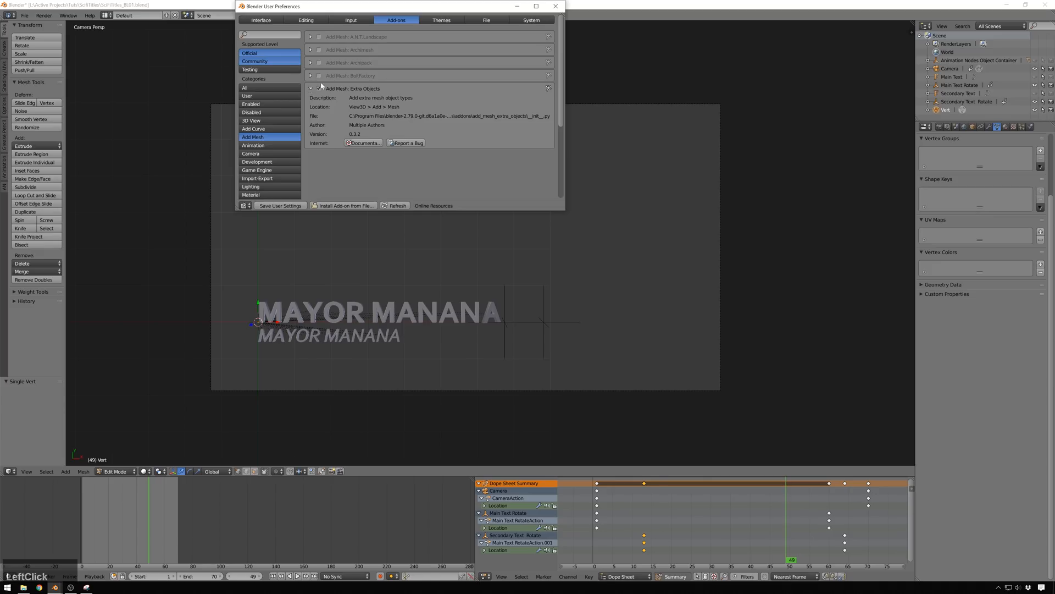
{"action": "left_click", "coordinate": [554, 6]}
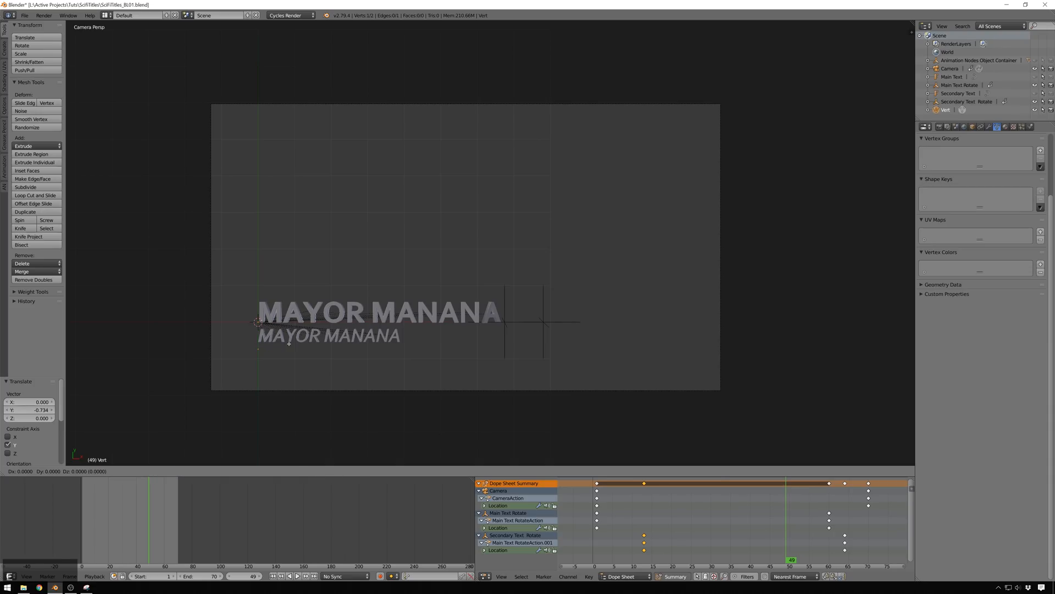
{"action": "mouse_move", "coordinate": [432, 343]}
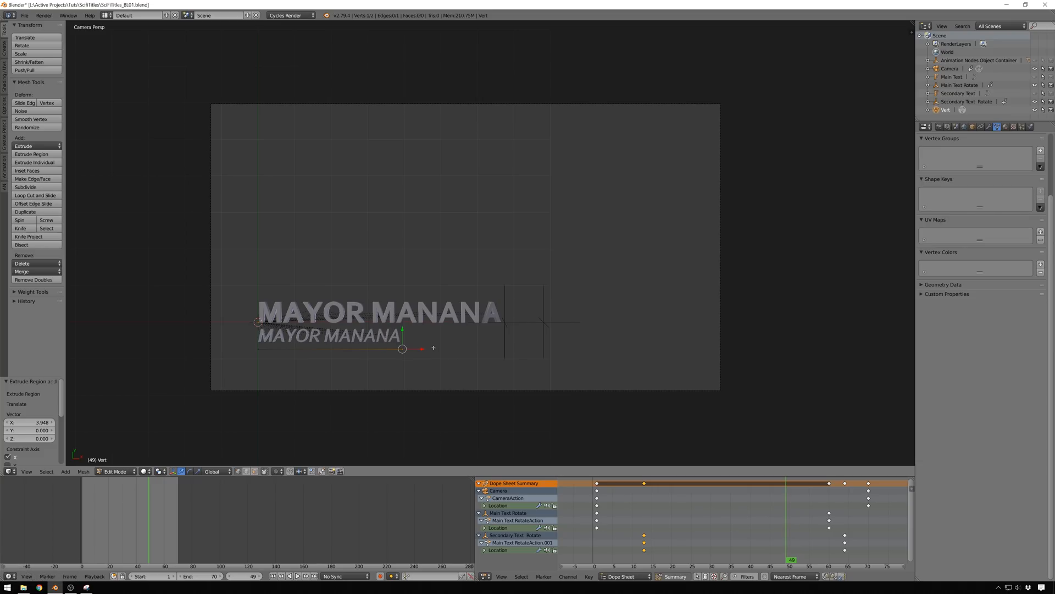
{"action": "mouse_move", "coordinate": [389, 351]}
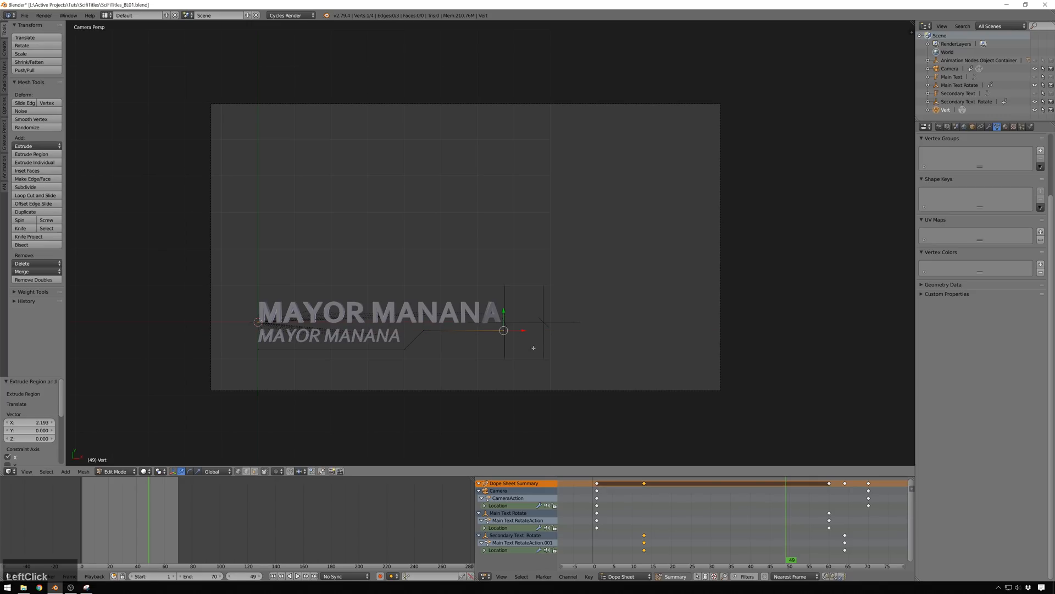
Exit Edit Mode after extruding the vertex into the stepped line.
{"action": "key", "text": "Tab"}
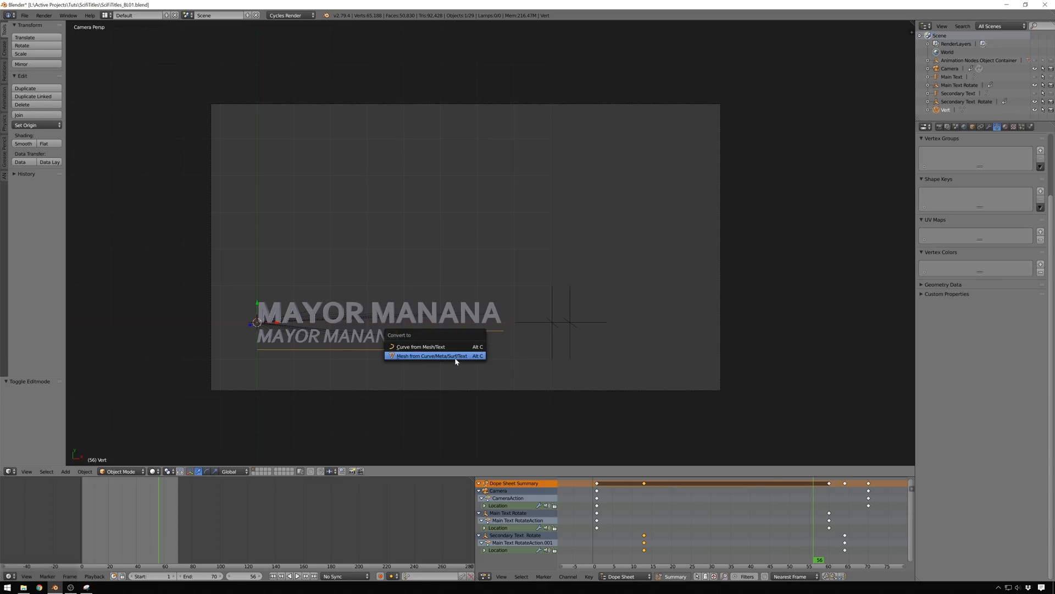
Convert the line to a curve with Full fill, Bevel Depth 0.010 and Bevel Resolution 4.
{"action": "left_click", "coordinate": [420, 347]}
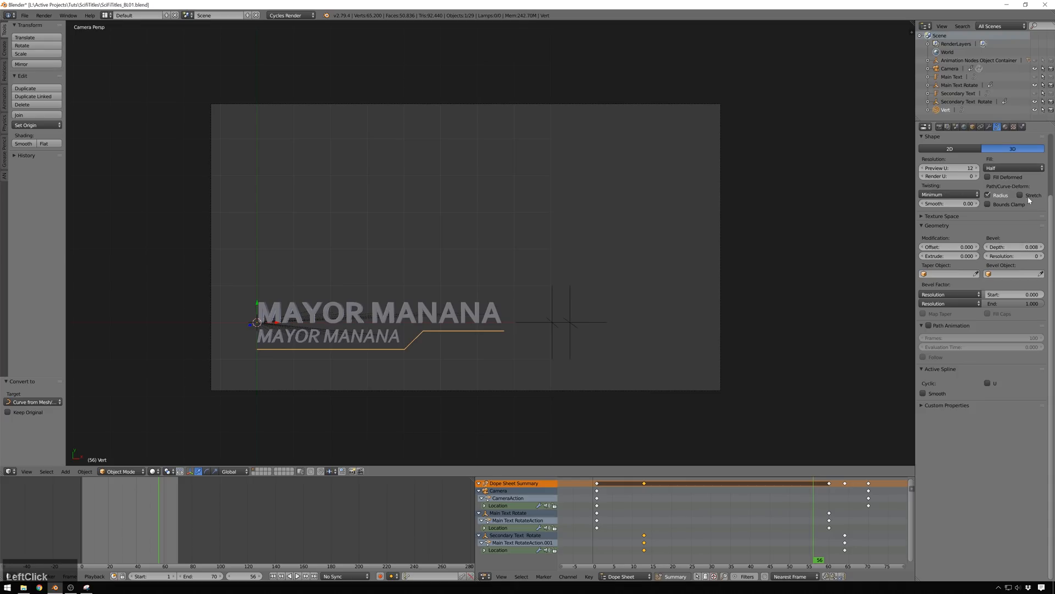
{"action": "left_click", "coordinate": [1010, 168]}
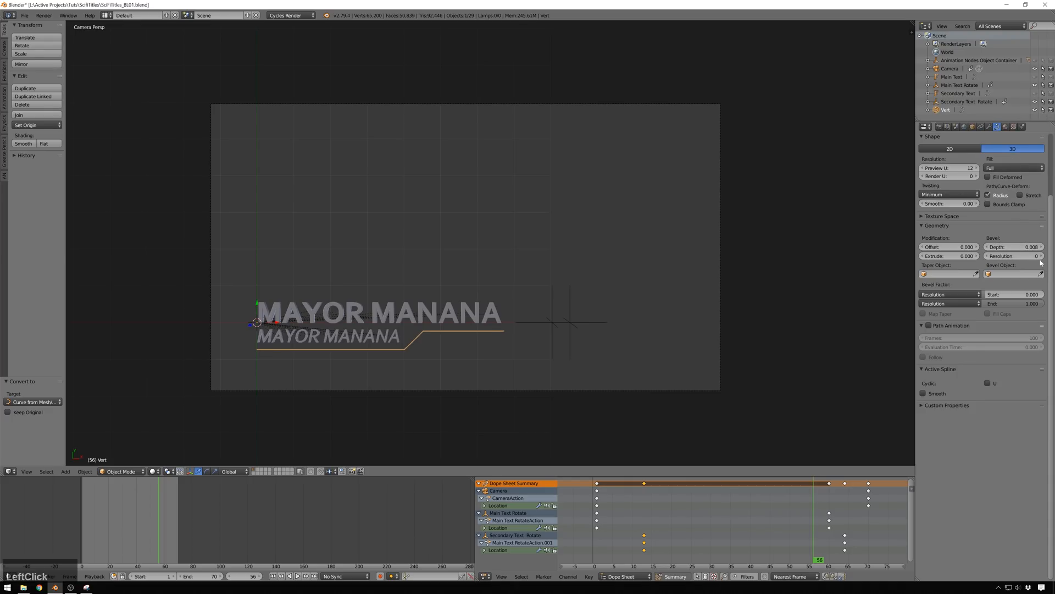
{"action": "left_click", "coordinate": [1023, 256]}
{"action": "type", "text": "4"}
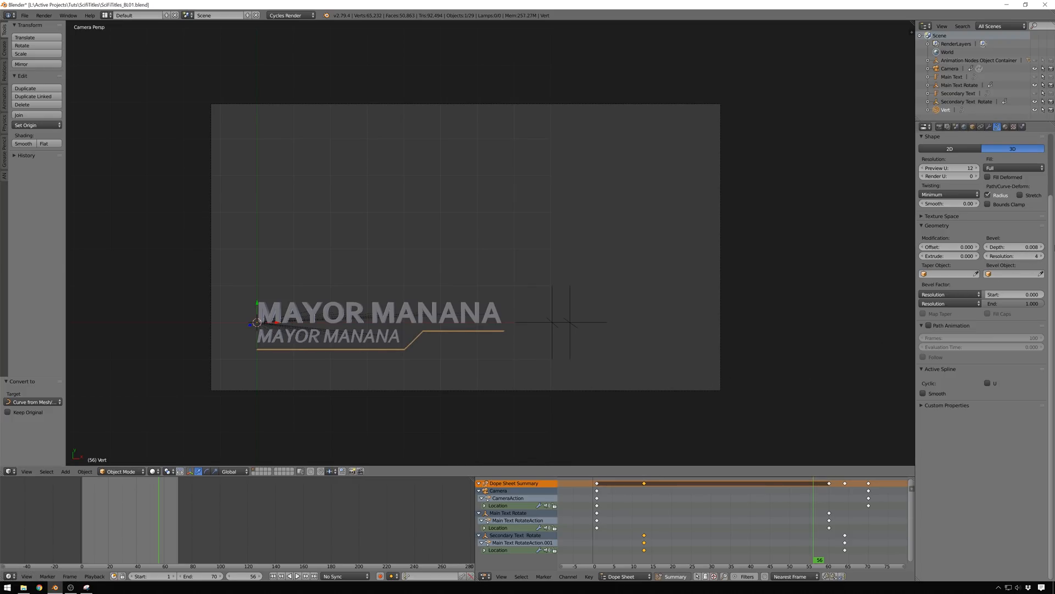
{"action": "left_click", "coordinate": [1030, 247]}
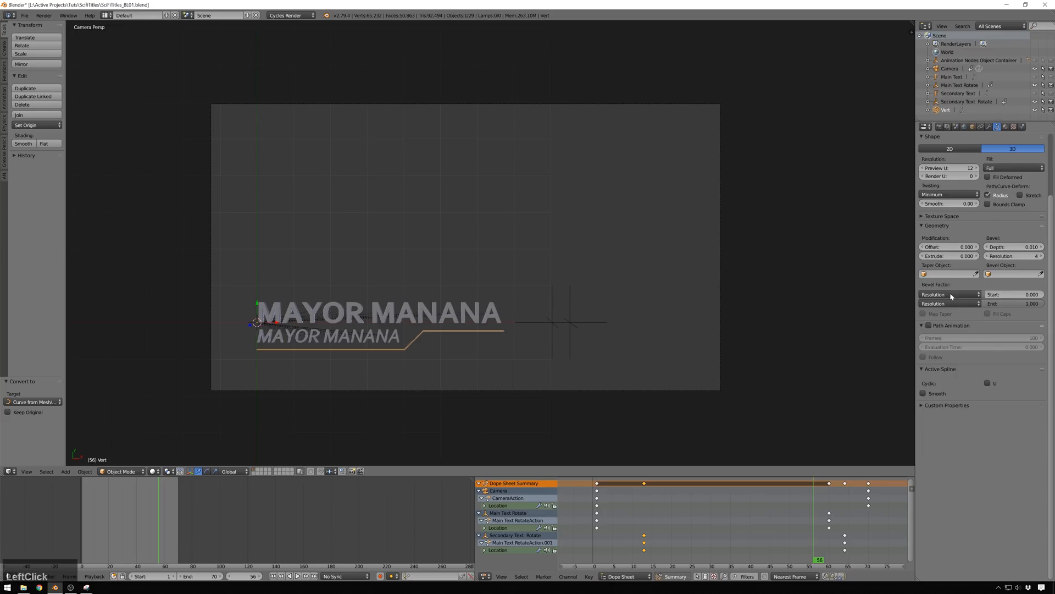
{"action": "mouse_move", "coordinate": [488, 253]}
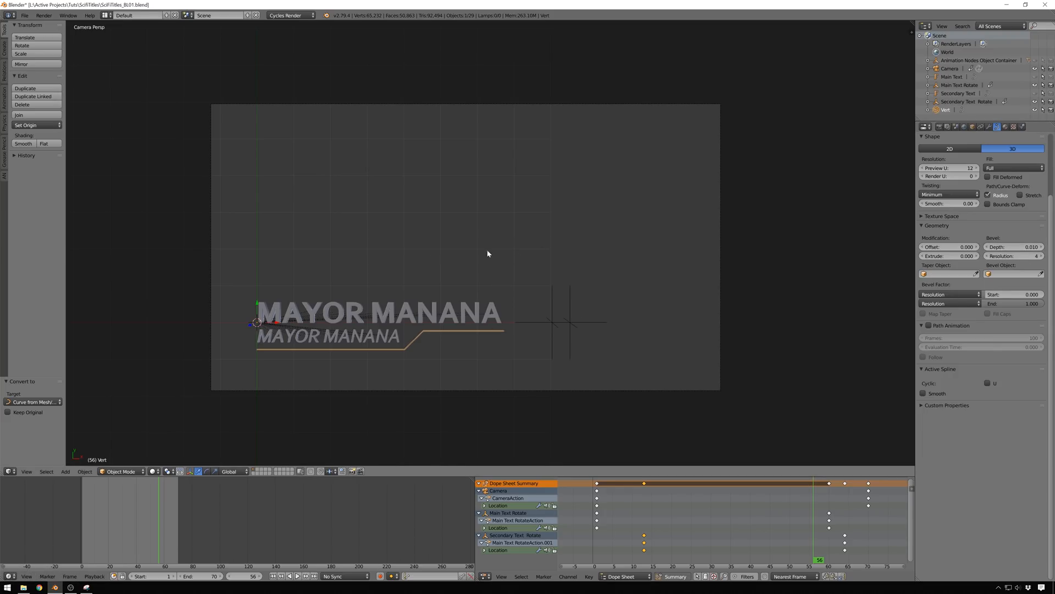
{"action": "mouse_move", "coordinate": [423, 304]}
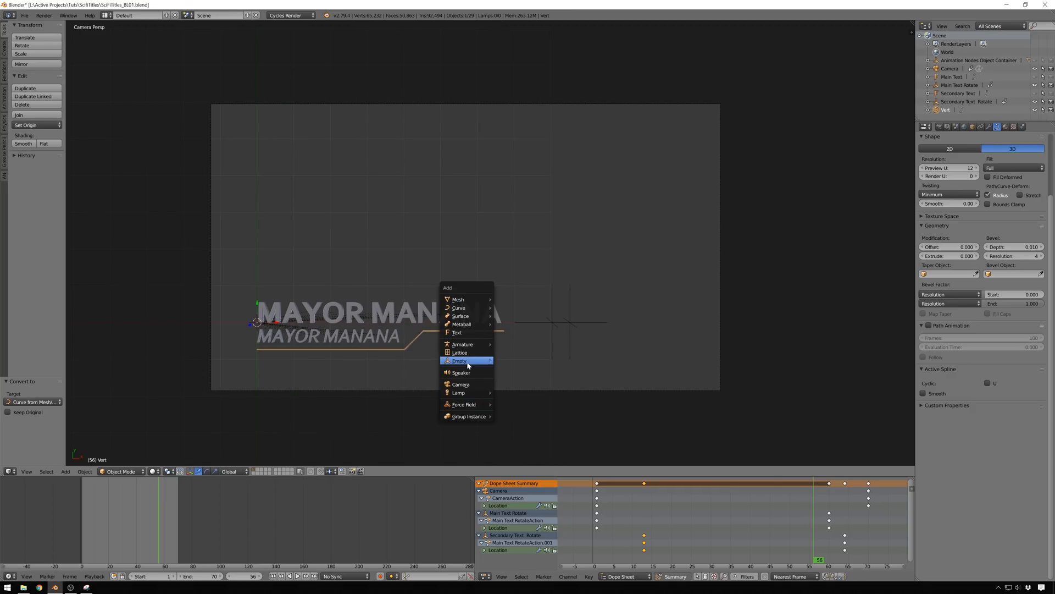
{"action": "mouse_move", "coordinate": [465, 393]}
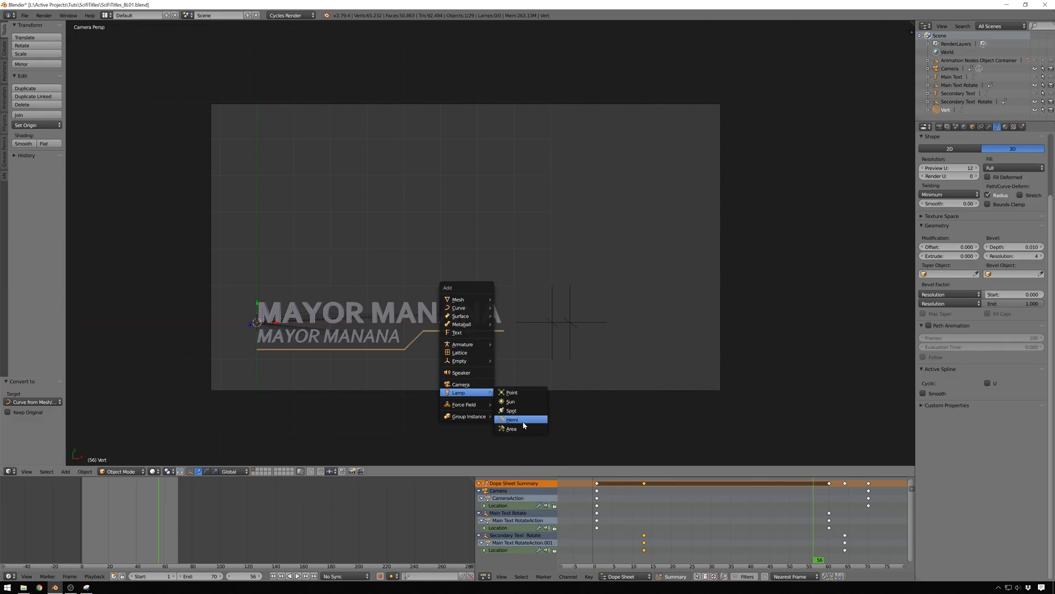
Add a spot lamp at strength 100 and raise it high above the title text.
{"action": "left_click", "coordinate": [511, 411]}
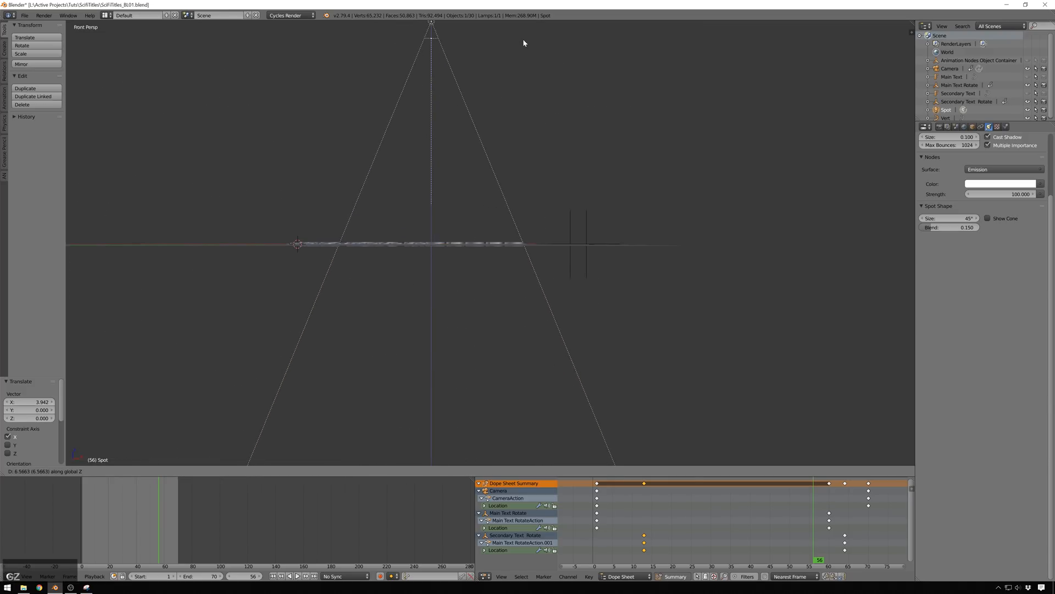
{"action": "left_click", "coordinate": [528, 210]}
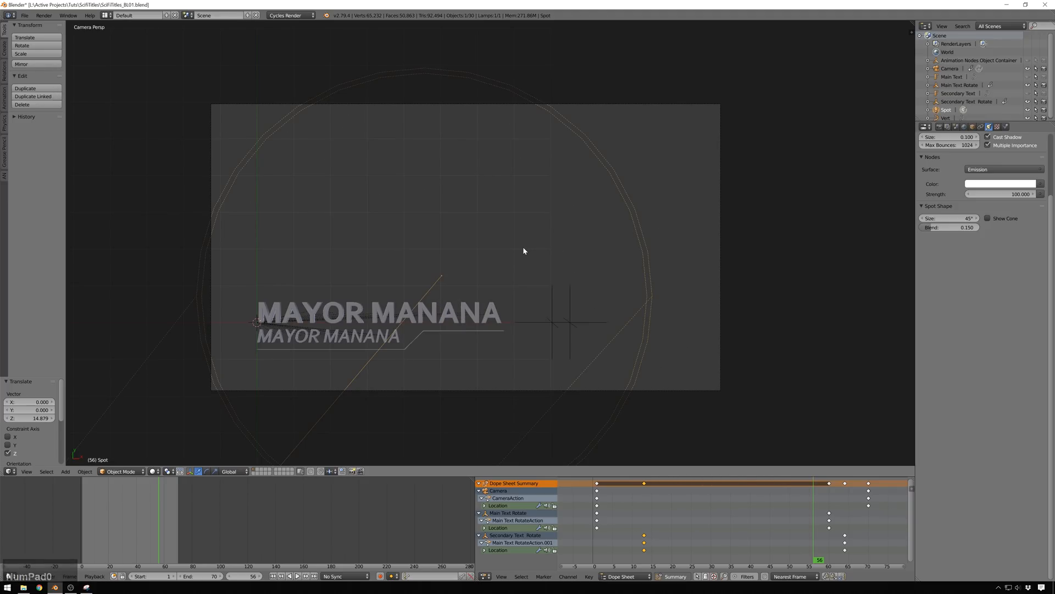
{"action": "left_click", "coordinate": [926, 127]}
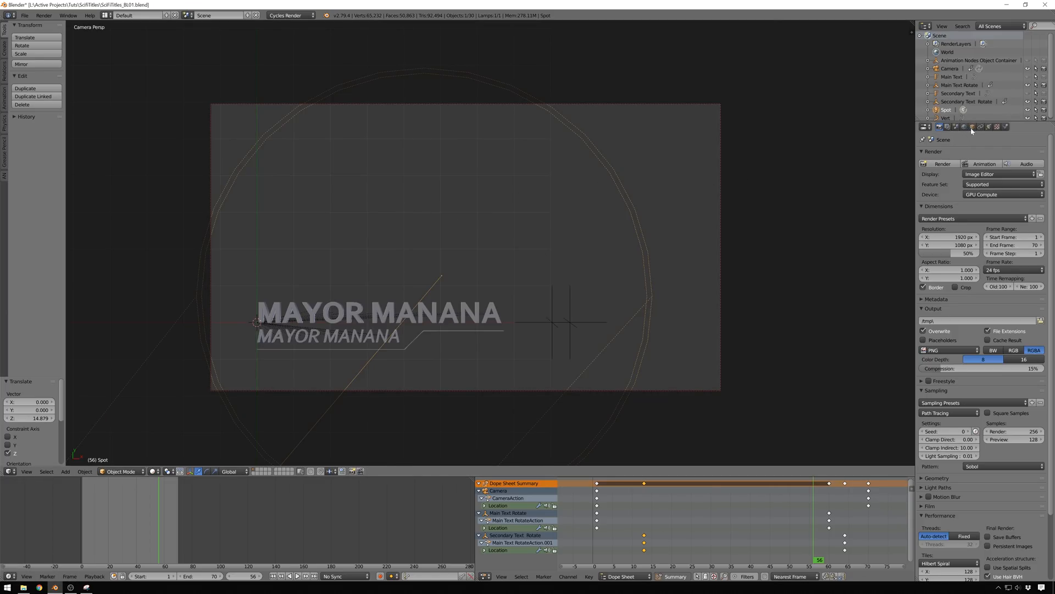
{"action": "mouse_move", "coordinate": [966, 127]}
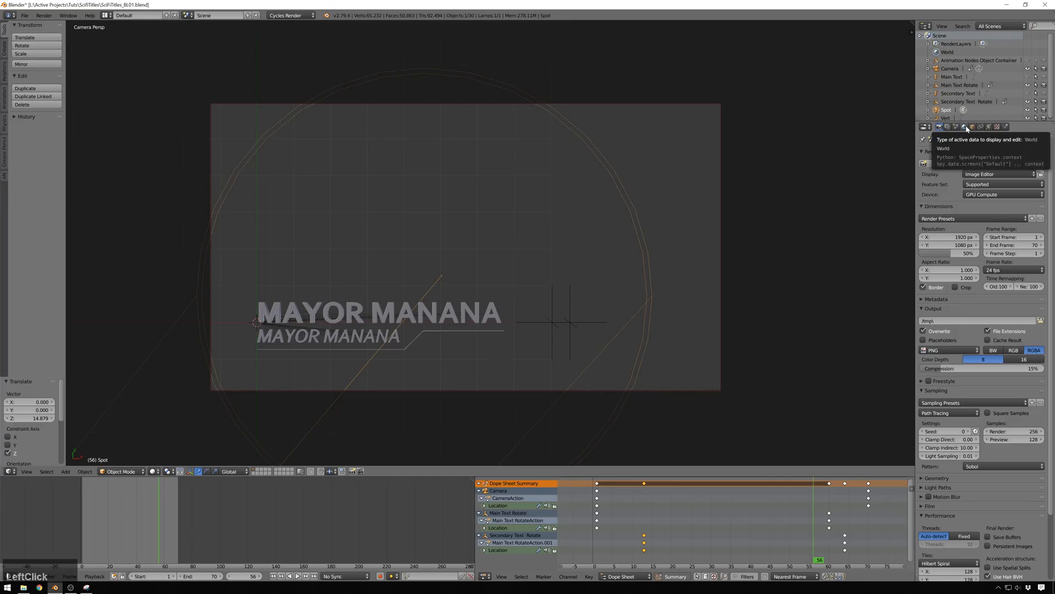
Show World settings and limit rendering to a border around the MAYOR MANANA titles.
{"action": "left_click", "coordinate": [955, 126]}
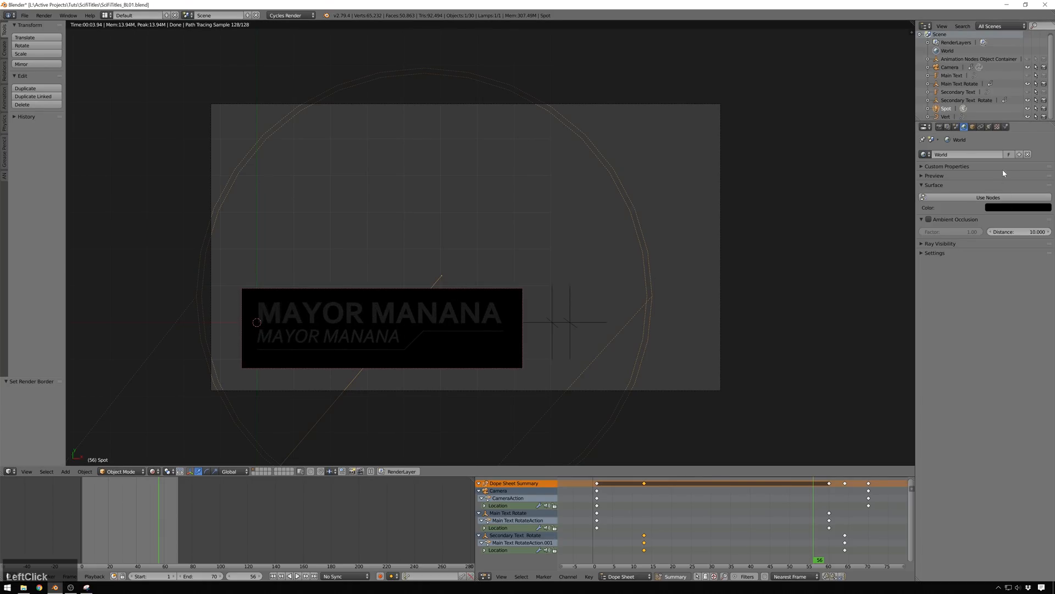
{"action": "left_click", "coordinate": [988, 126]}
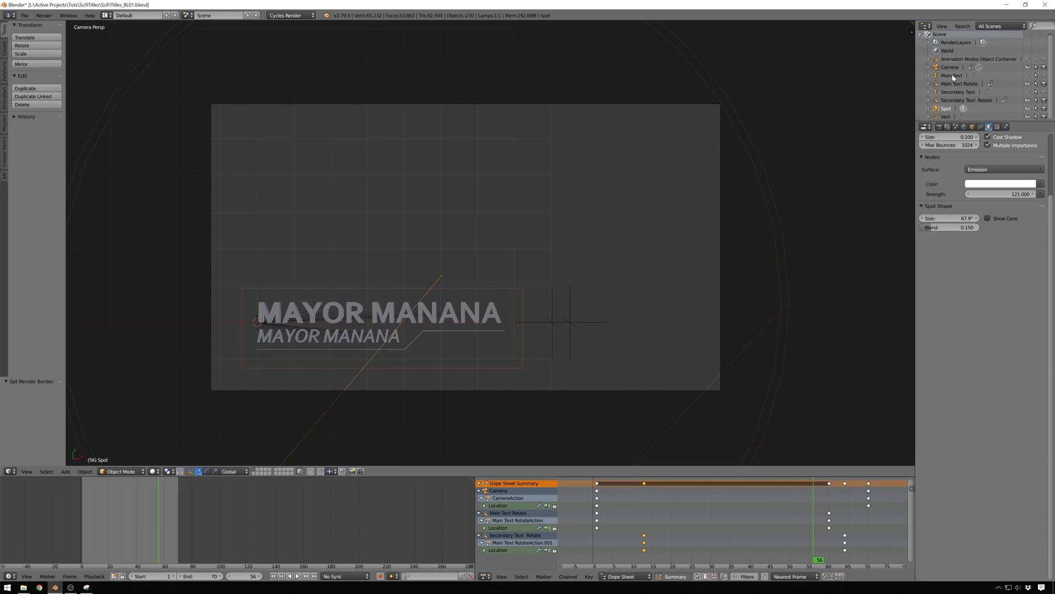
Give Main Text a fully metallic Principled BSDF material 'Metal', then assign it to Secondary Text.
{"action": "left_click", "coordinate": [951, 75]}
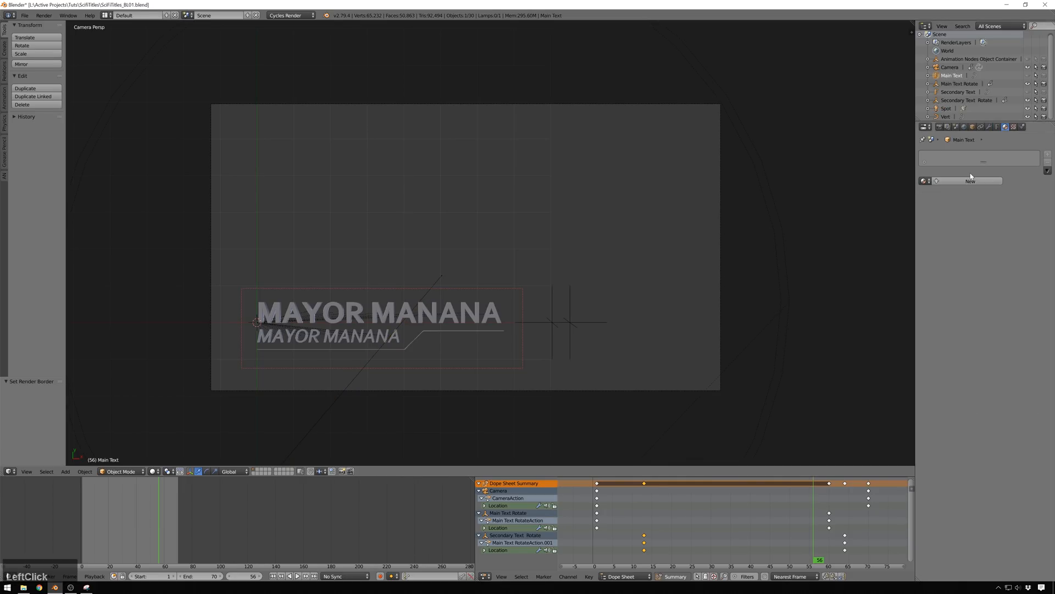
{"action": "left_click", "coordinate": [970, 181]}
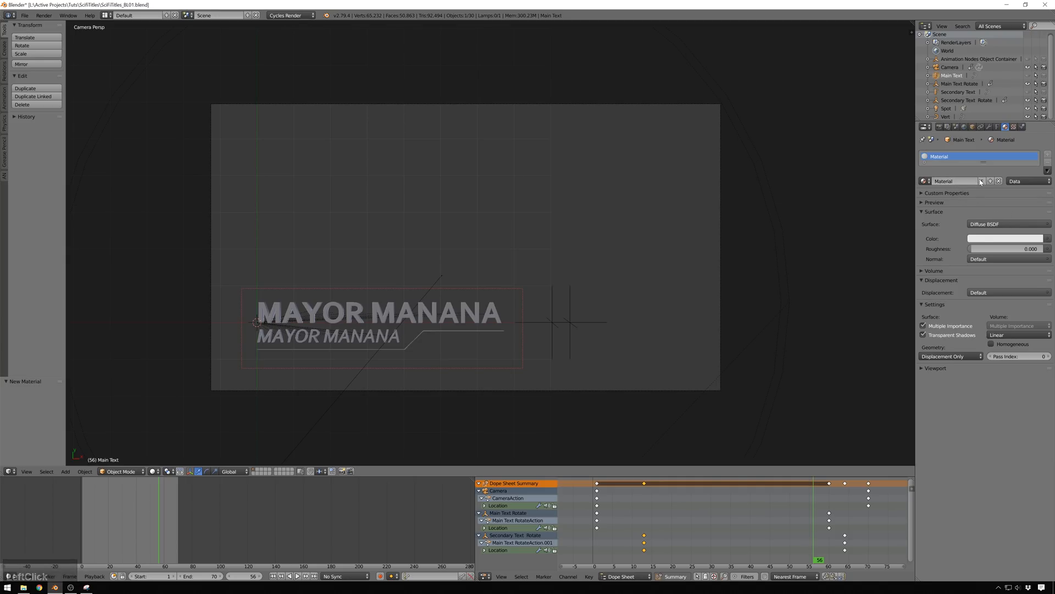
{"action": "left_click", "coordinate": [1007, 224]}
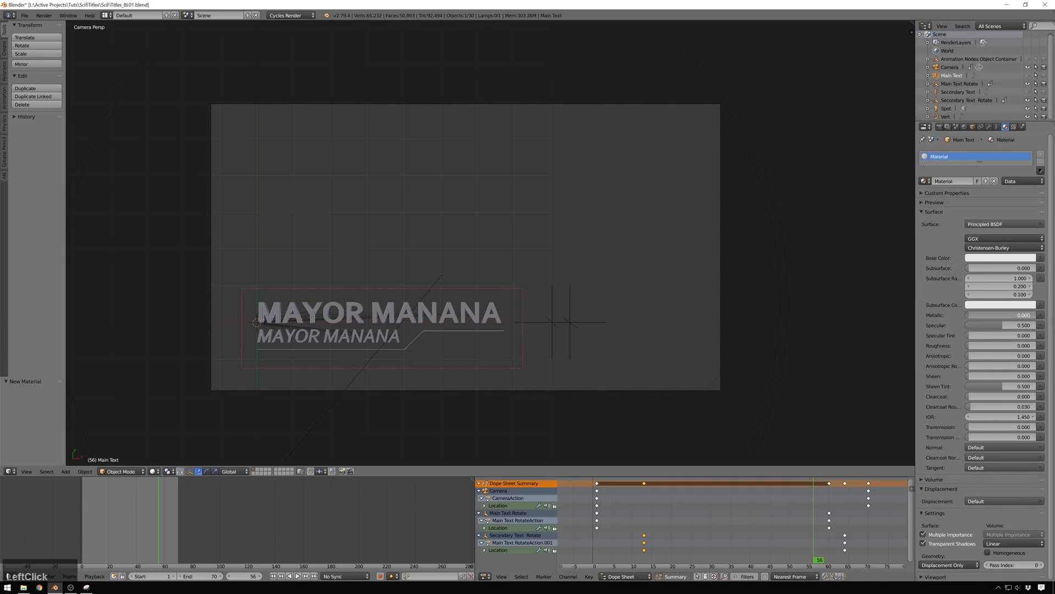
{"action": "left_click", "coordinate": [1001, 315]}
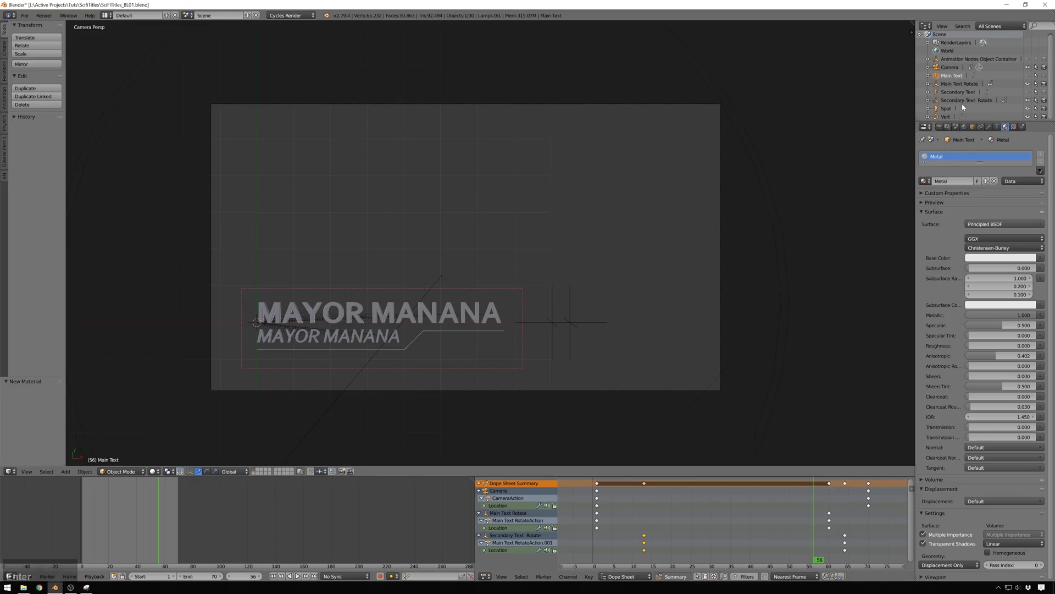
{"action": "left_click", "coordinate": [958, 92]}
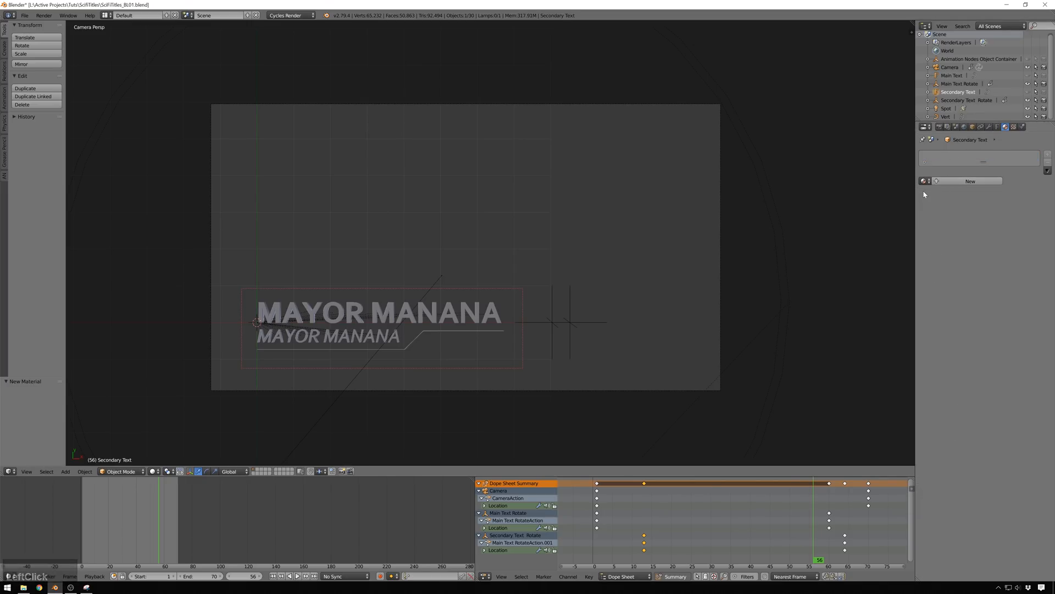
{"action": "left_click", "coordinate": [970, 180]}
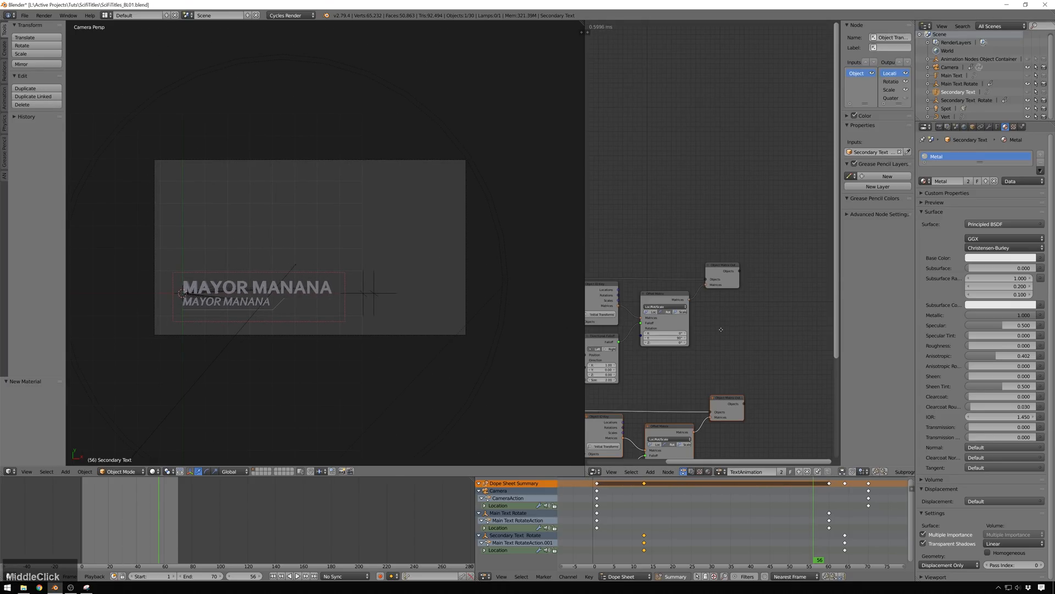
Apply the Metal material to the generated letter objects of both title lines.
{"action": "scroll", "scroll_direction": "up", "scroll_amount": 3}
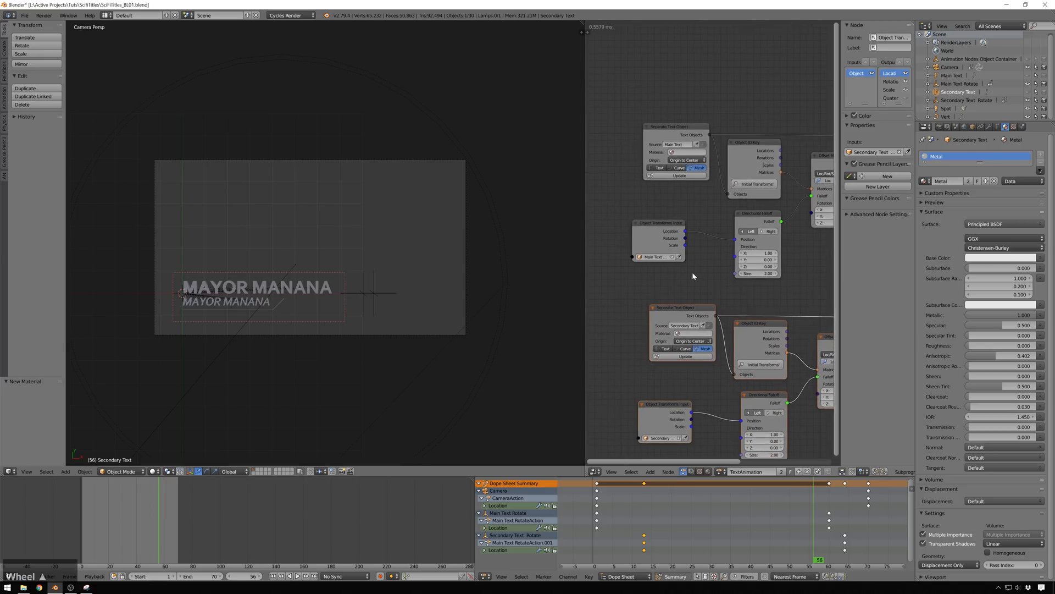
{"action": "left_click", "coordinate": [258, 286]}
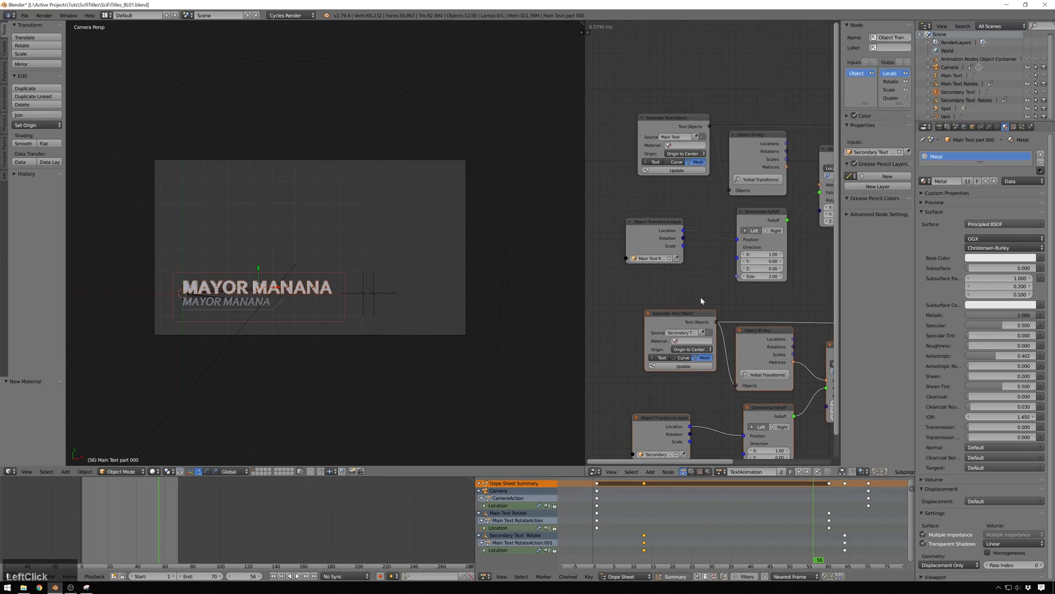
{"action": "scroll", "scroll_direction": "down", "scroll_amount": 3}
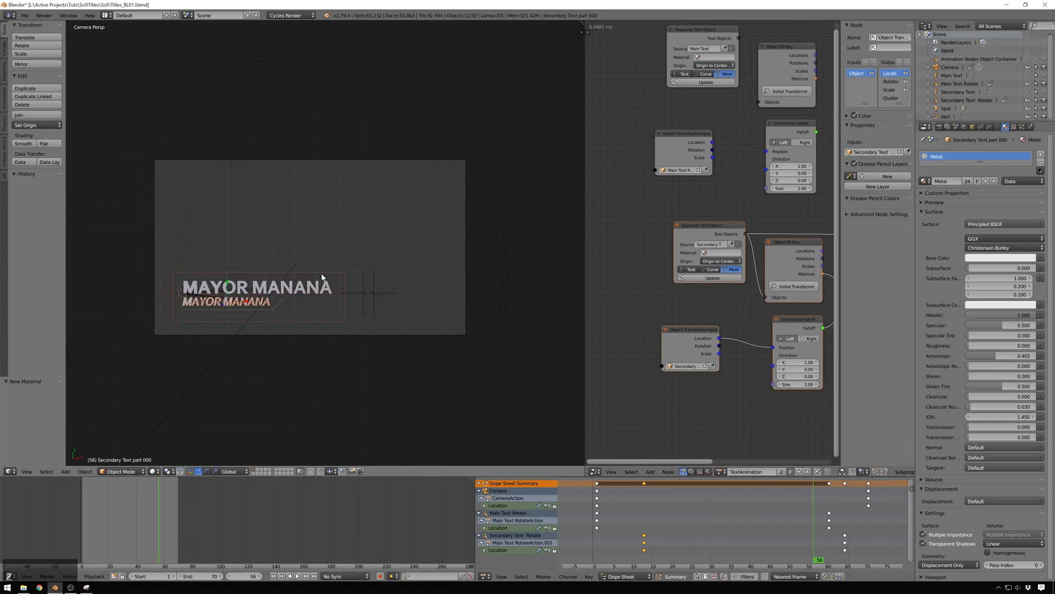
{"action": "key", "text": "f12"}
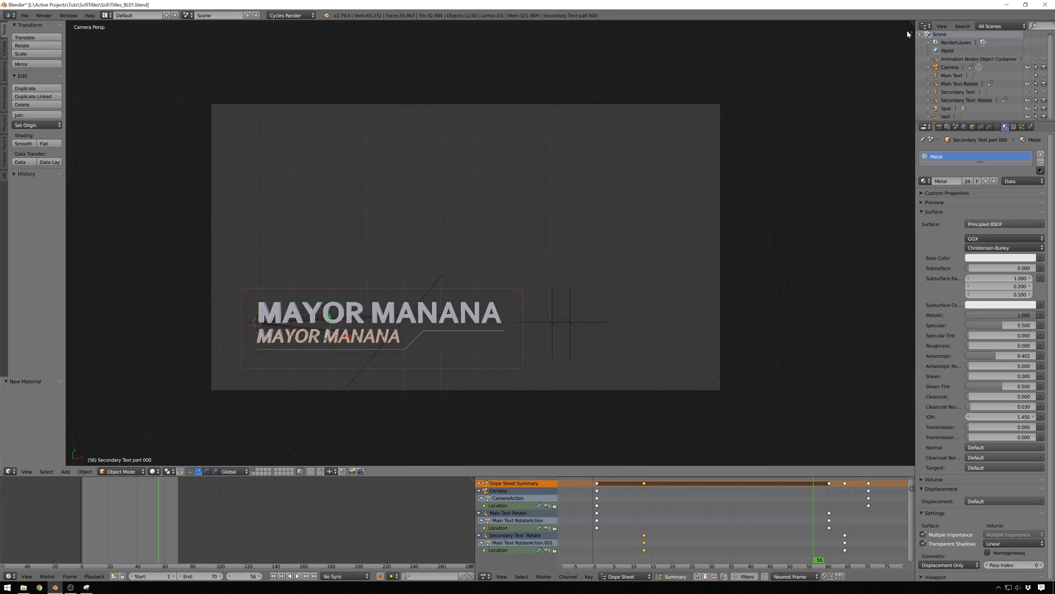
Set Metal roughness to 0.309 and anisotropic rotation to 0.150 while previewing rendered.
{"action": "left_click", "coordinate": [1002, 345]}
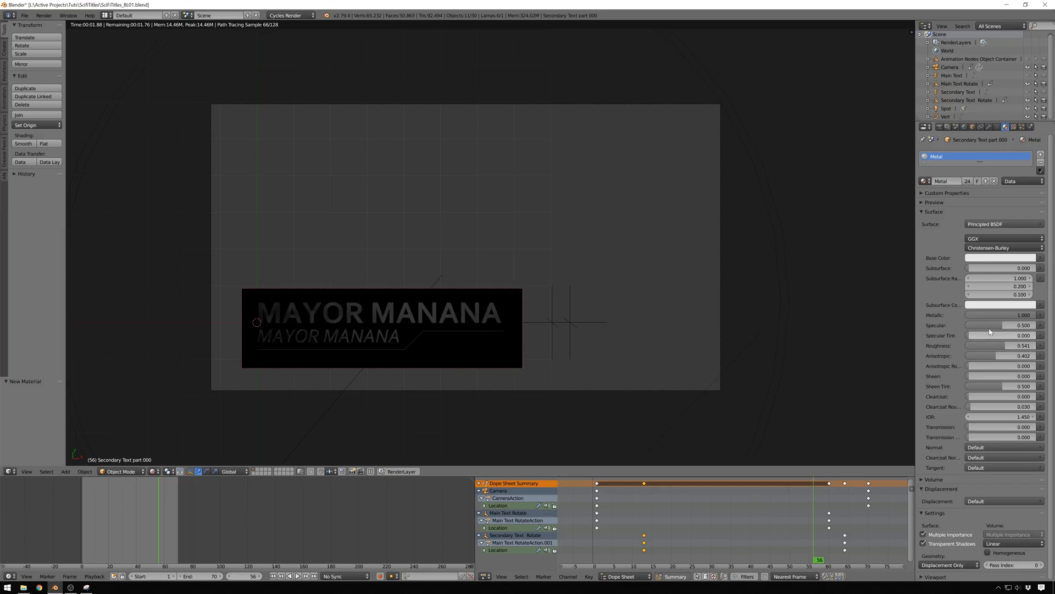
{"action": "left_click", "coordinate": [1002, 346]}
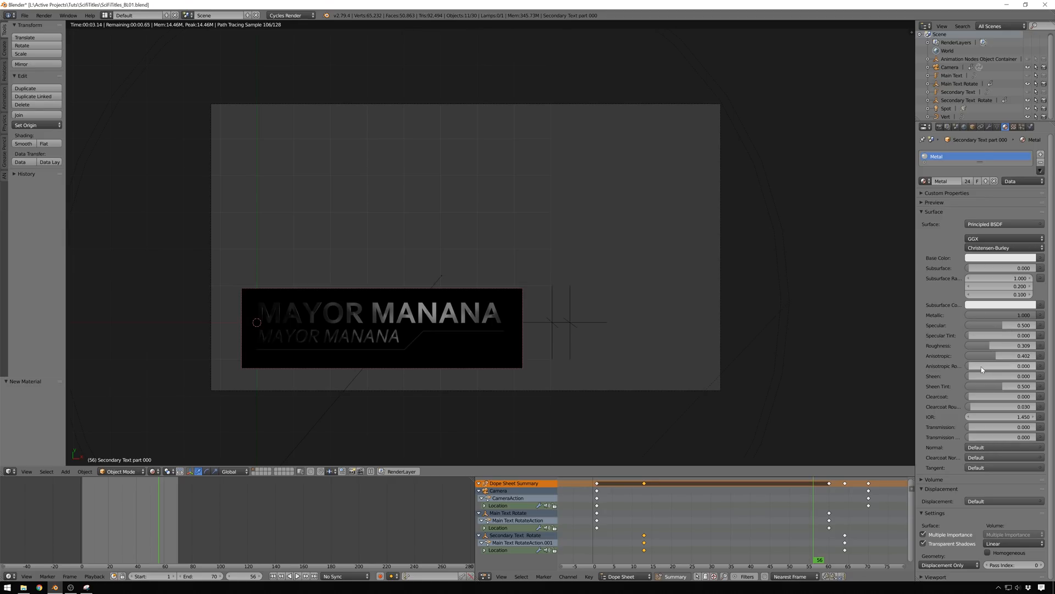
{"action": "left_click", "coordinate": [1001, 366]}
{"action": "type", "text": "0.150"}
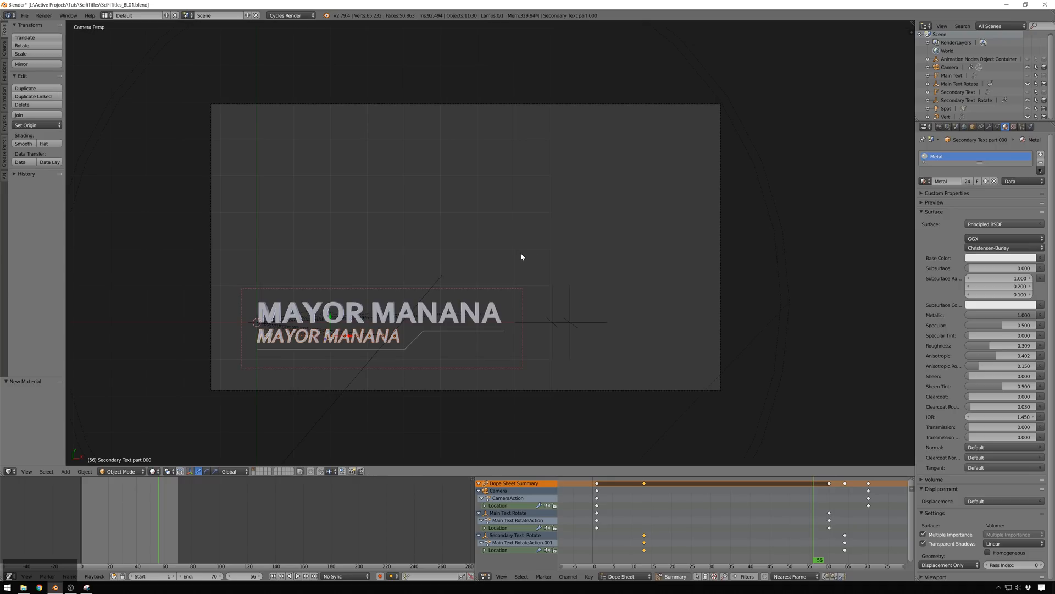
{"action": "mouse_move", "coordinate": [384, 296]}
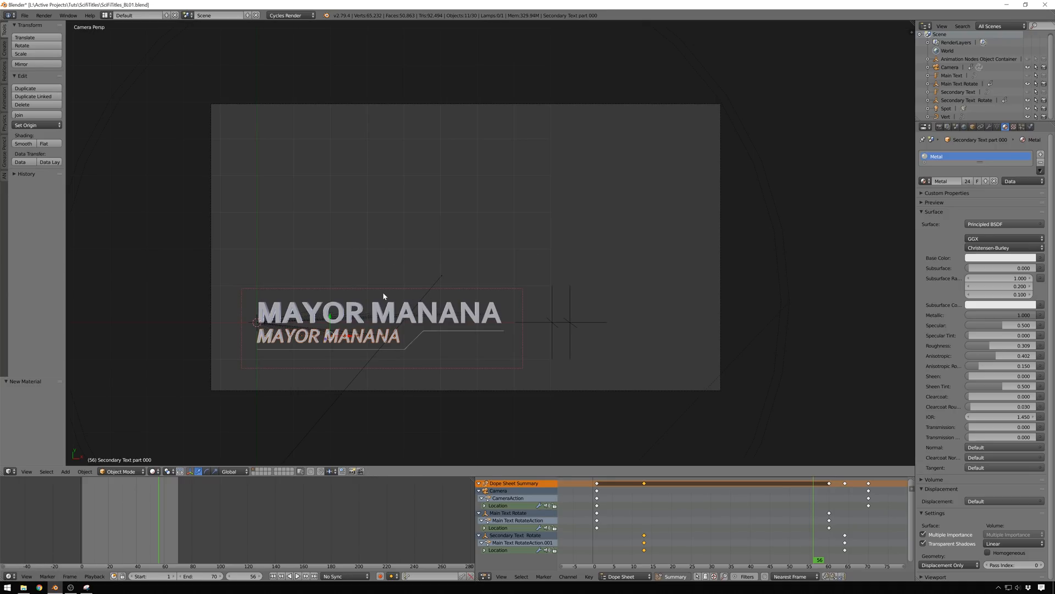
{"action": "mouse_move", "coordinate": [612, 217]}
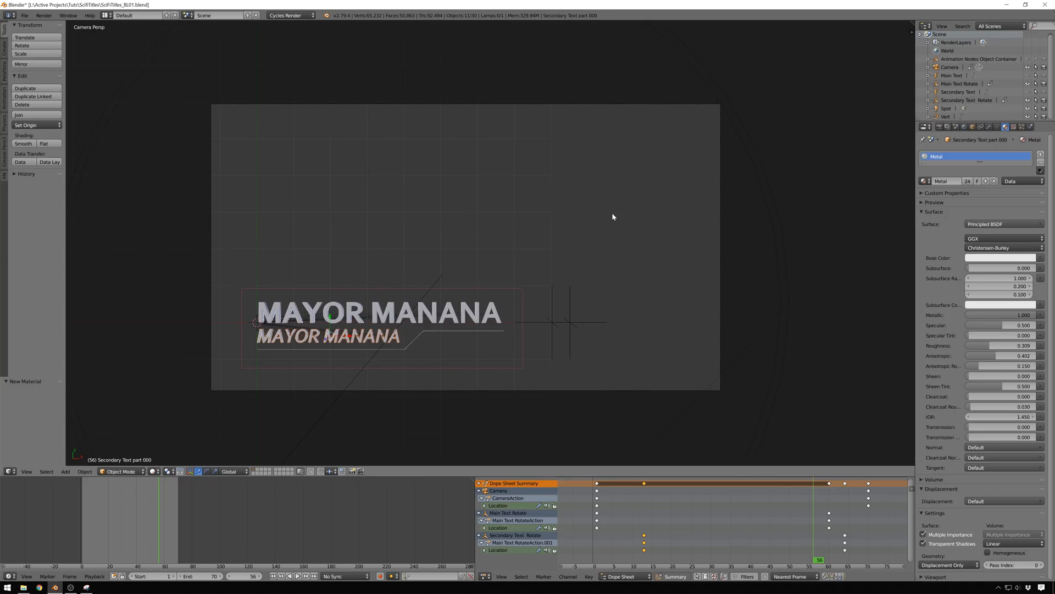
{"action": "mouse_move", "coordinate": [534, 223]}
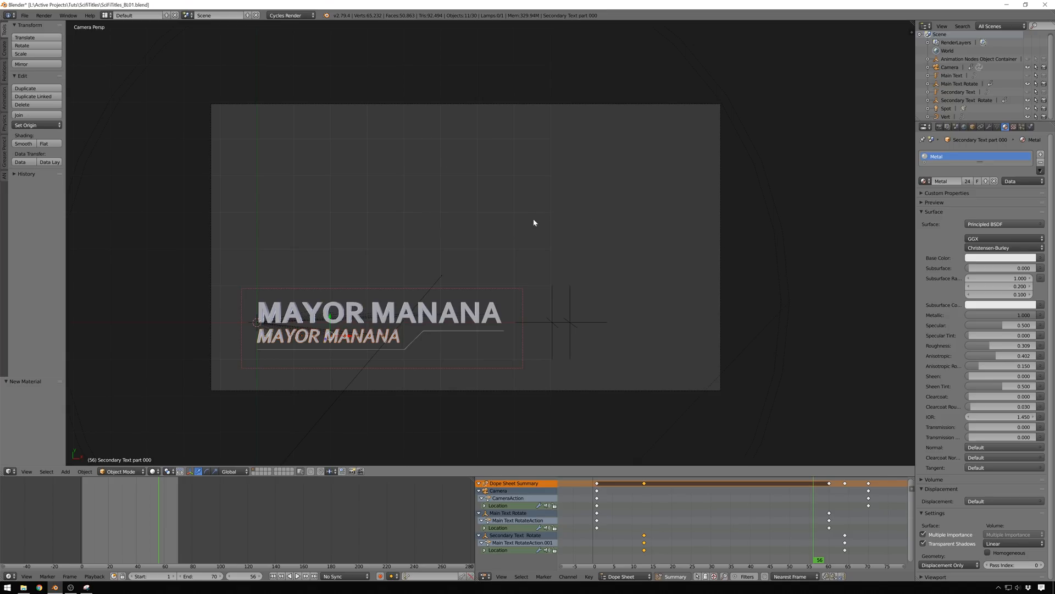
{"action": "mouse_move", "coordinate": [971, 127]}
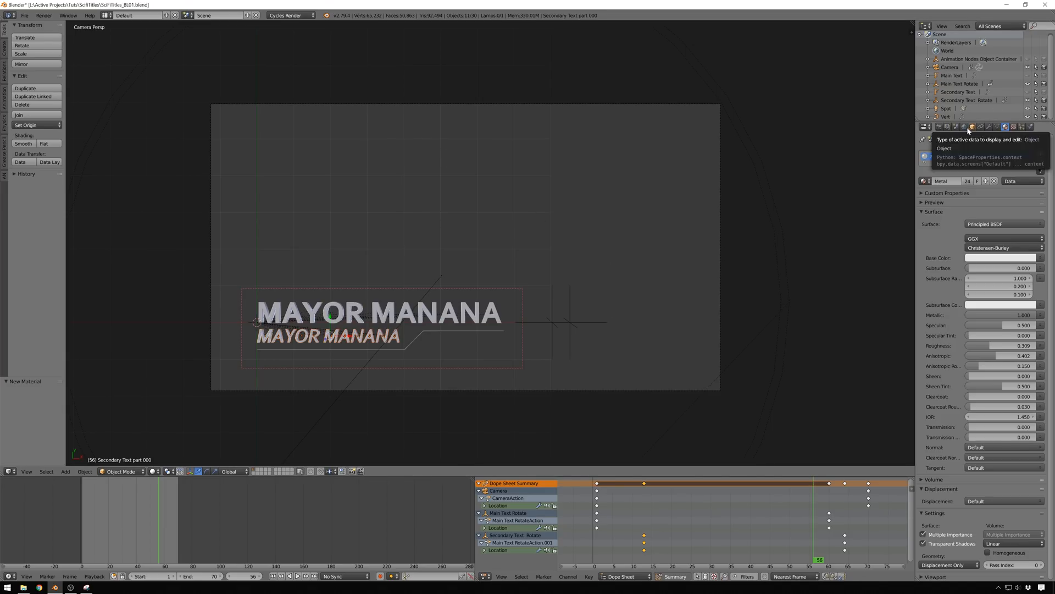
{"action": "left_click", "coordinate": [964, 126]}
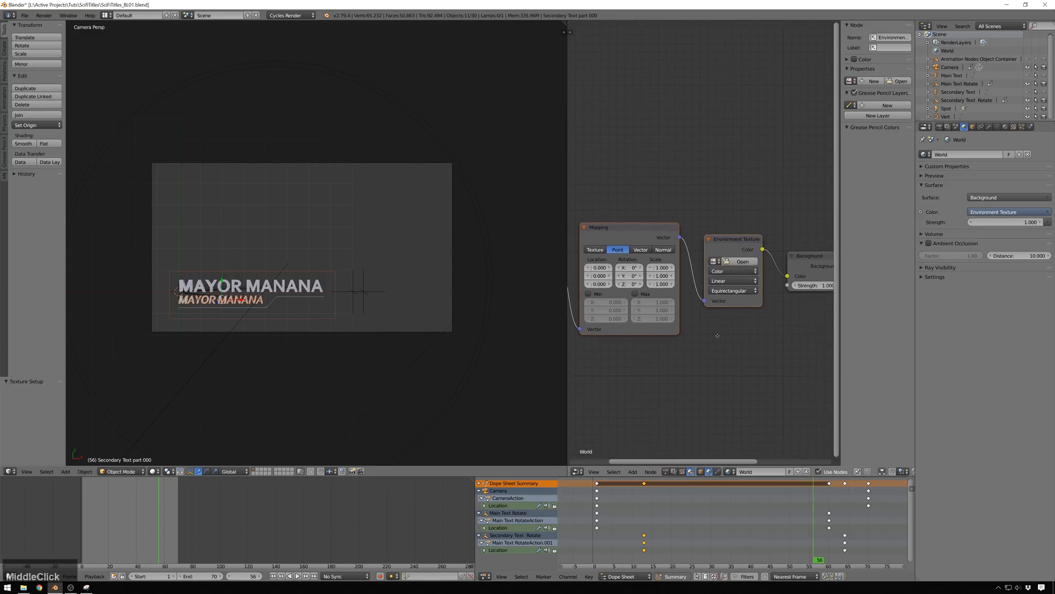
Load the rainbow disco cat image from the DiscoCats folder into the Environment Texture.
{"action": "left_click", "coordinate": [742, 262]}
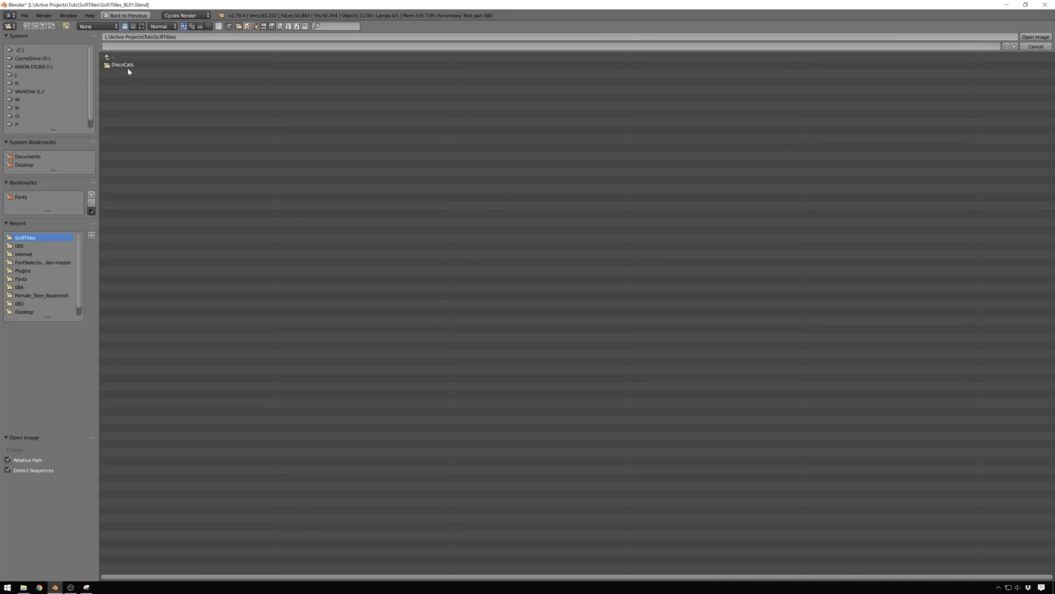
{"action": "double_click", "coordinate": [123, 64]}
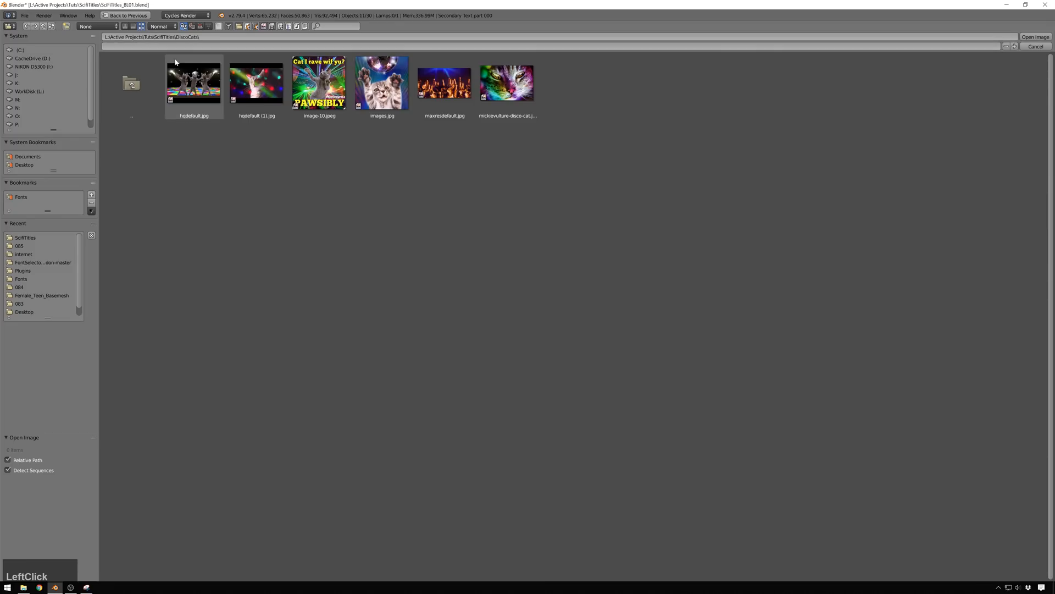
{"action": "left_click", "coordinate": [319, 83]}
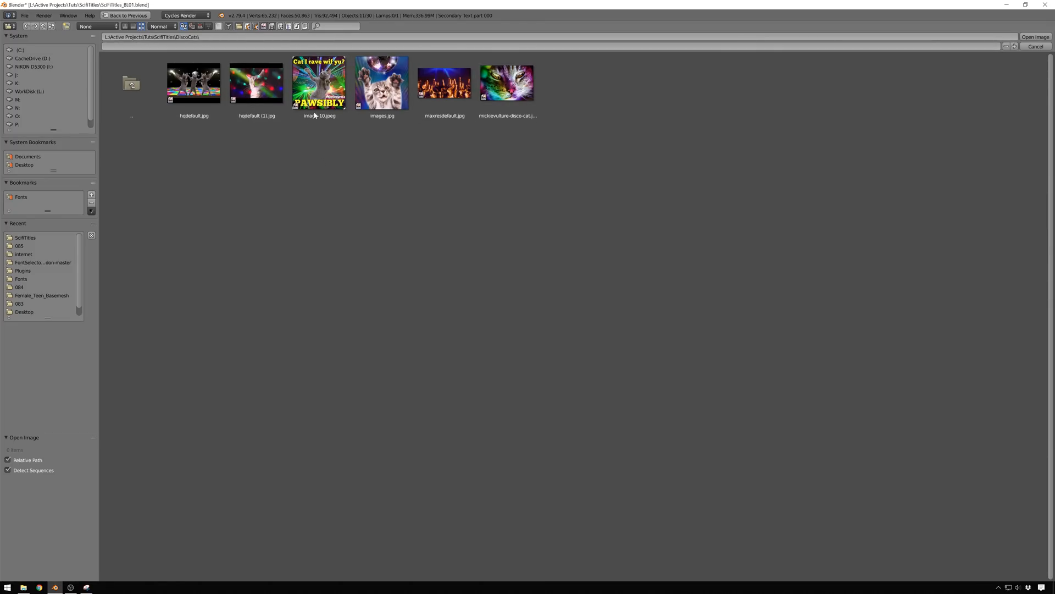
{"action": "left_click", "coordinate": [319, 84]}
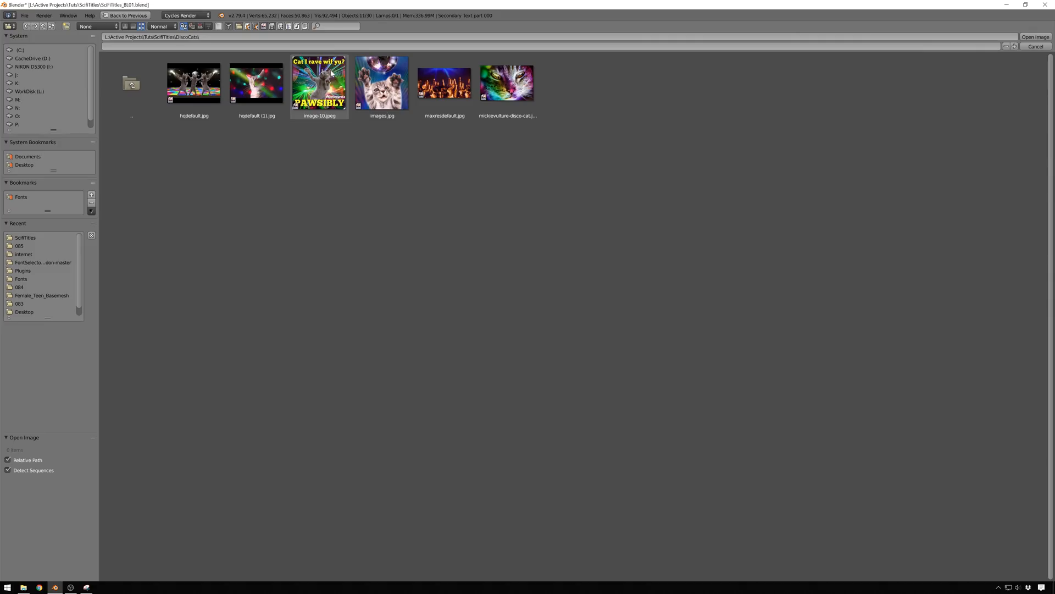
{"action": "left_click", "coordinate": [507, 83]}
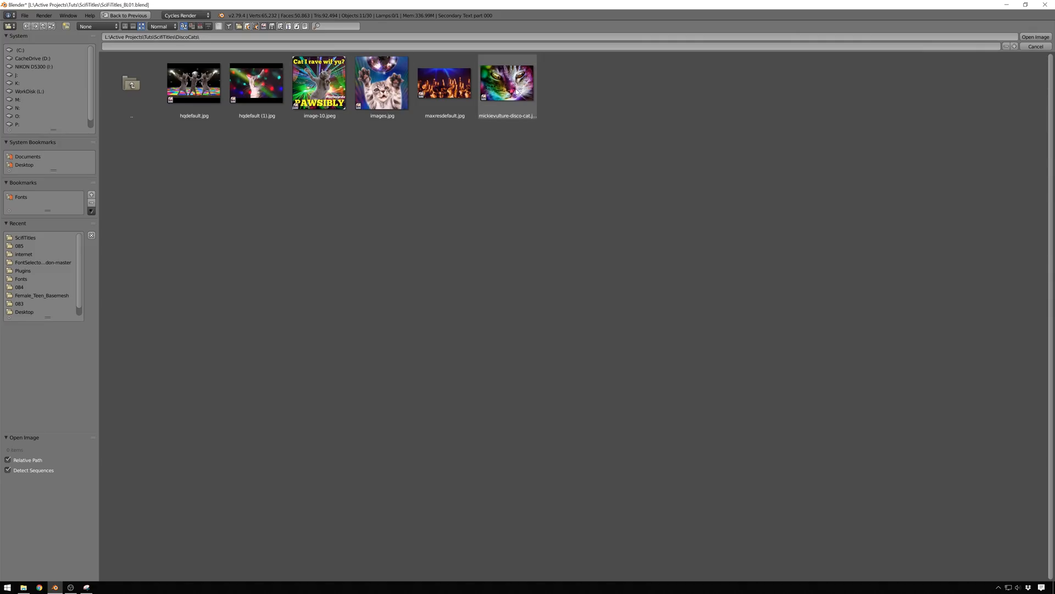
{"action": "left_click", "coordinate": [1035, 36]}
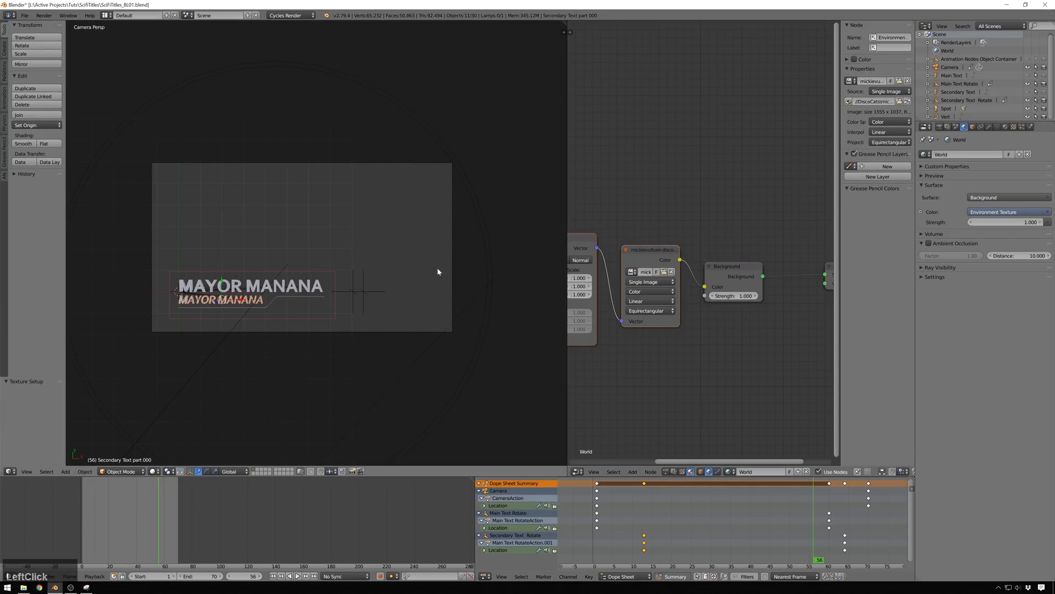
{"action": "mouse_move", "coordinate": [302, 270]}
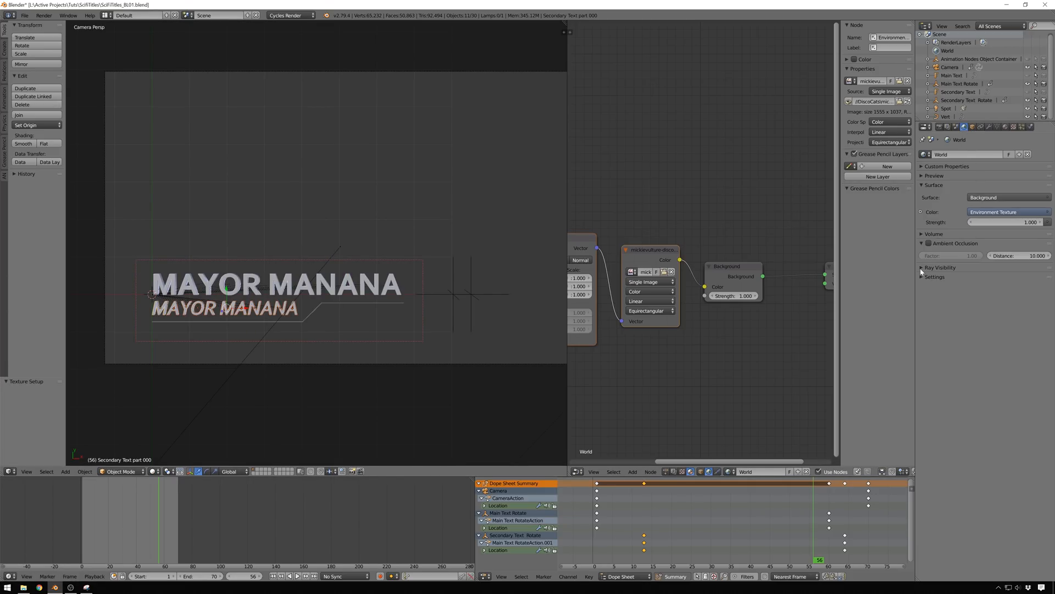
Insert a Hue Saturation Value node before the world background with saturation 0.1, value 0.3.
{"action": "left_click", "coordinate": [923, 267]}
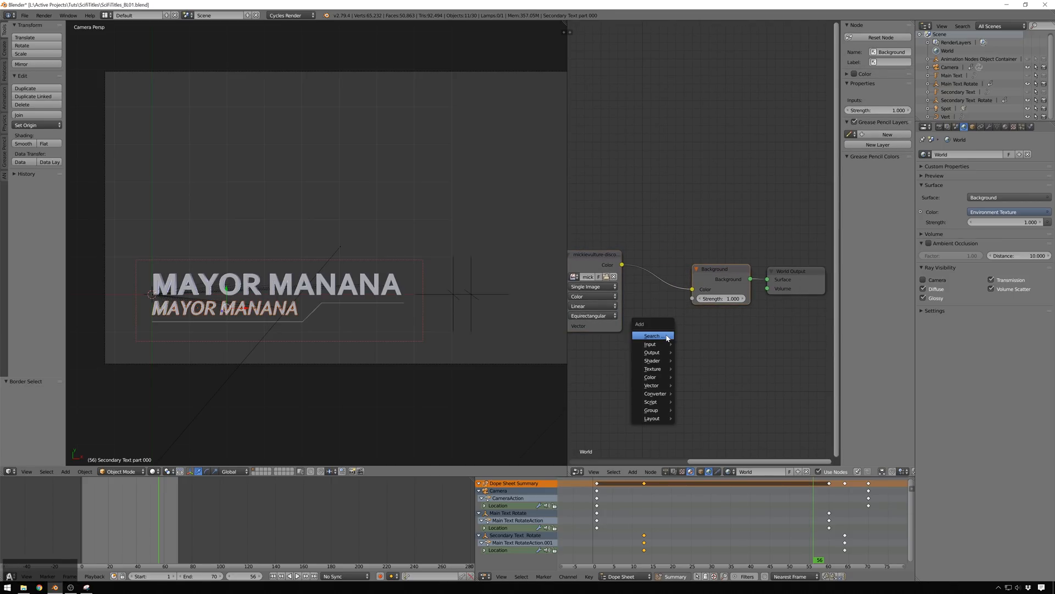
{"action": "left_click", "coordinate": [652, 336]}
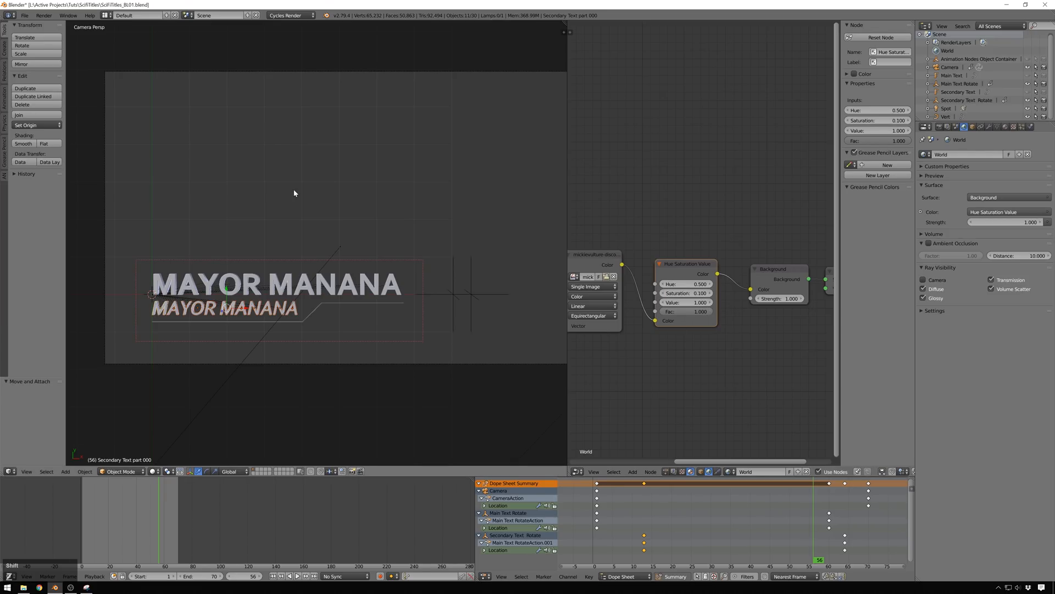
{"action": "key", "text": "F12"}
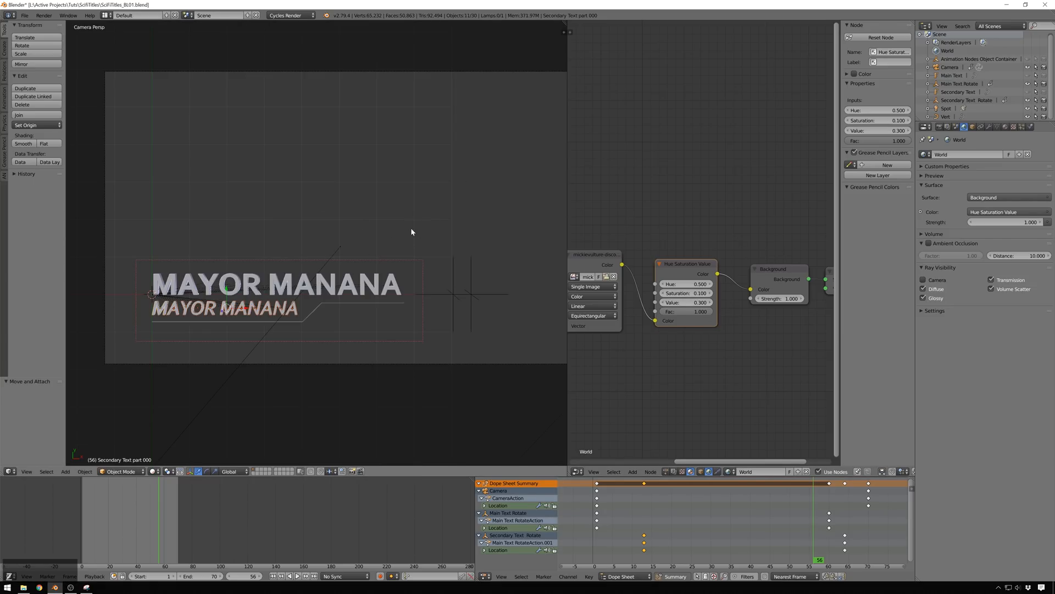
{"action": "mouse_move", "coordinate": [758, 246]}
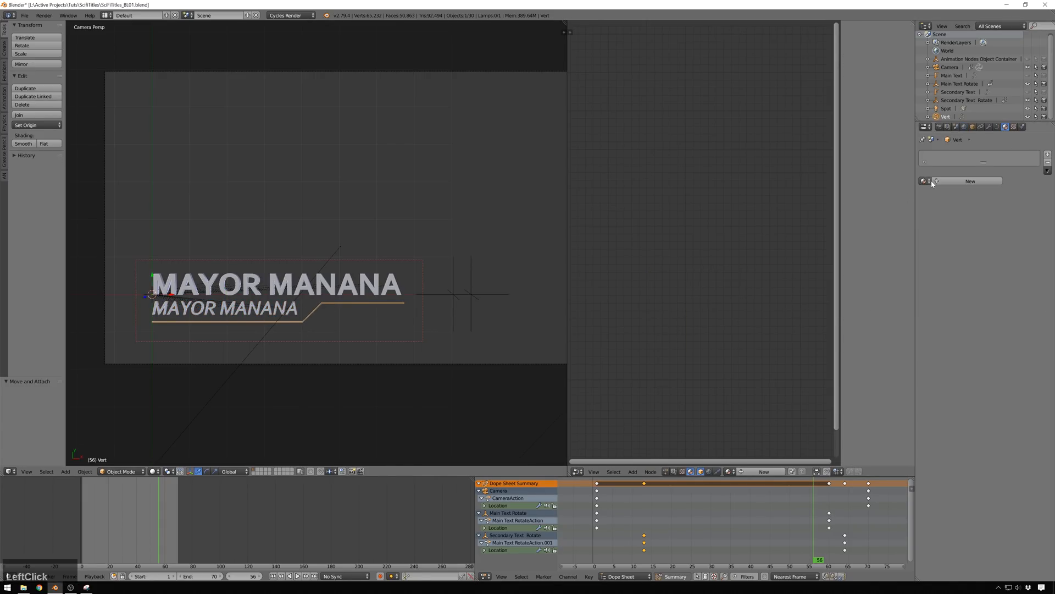
Give the line a new light-blue Emission material at strength 3.
{"action": "left_click", "coordinate": [969, 180]}
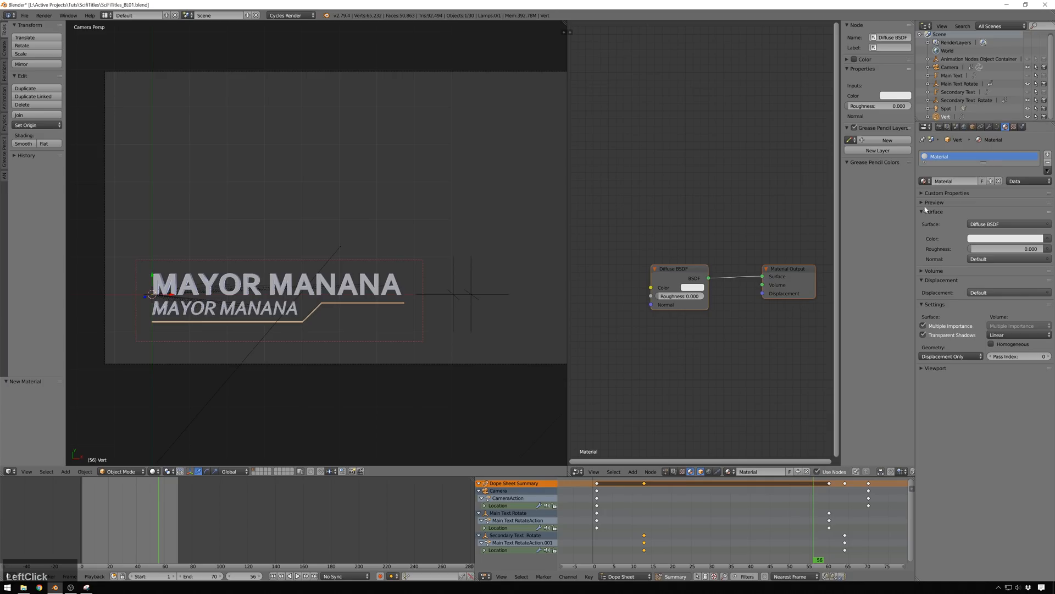
{"action": "left_click", "coordinate": [928, 180]}
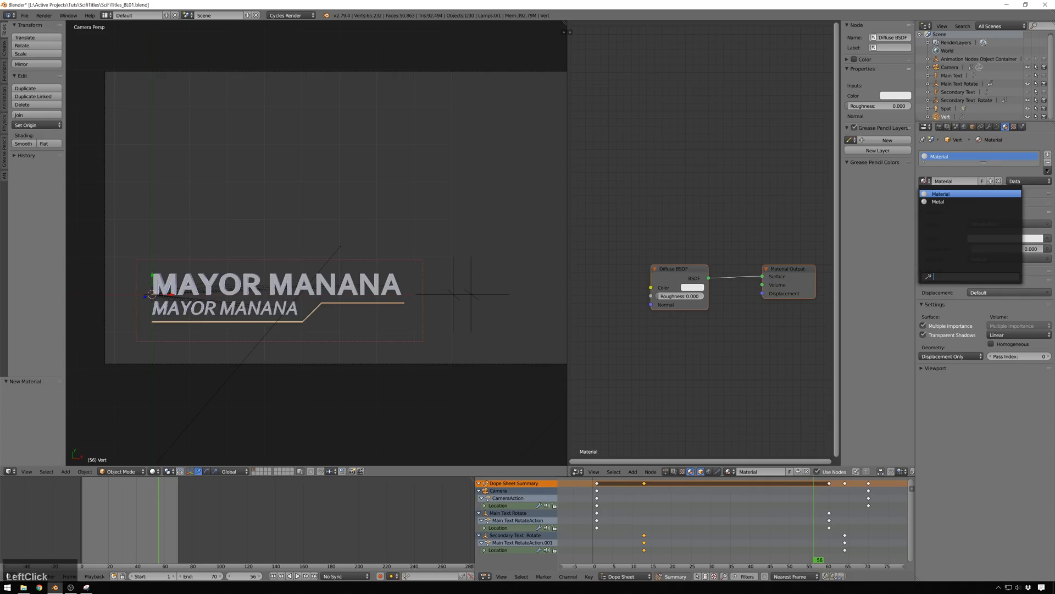
{"action": "left_click", "coordinate": [1003, 225]}
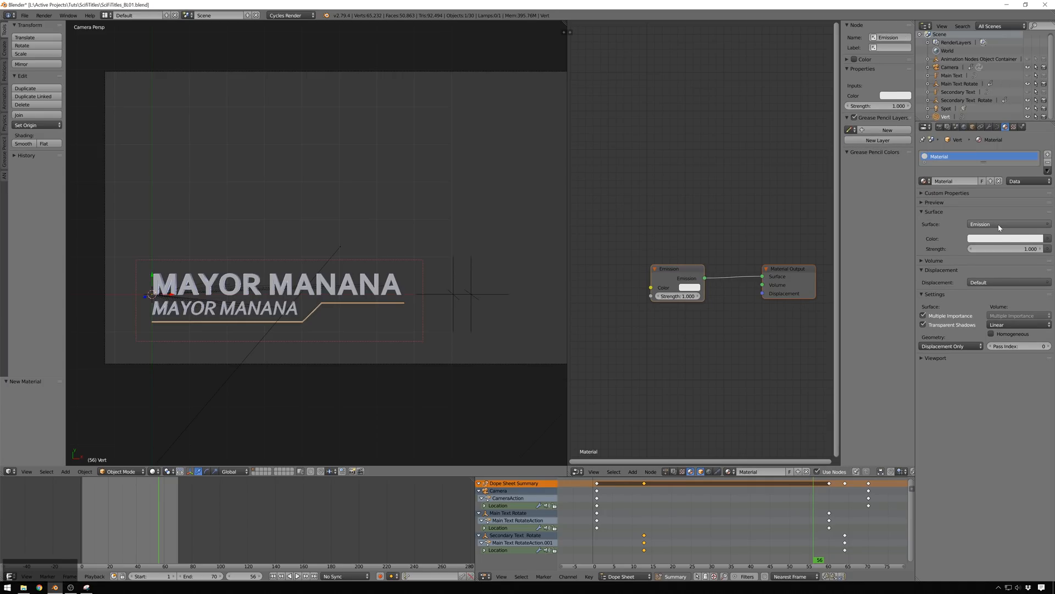
{"action": "left_click", "coordinate": [1004, 238]}
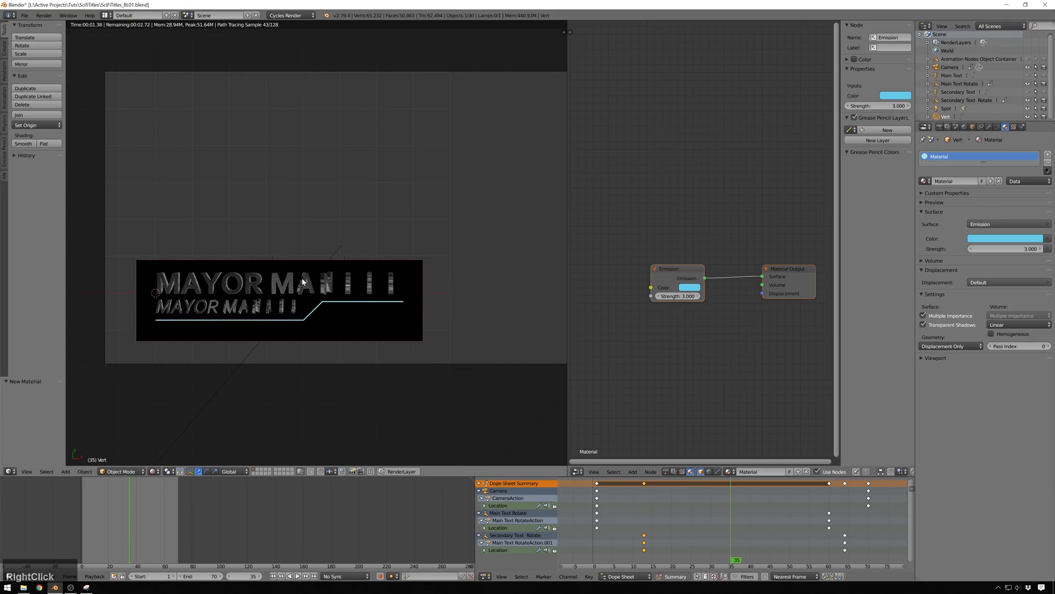
{"action": "scroll", "scroll_direction": "up", "scroll_amount": 3}
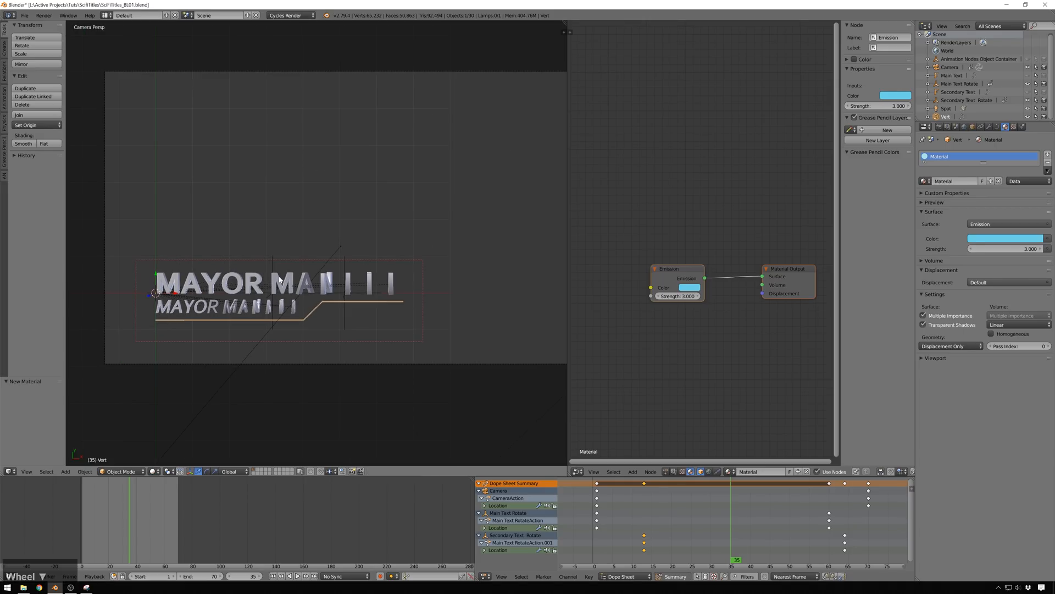
{"action": "left_click", "coordinate": [650, 551]}
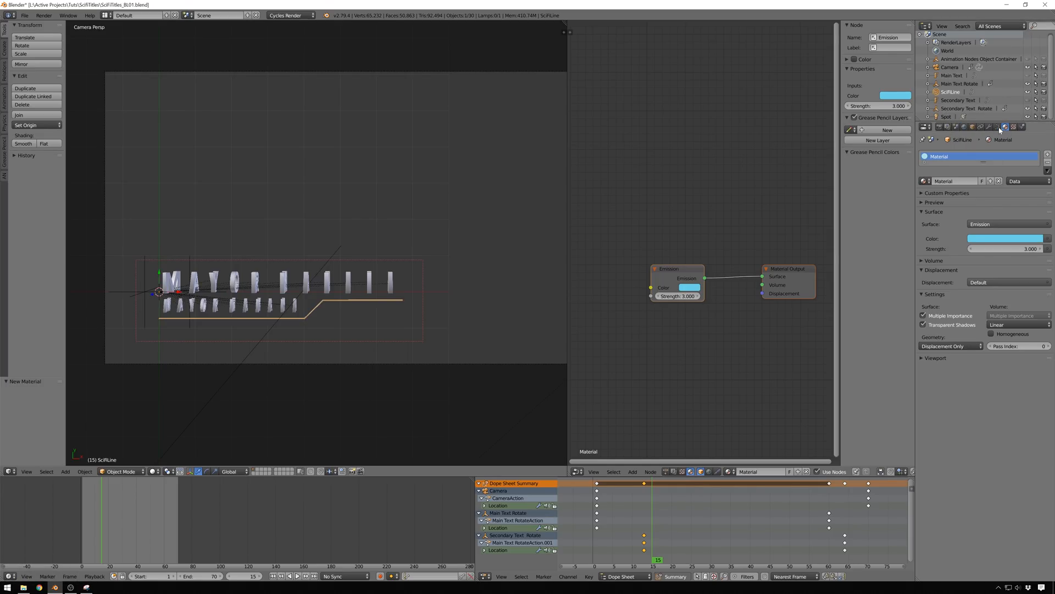
Keyframe the line's Bevel Factor End: 0 at frame 15, 1 at frame 42.
{"action": "left_click", "coordinate": [997, 127]}
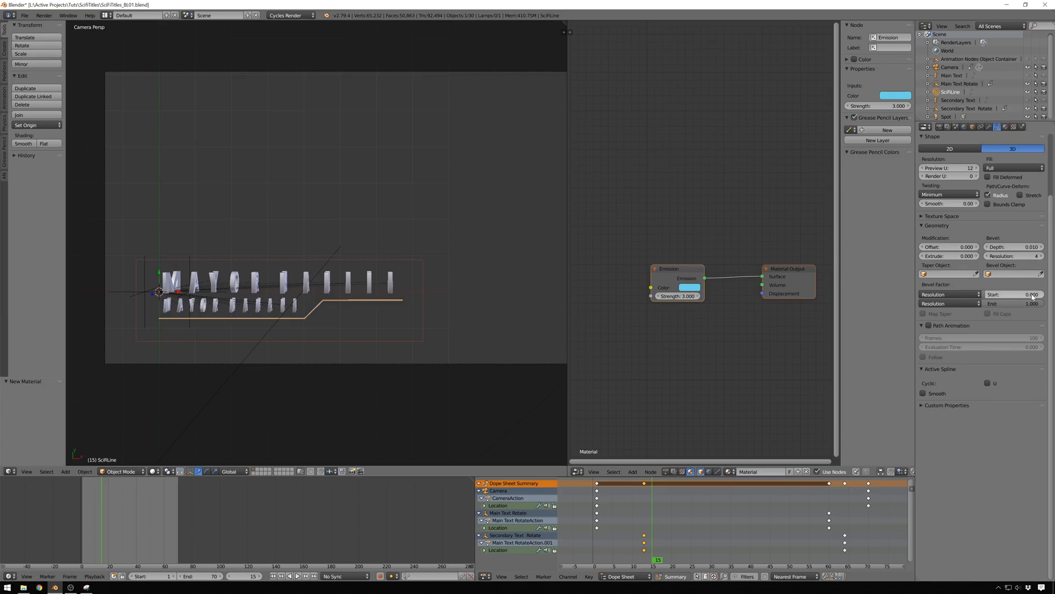
{"action": "left_click", "coordinate": [1014, 304]}
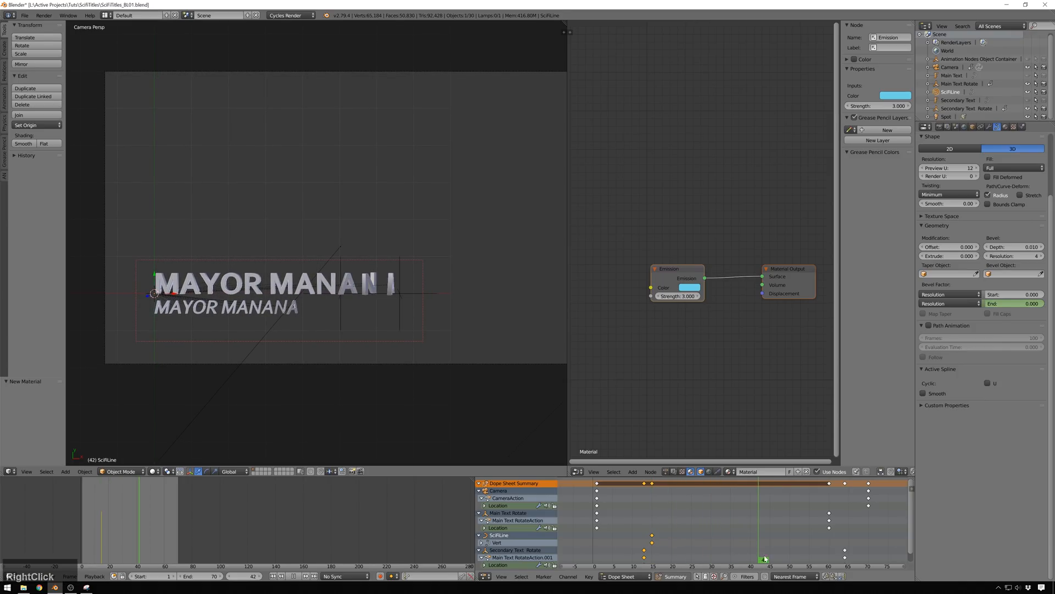
{"action": "left_click", "coordinate": [1013, 303]}
{"action": "type", "text": "c"}
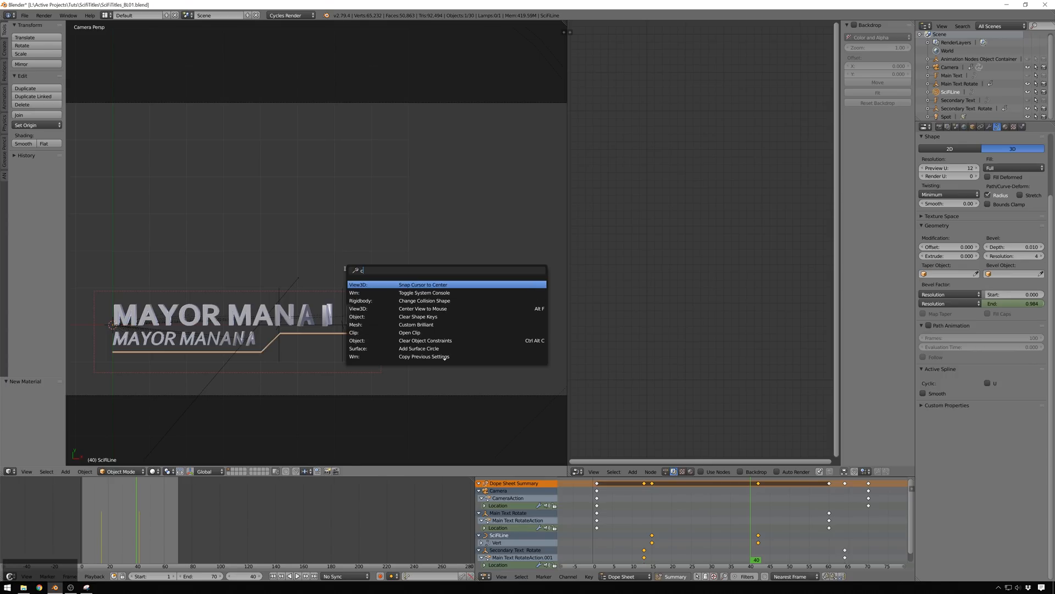
Clear the render border and render frame 40 at full frame.
{"action": "type", "text": "lear render"}
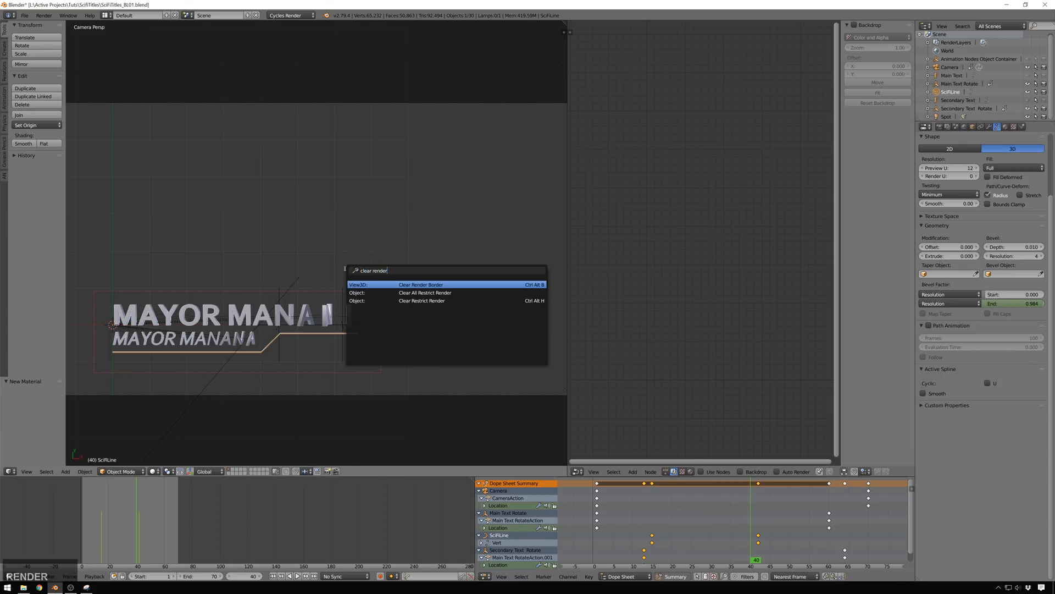
{"action": "left_click", "coordinate": [420, 285]}
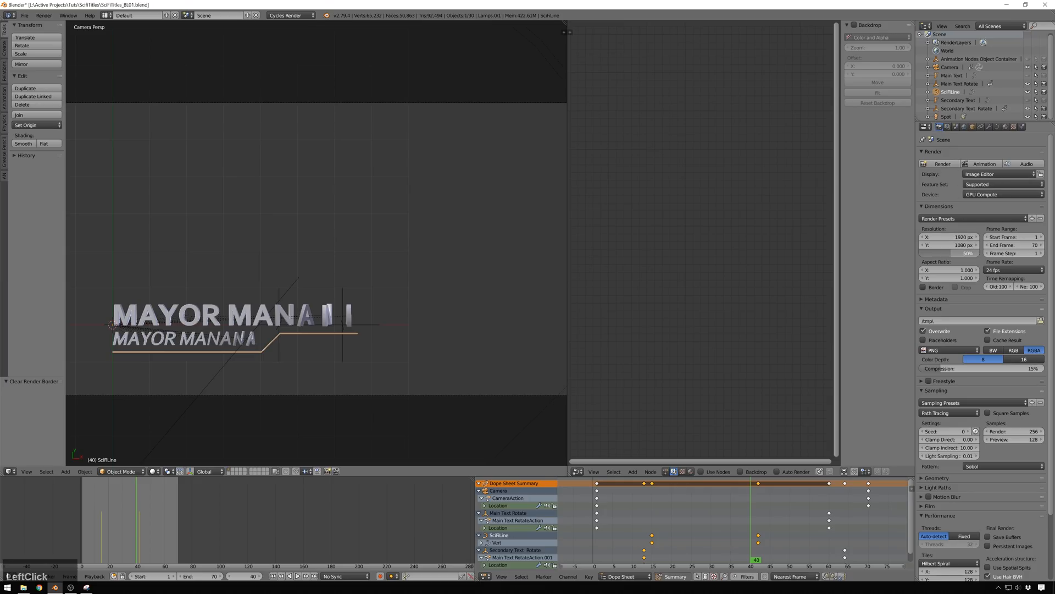
{"action": "key", "text": "F12"}
{"action": "type", "text": "vie"}
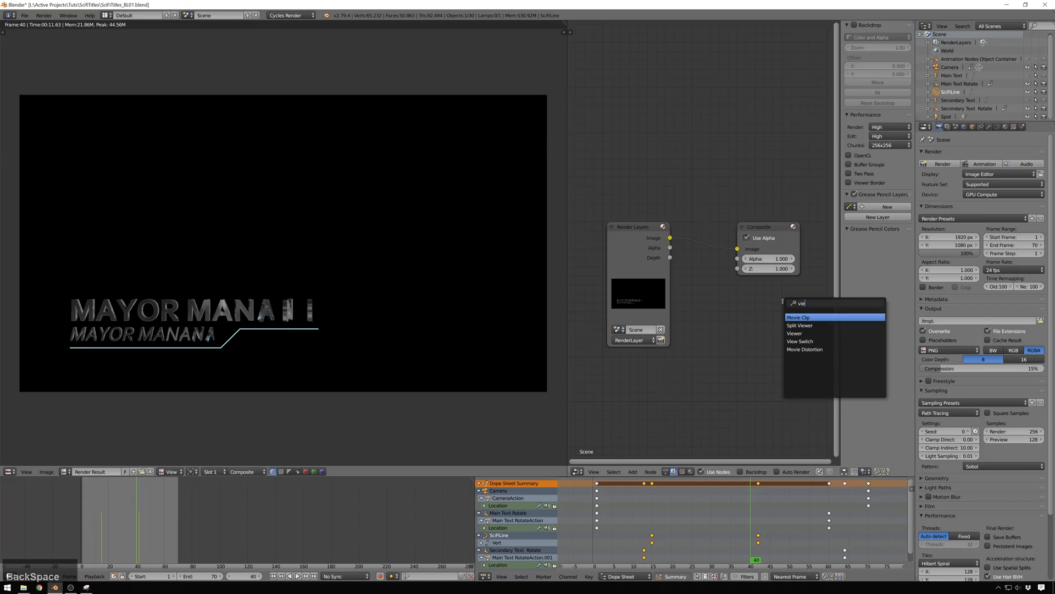
Add a Viewer node and a Fog Glow Glare node with threshold 0.1, testing mix 1 then returning to 0.
{"action": "left_click", "coordinate": [795, 333]}
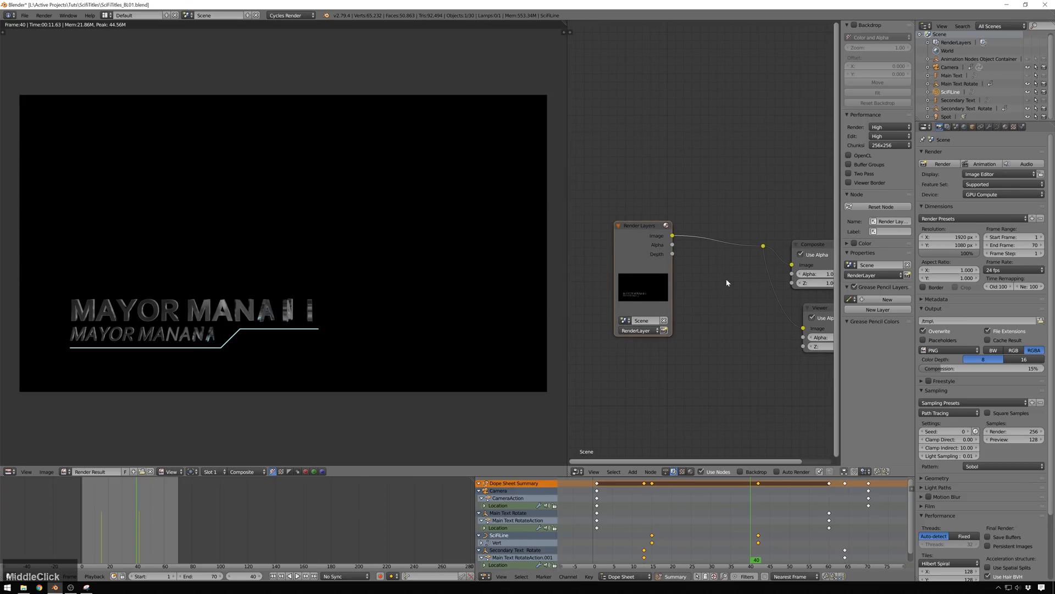
{"action": "left_click", "coordinate": [699, 280]}
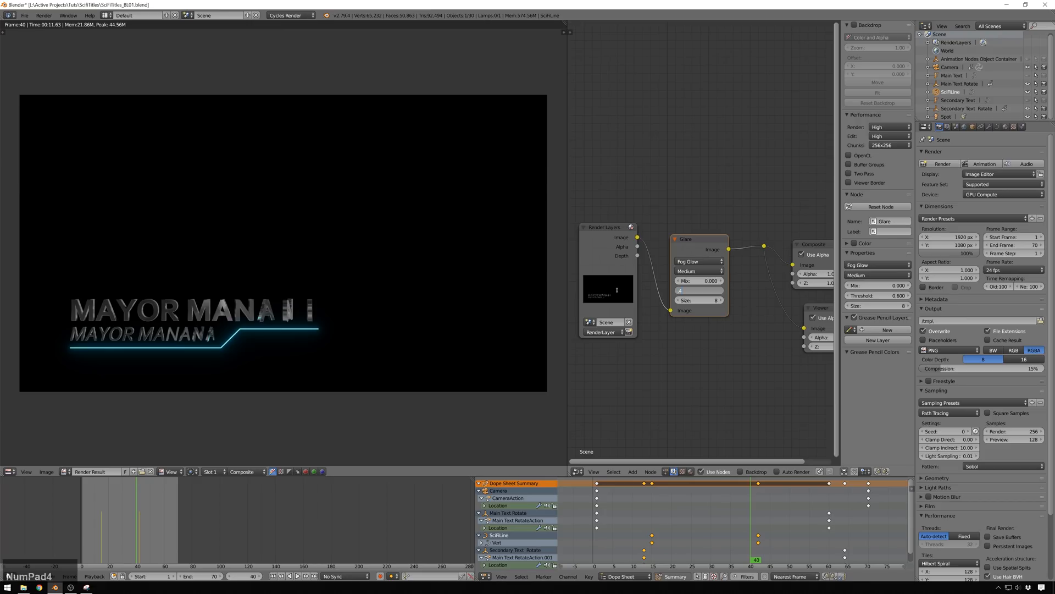
{"action": "left_click", "coordinate": [699, 290]}
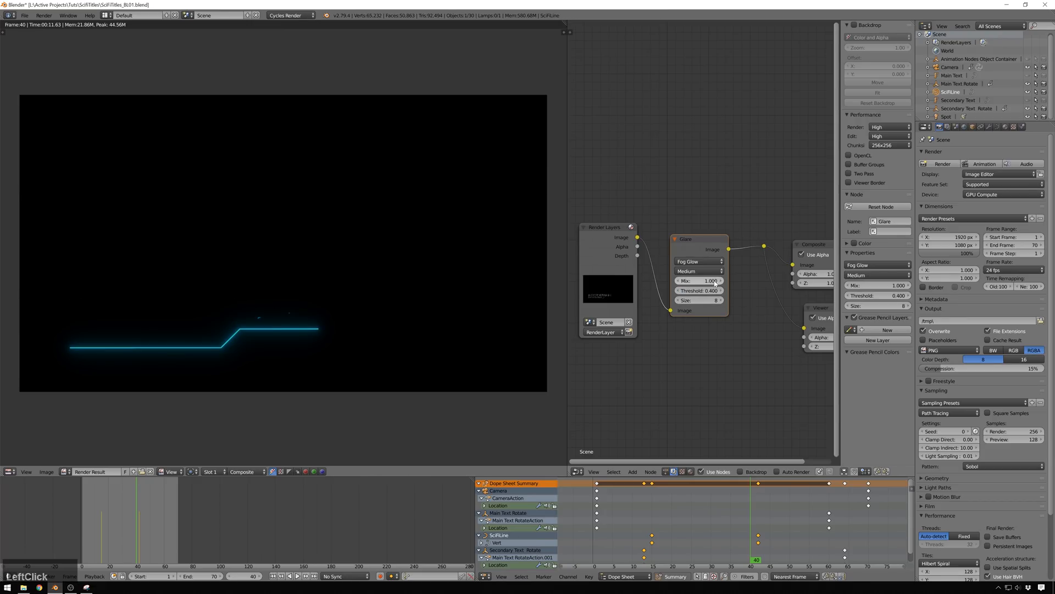
{"action": "left_click", "coordinate": [700, 290]}
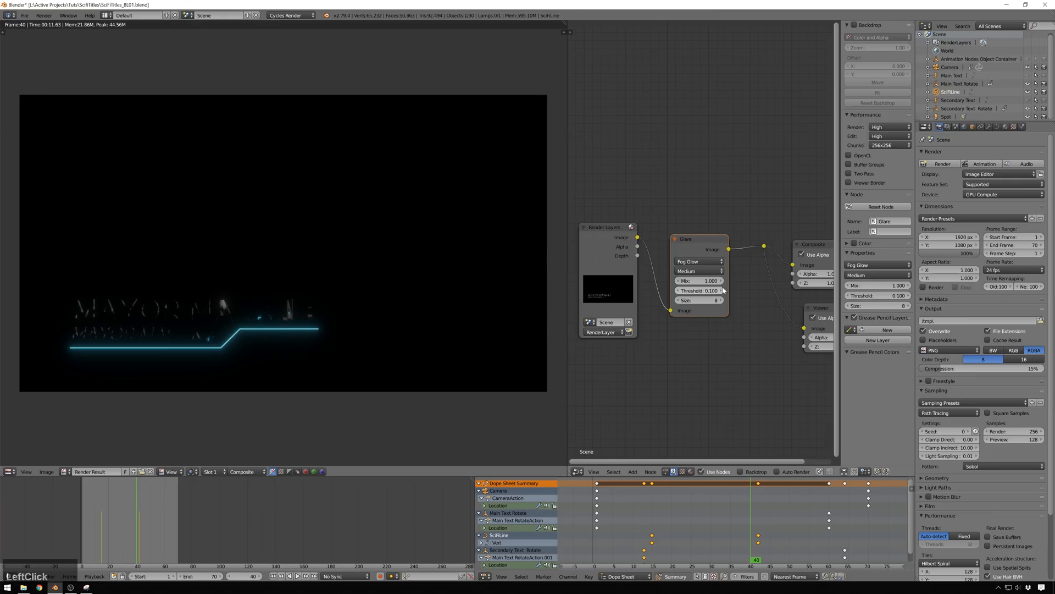
{"action": "left_click", "coordinate": [700, 281]}
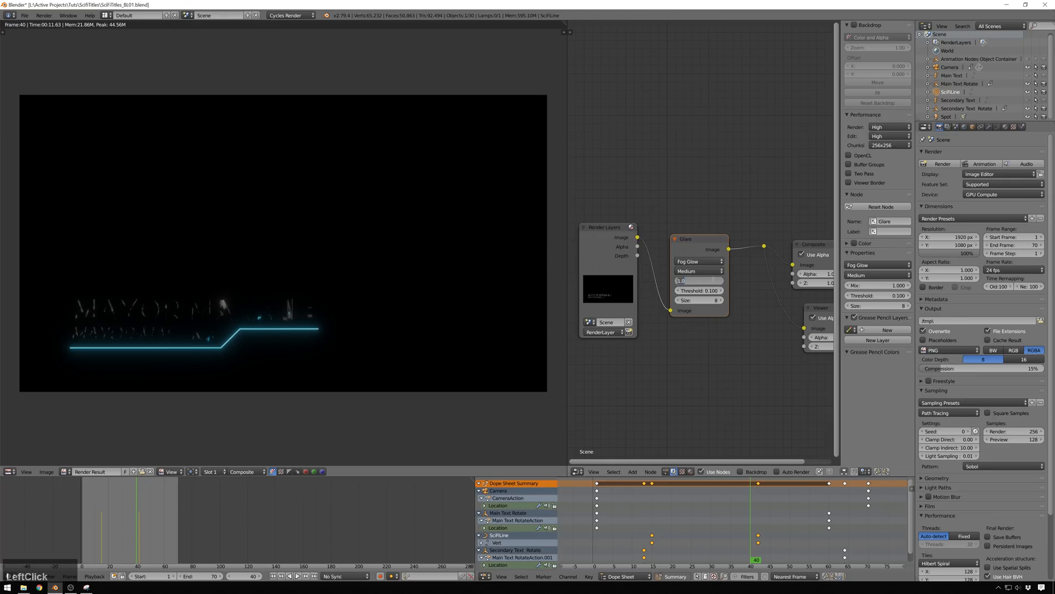
{"action": "left_click", "coordinate": [699, 281]}
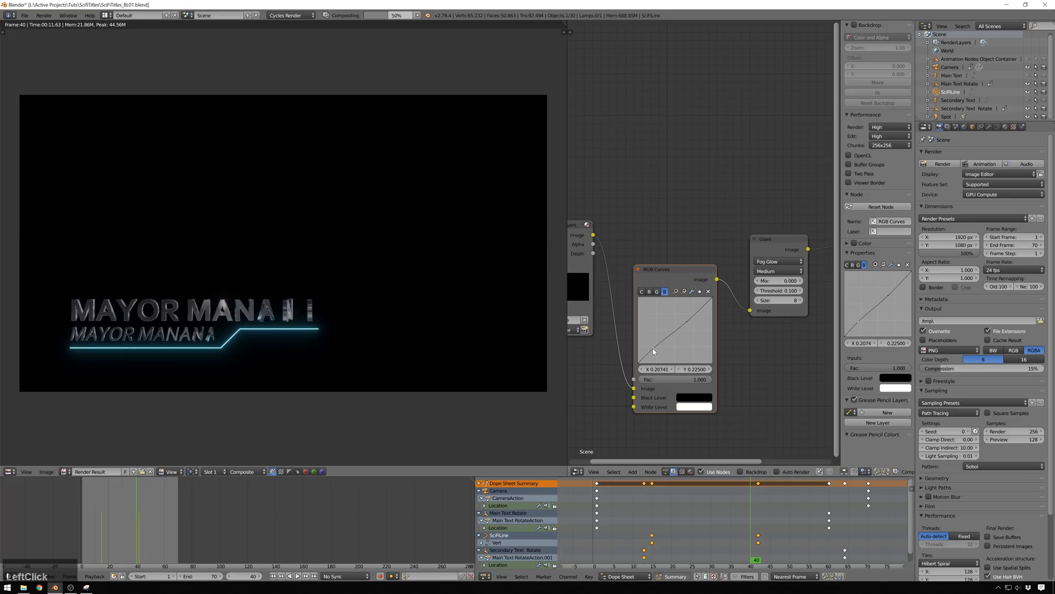
Drag the RGB Curves lower point down to darken the image feeding the glare.
{"action": "left_click", "coordinate": [654, 291]}
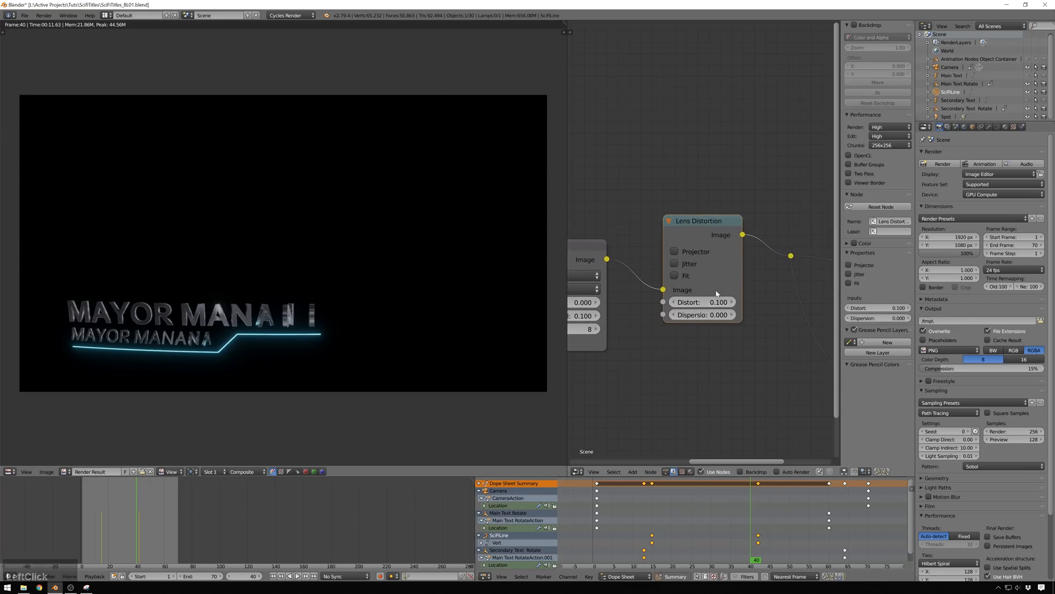
Add Lens Distortion after Glare with Distort -0.010 and Dispersion 0.020.
{"action": "left_click", "coordinate": [704, 302]}
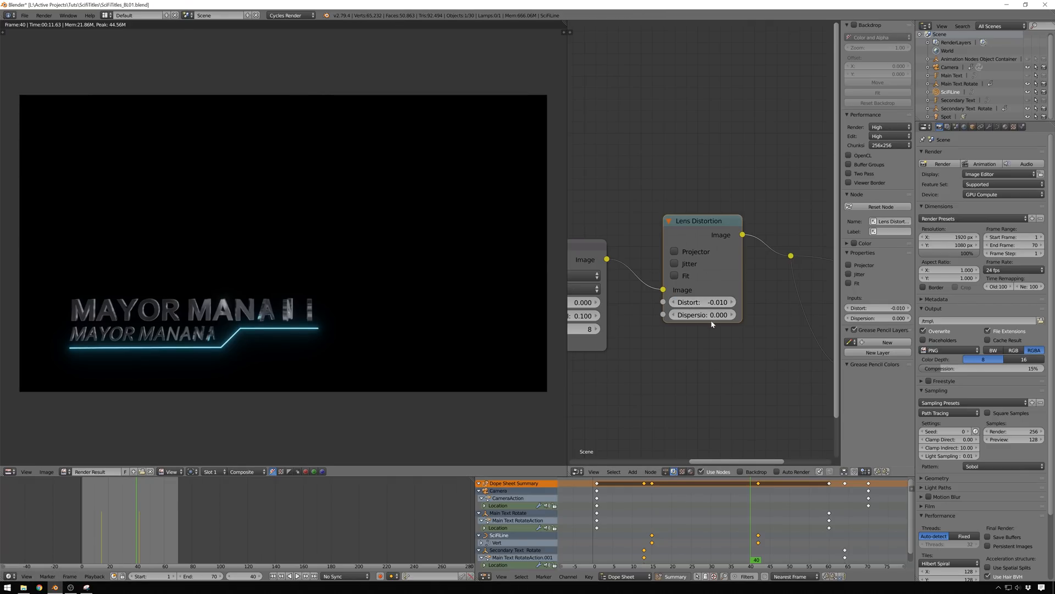
{"action": "left_click", "coordinate": [704, 314]}
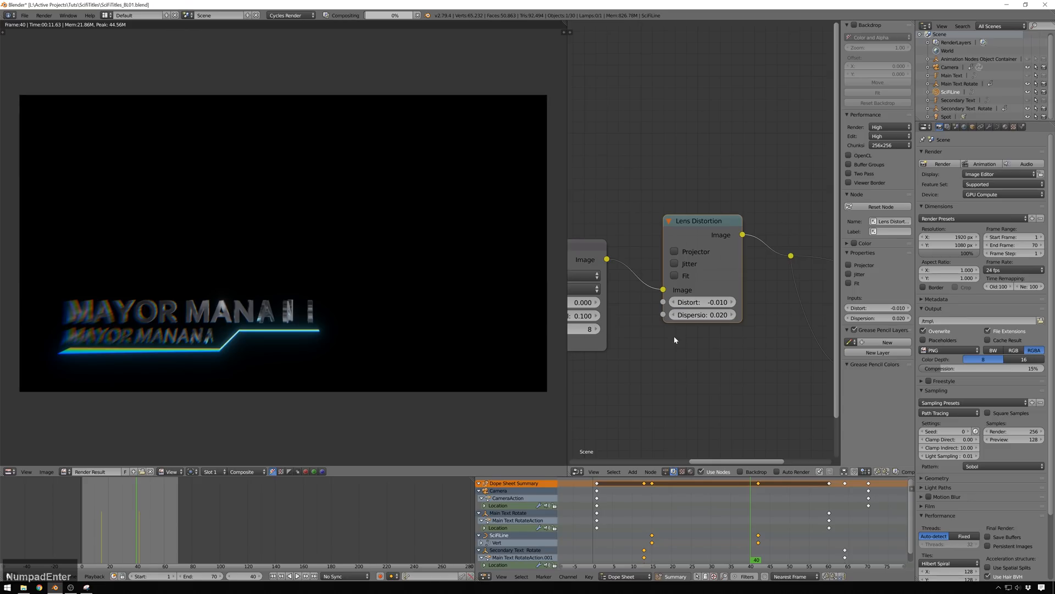
{"action": "middle_click", "coordinate": [326, 251]}
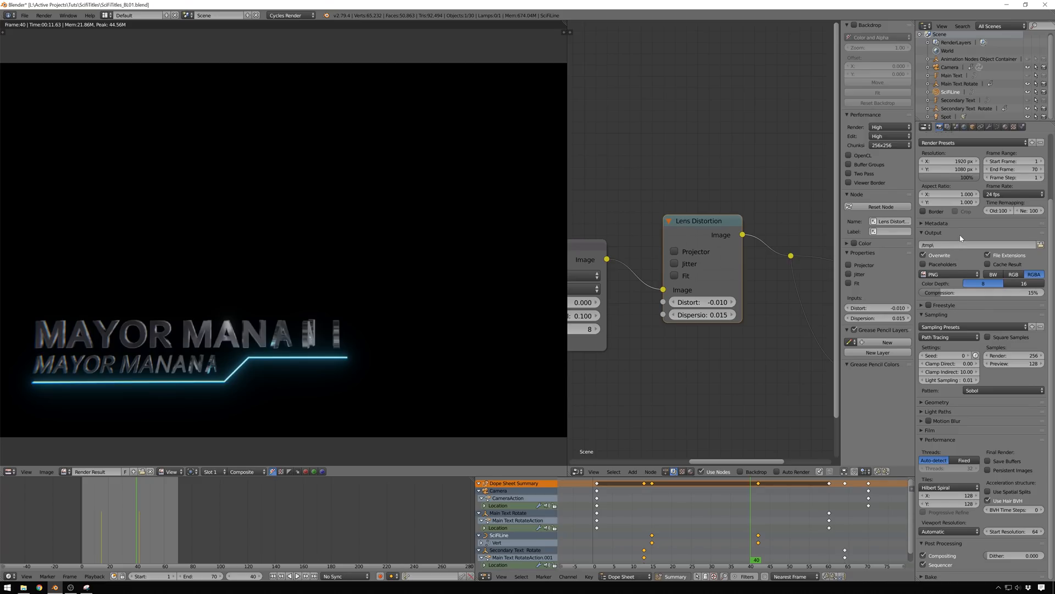
Lower Dispersion to 0.015 and enable Transparent in the render Film settings.
{"action": "left_click", "coordinate": [931, 429]}
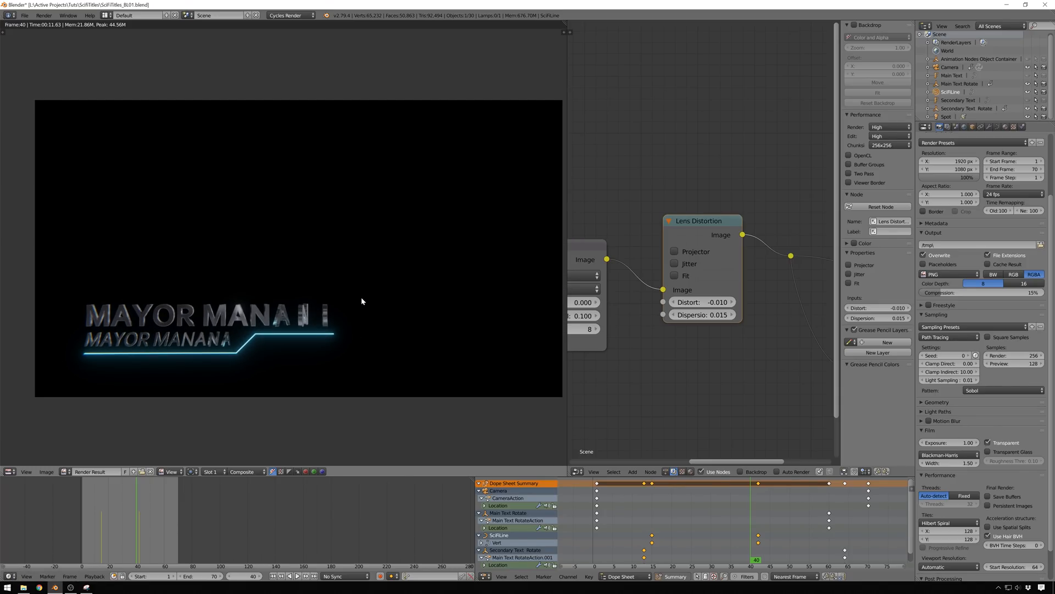
{"action": "mouse_move", "coordinate": [413, 303]}
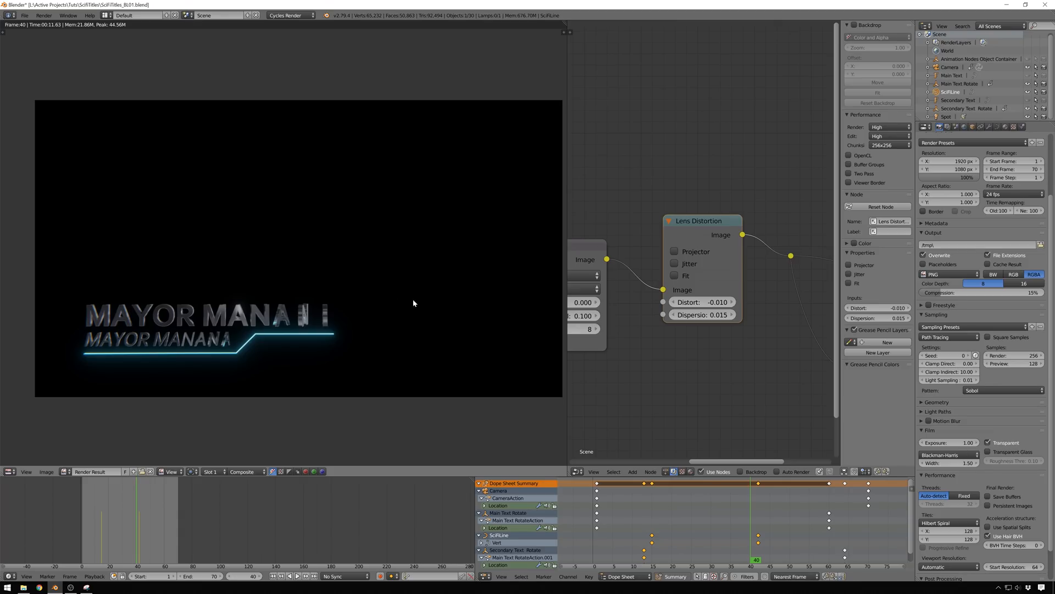
{"action": "mouse_move", "coordinate": [1003, 424]}
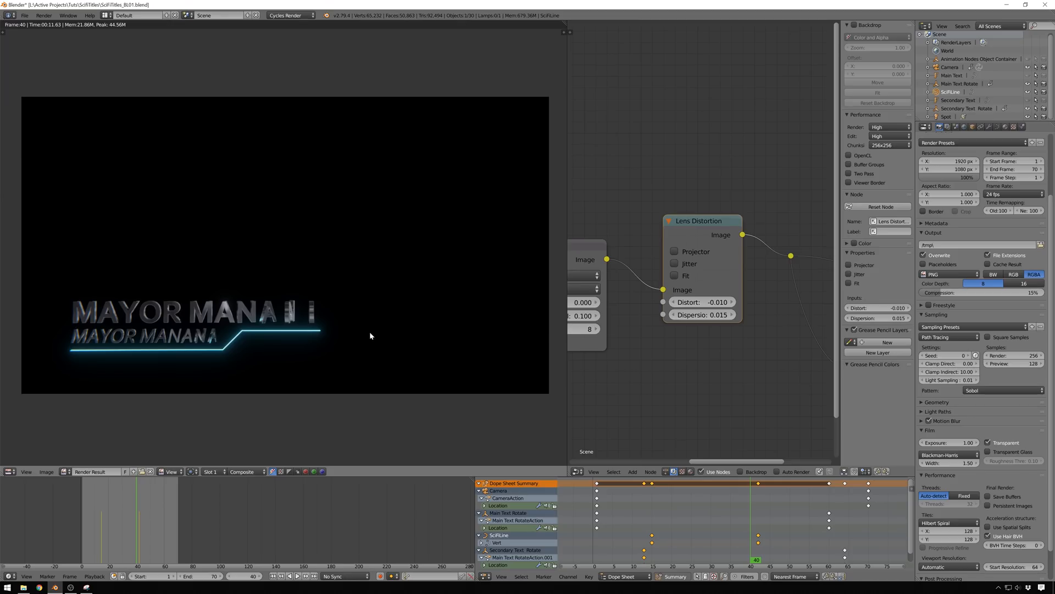
{"action": "mouse_move", "coordinate": [321, 204]}
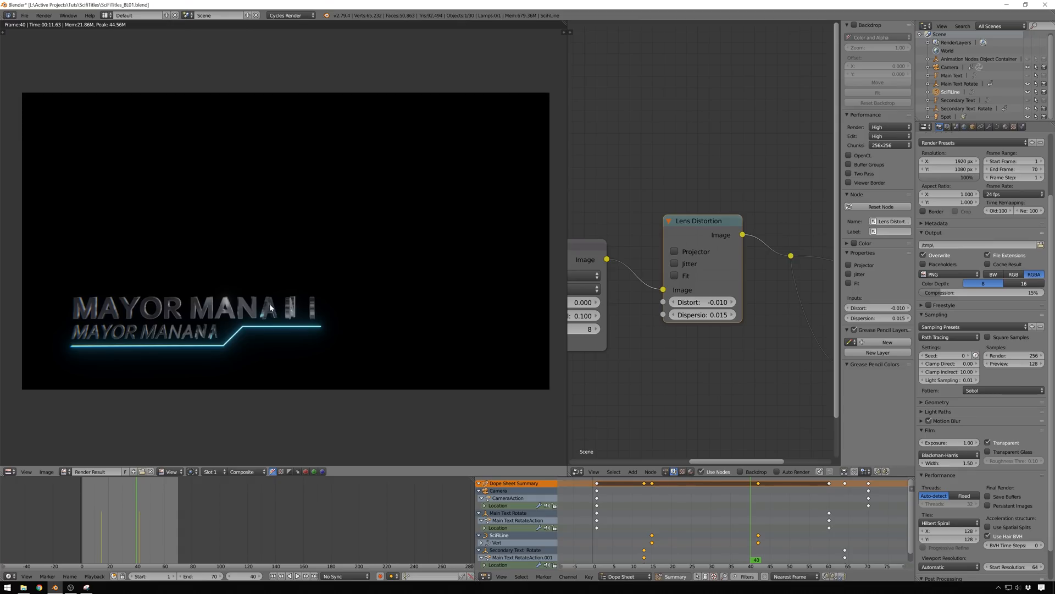
{"action": "mouse_move", "coordinate": [359, 284]}
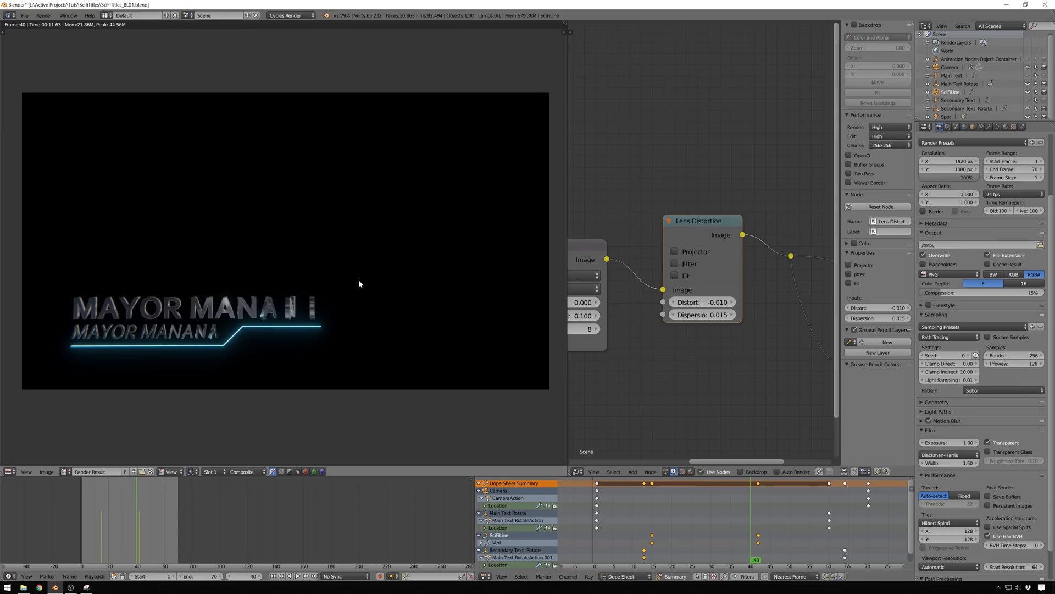